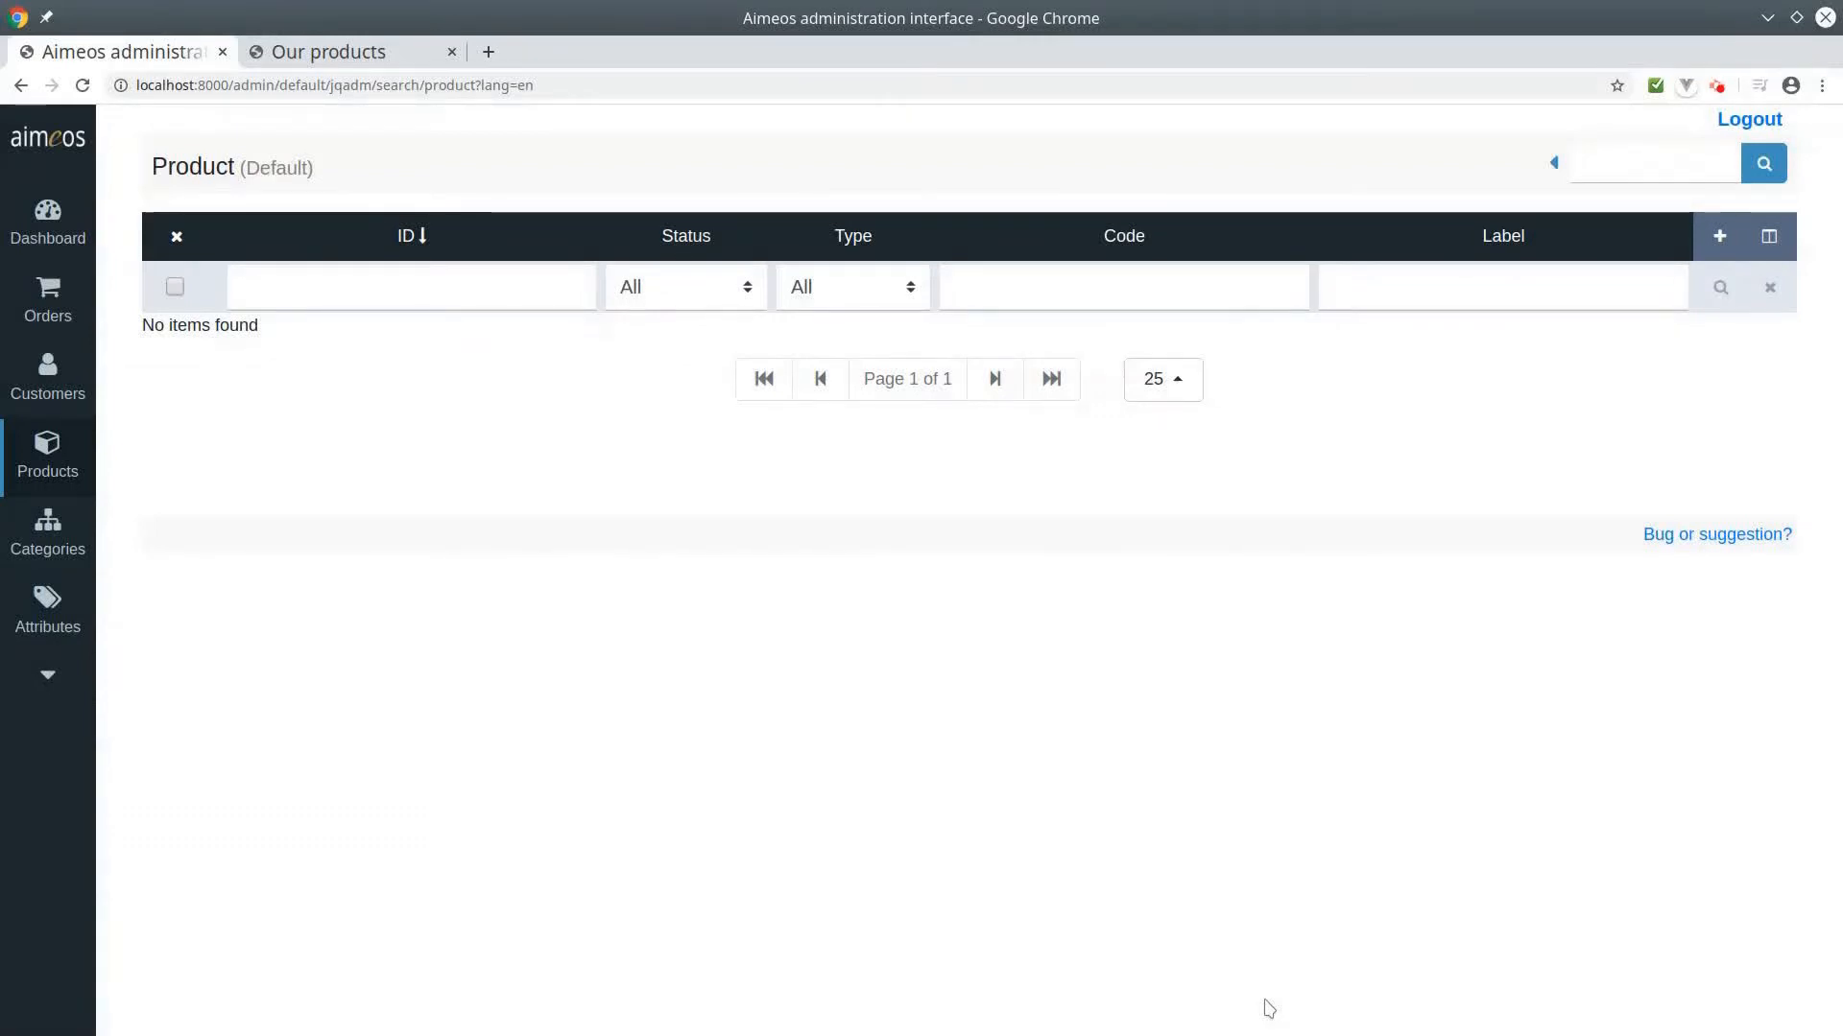
mouse_move(938, 773)
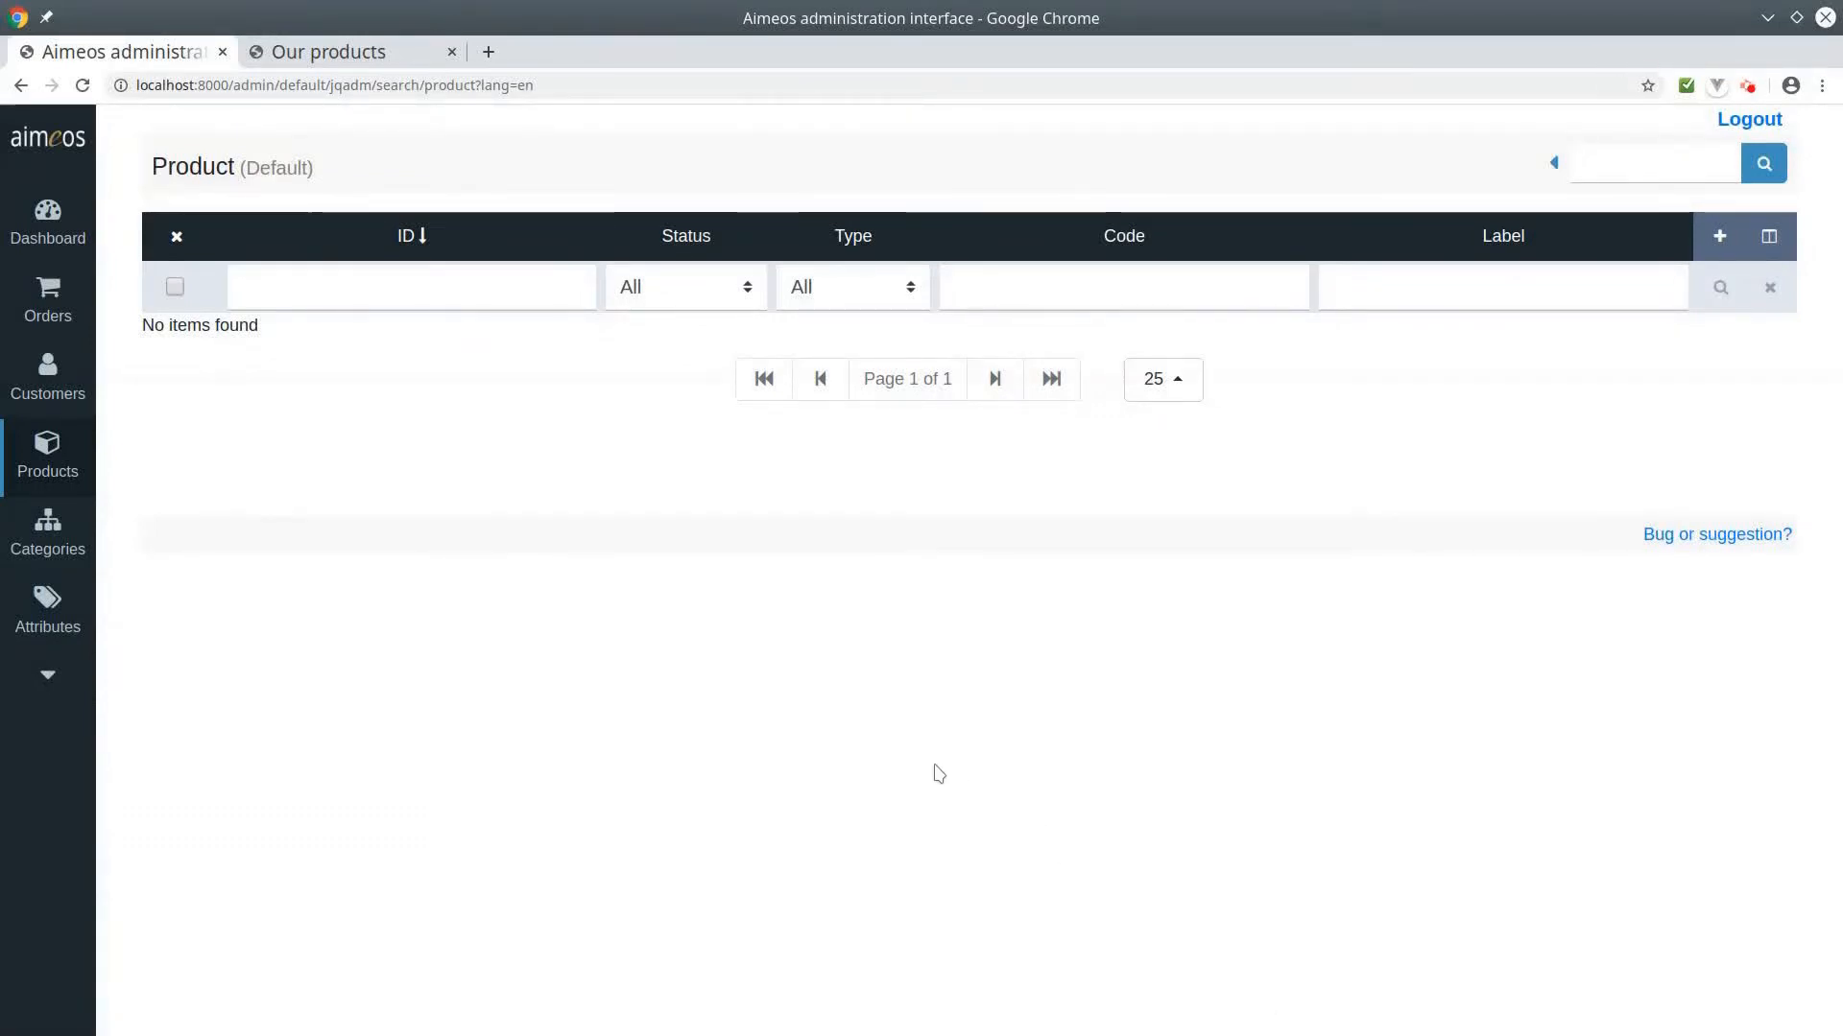
mouse_move(856, 708)
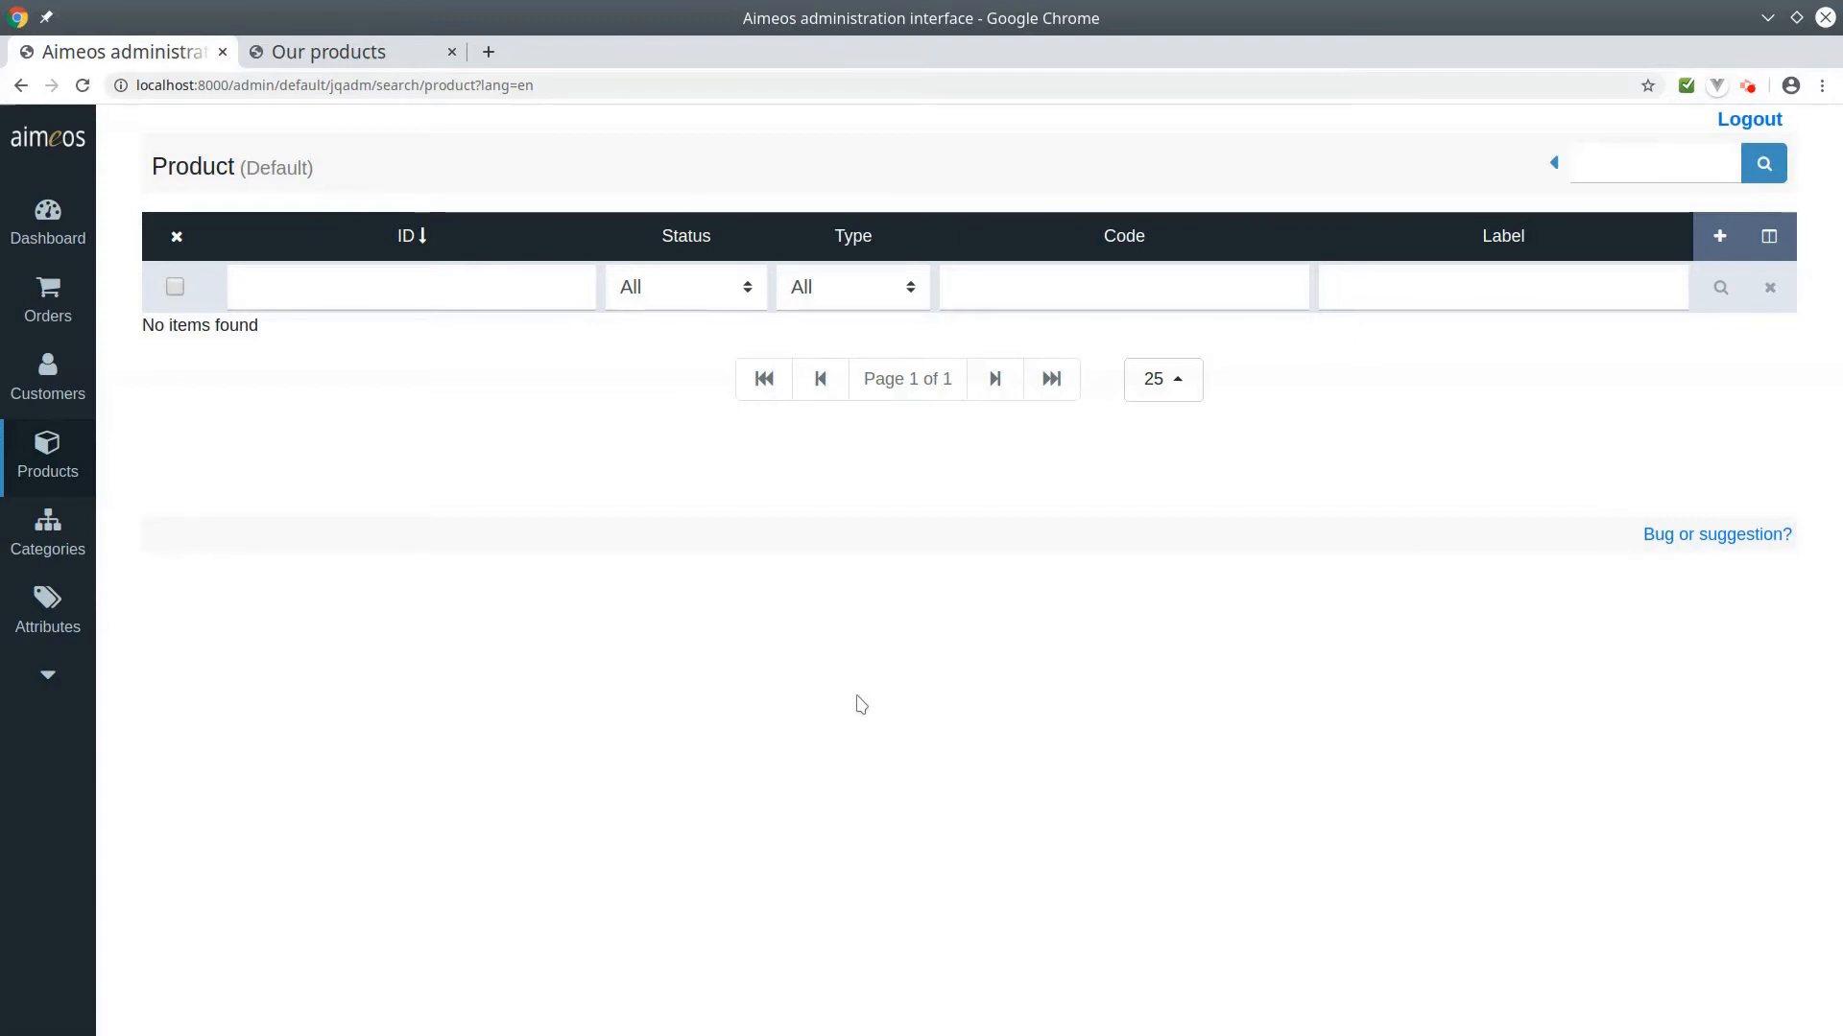
mouse_move(1468, 371)
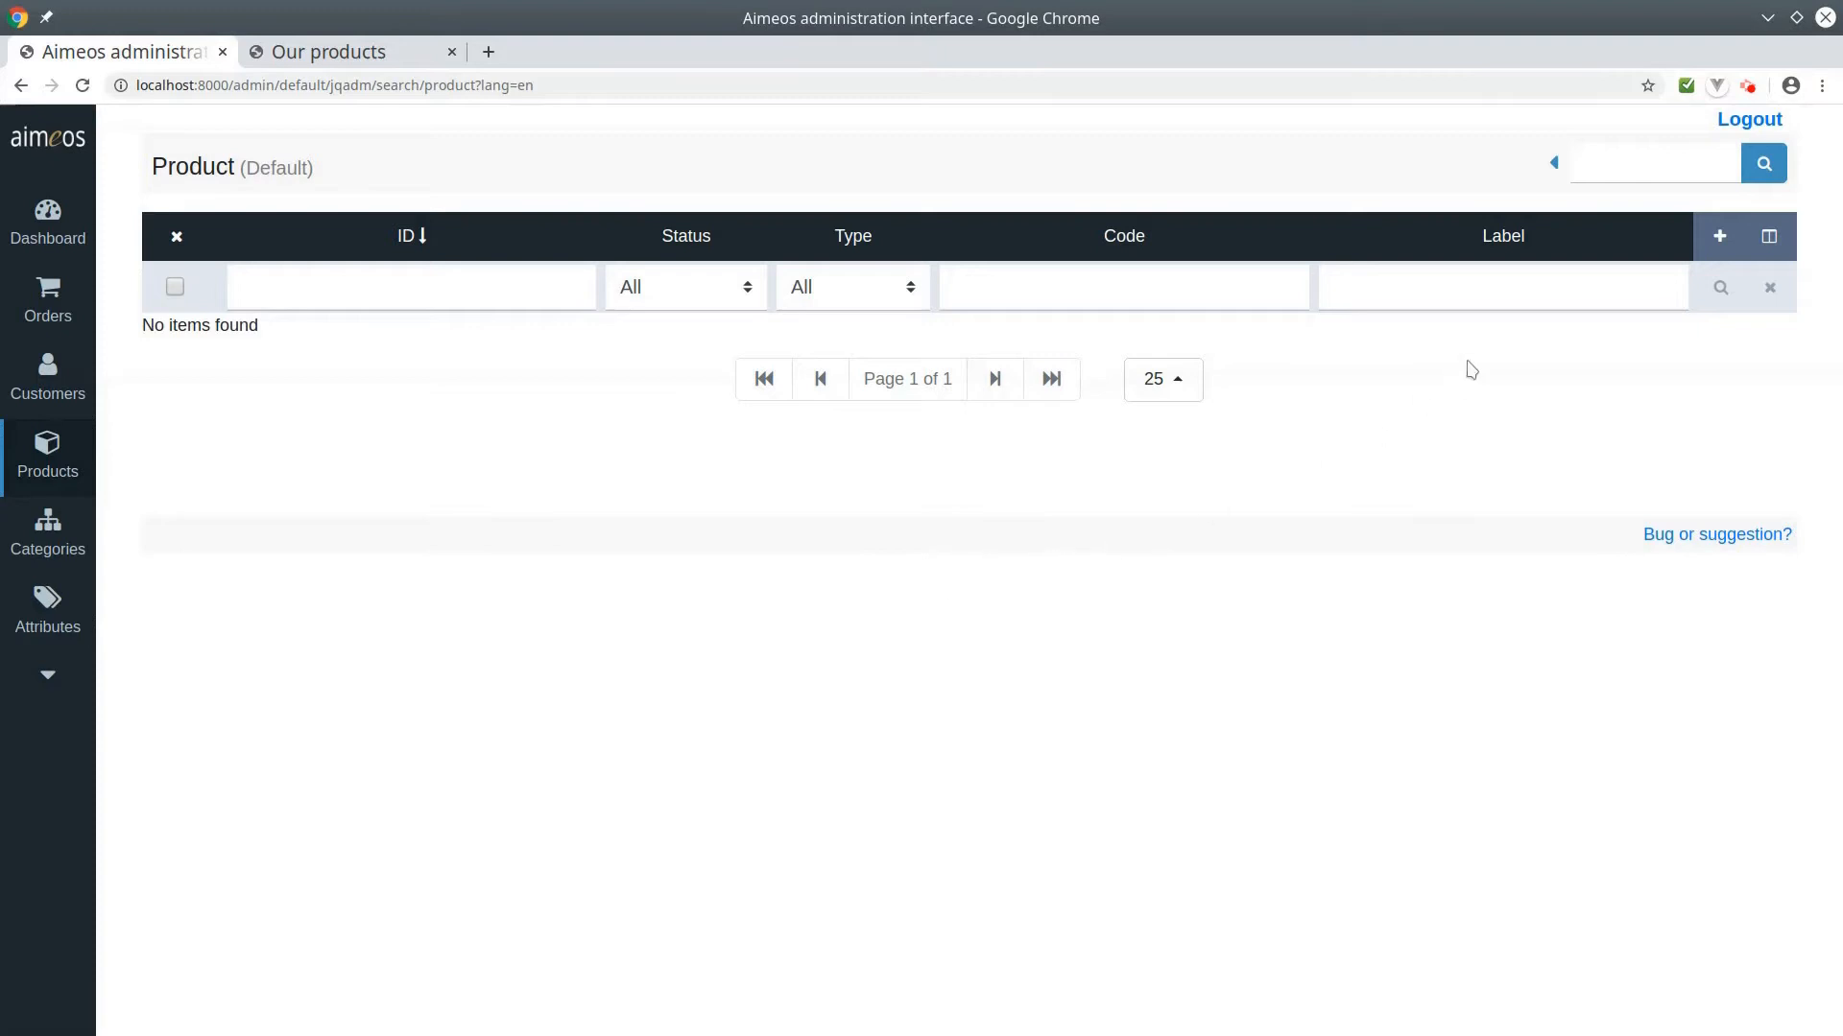
Create a new product and set its type to Event.
left_click(1717, 236)
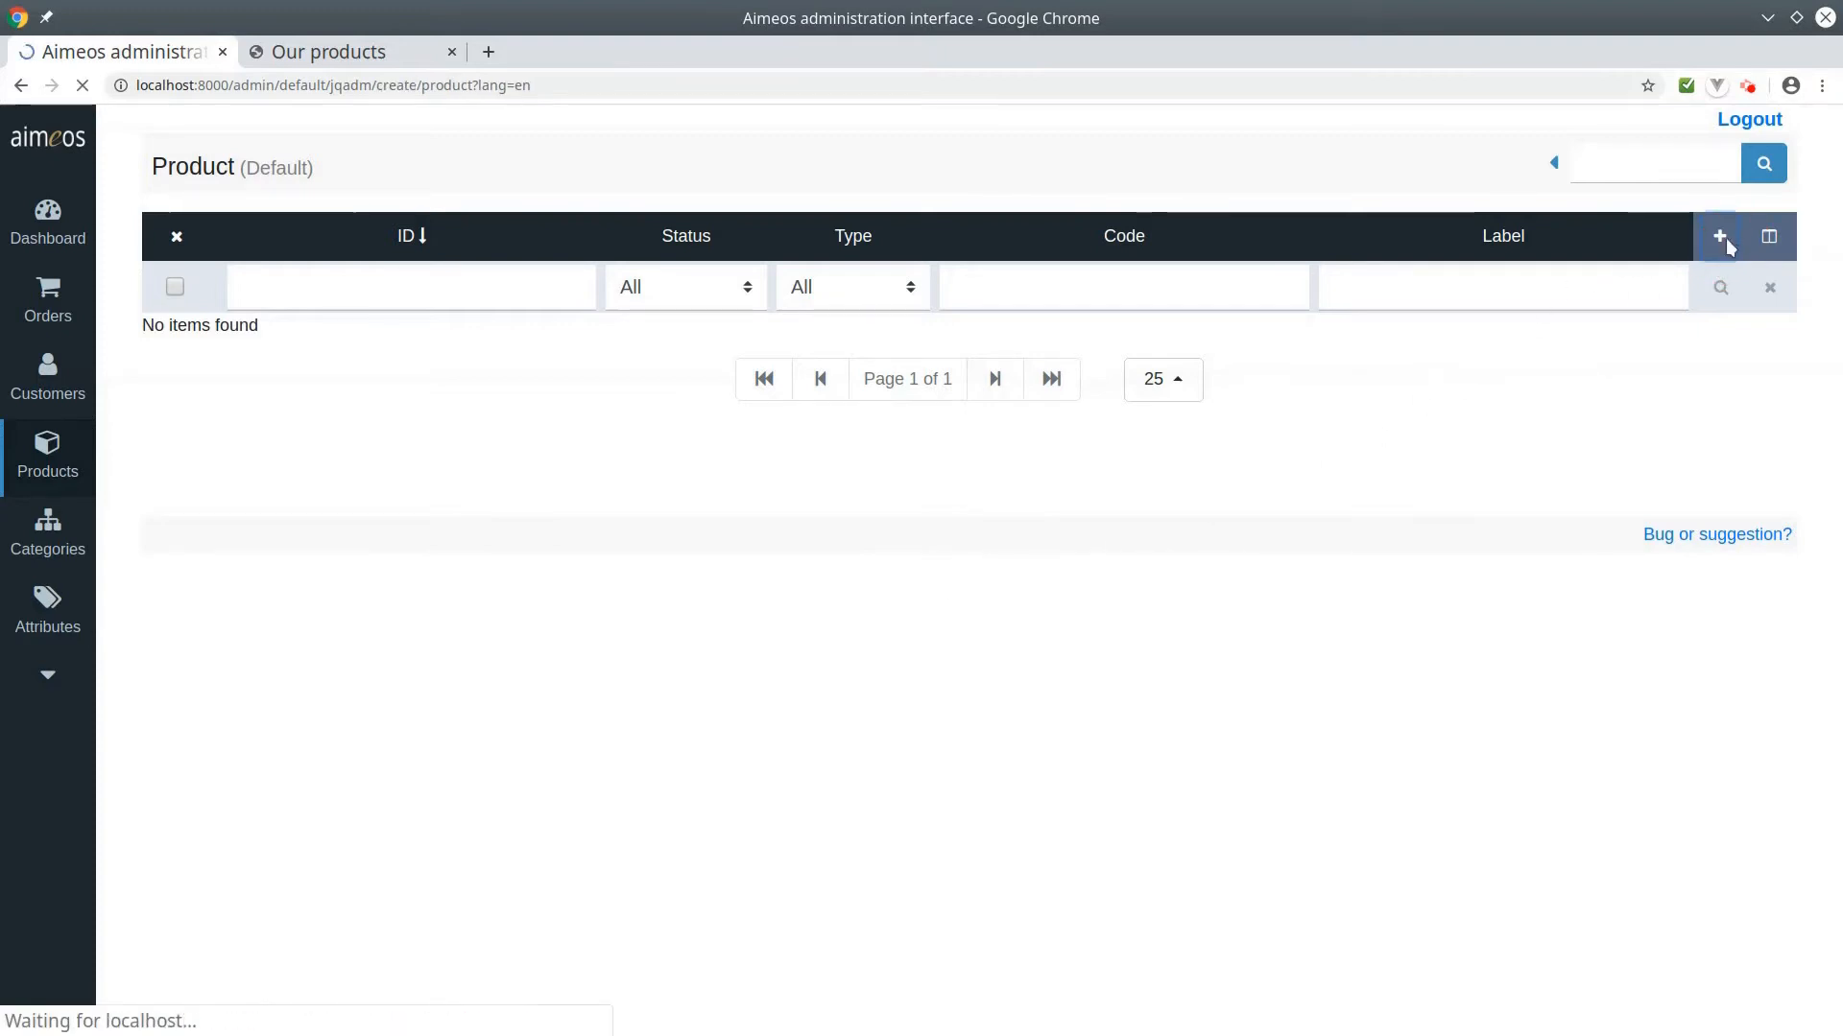
left_click(1718, 236)
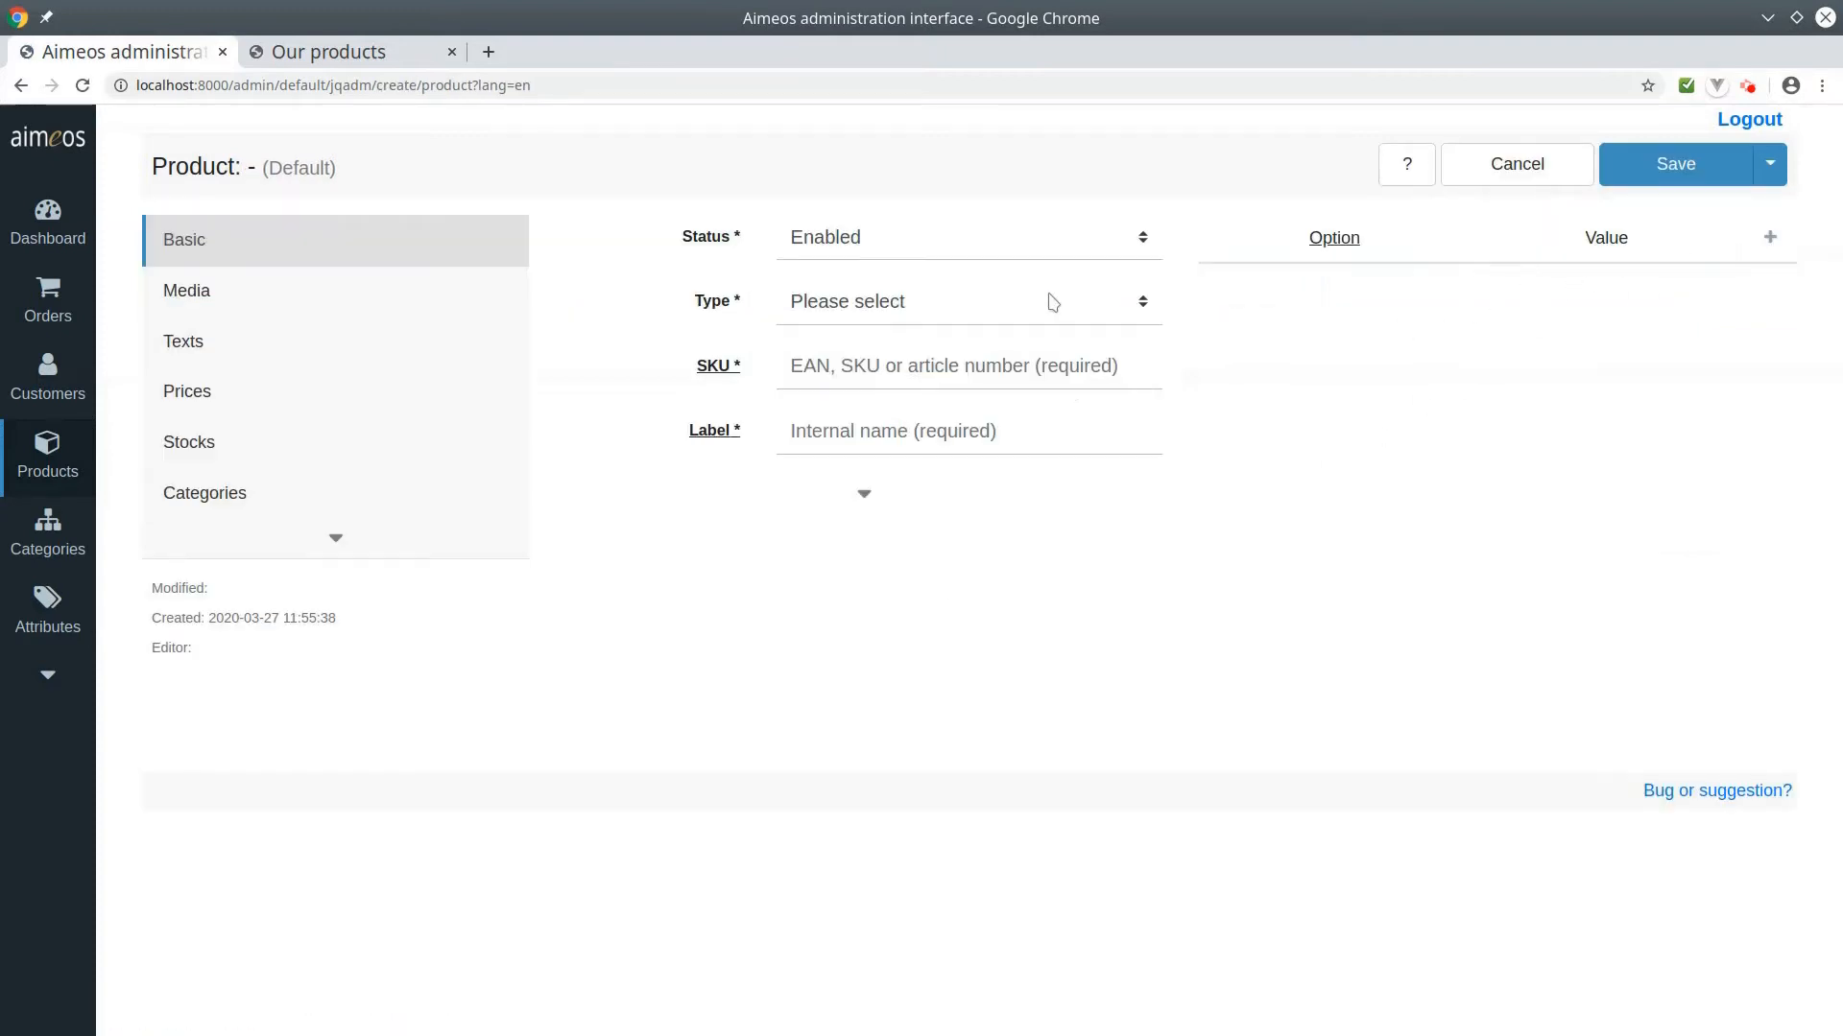
left_click(964, 301)
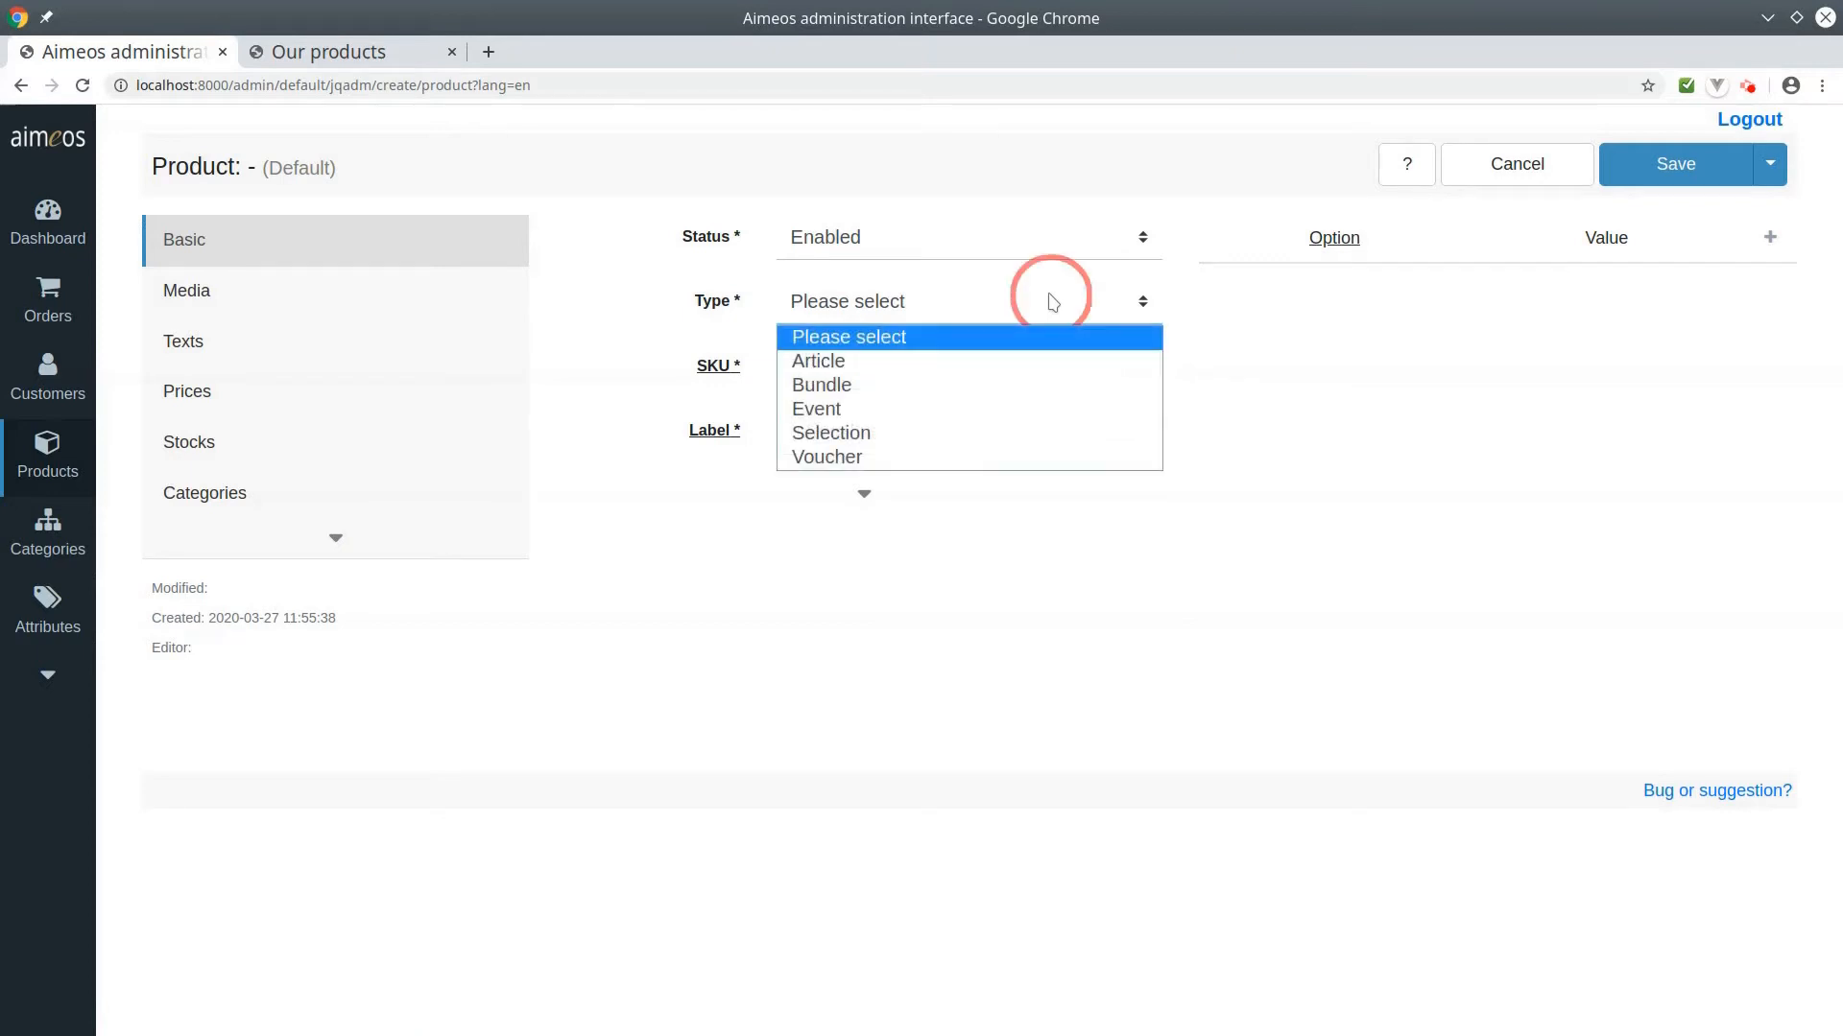
left_click(816, 407)
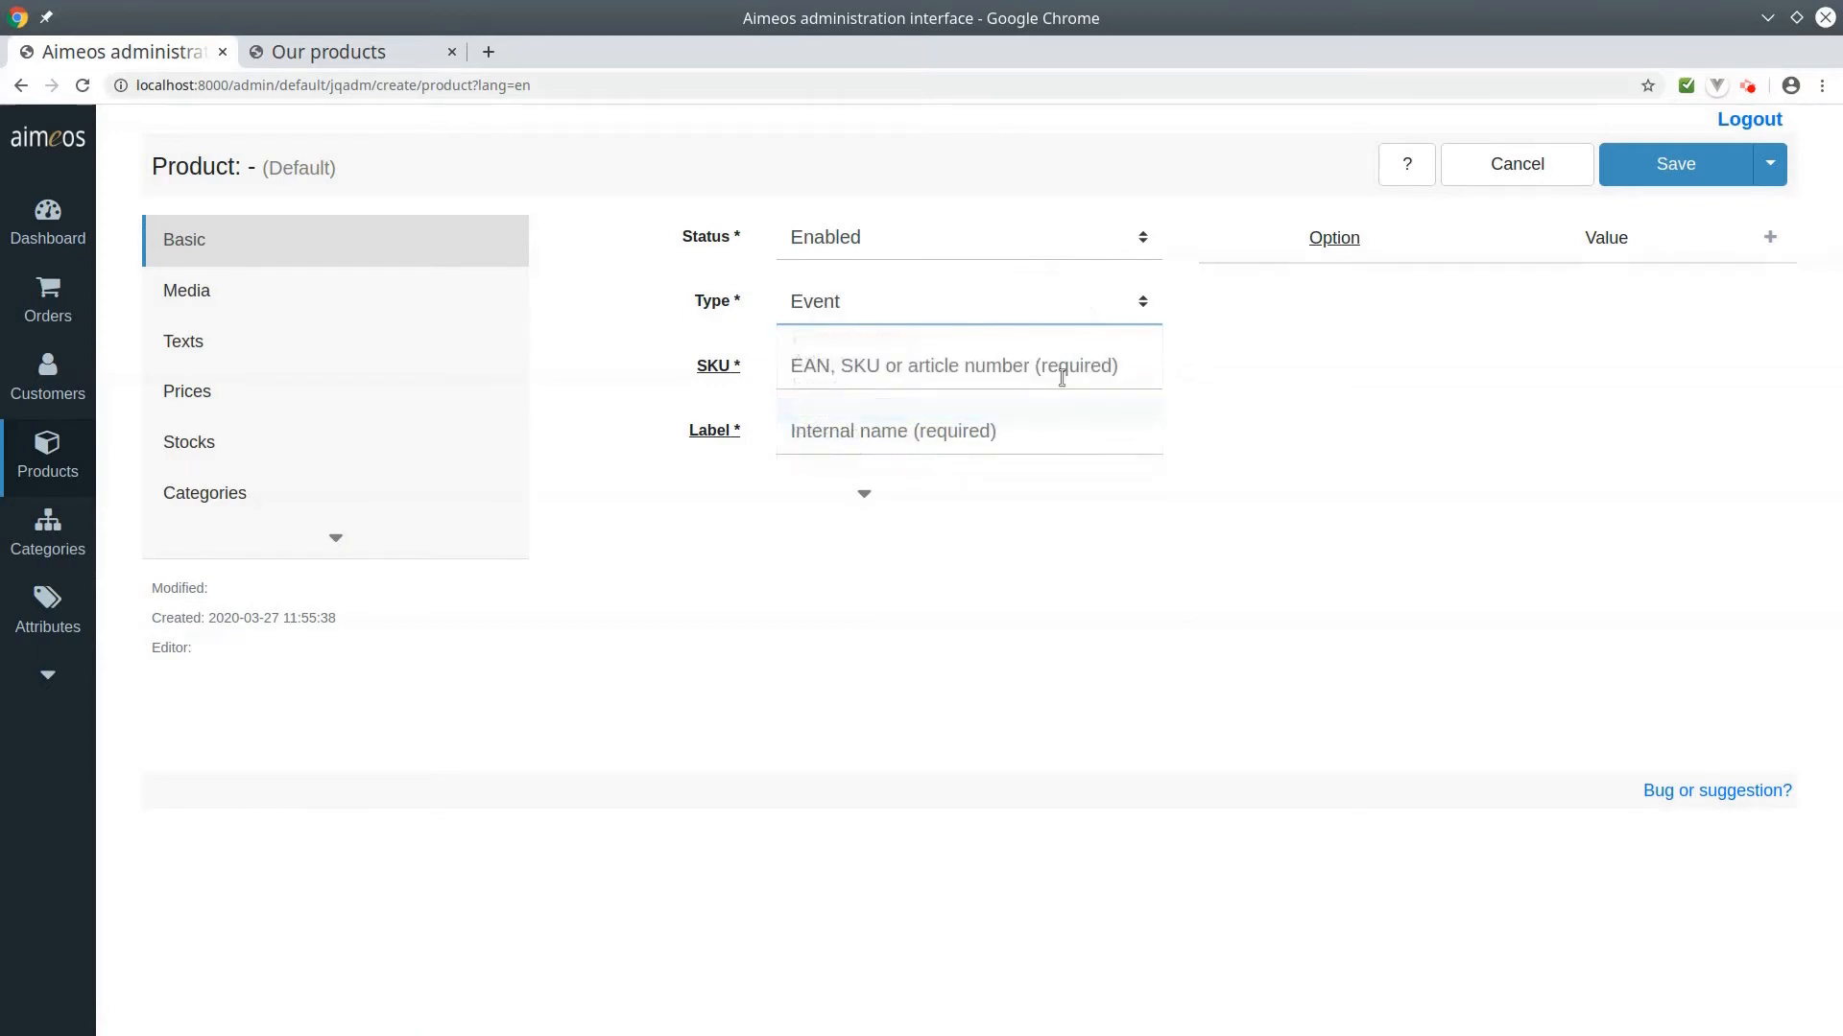
Enter SKU 1234 and the label Concert for the new product.
left_click(954, 364)
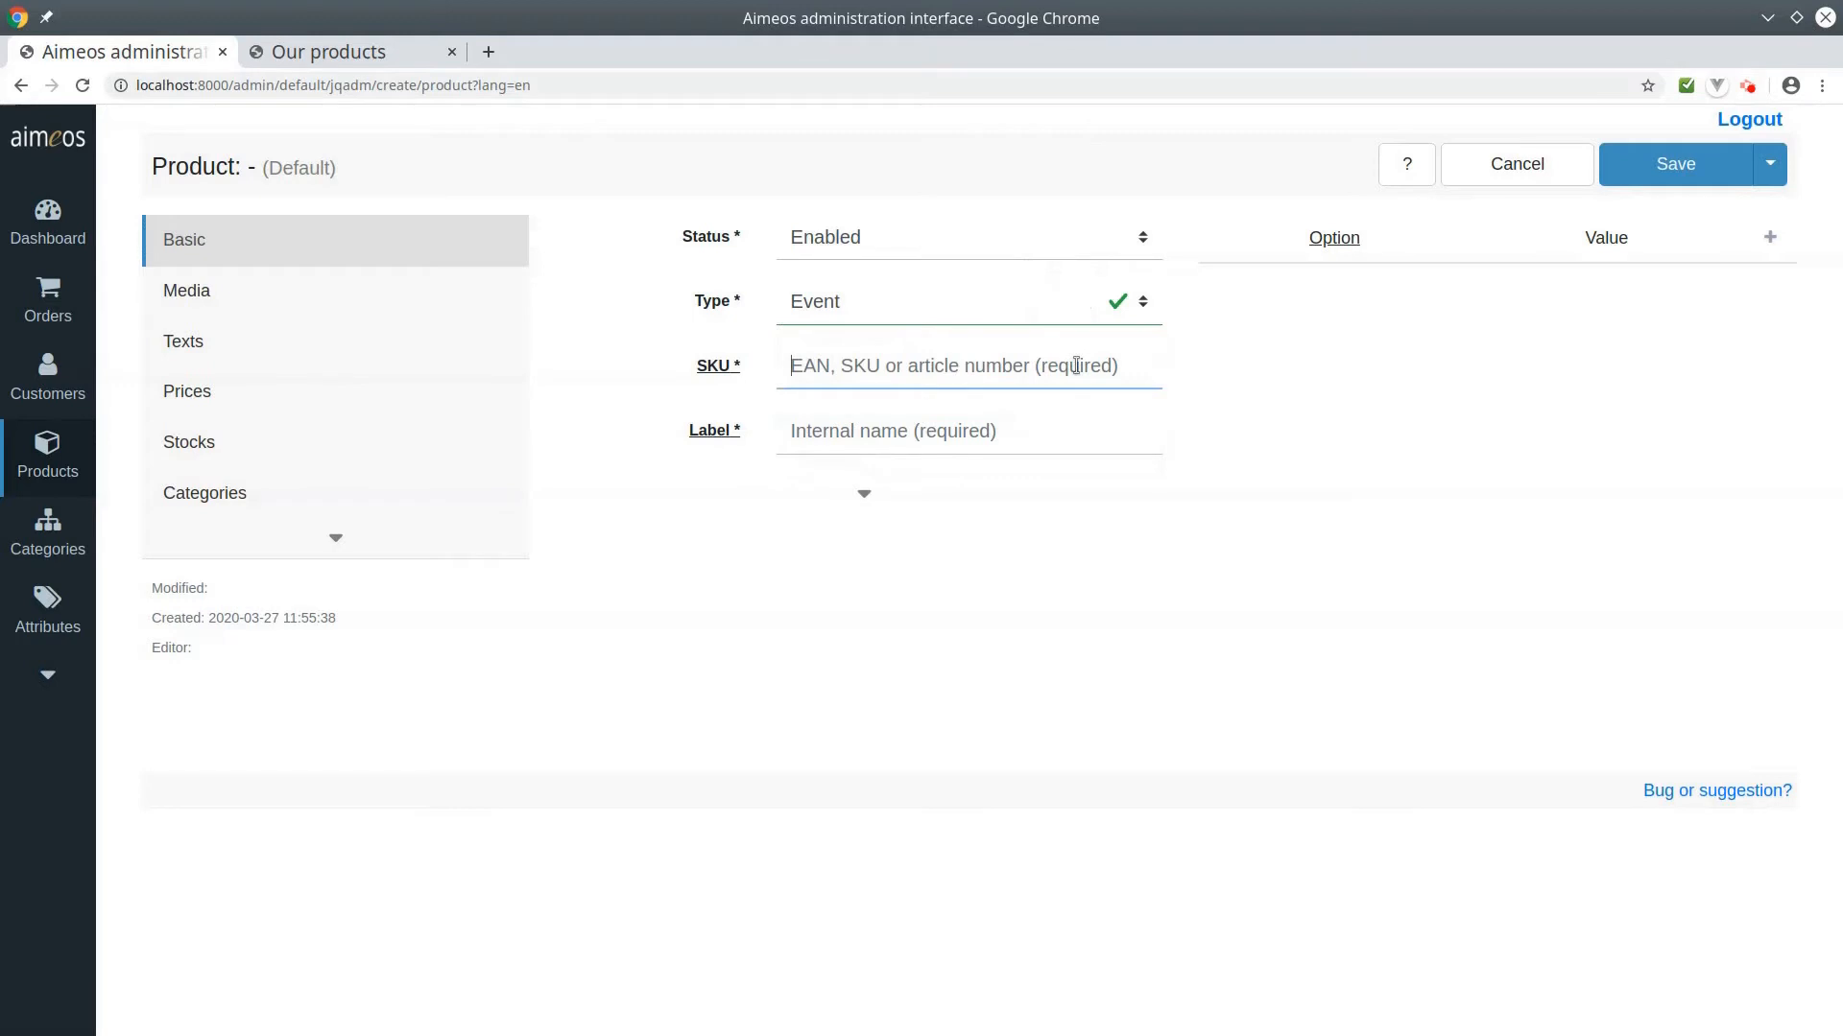
type("1234")
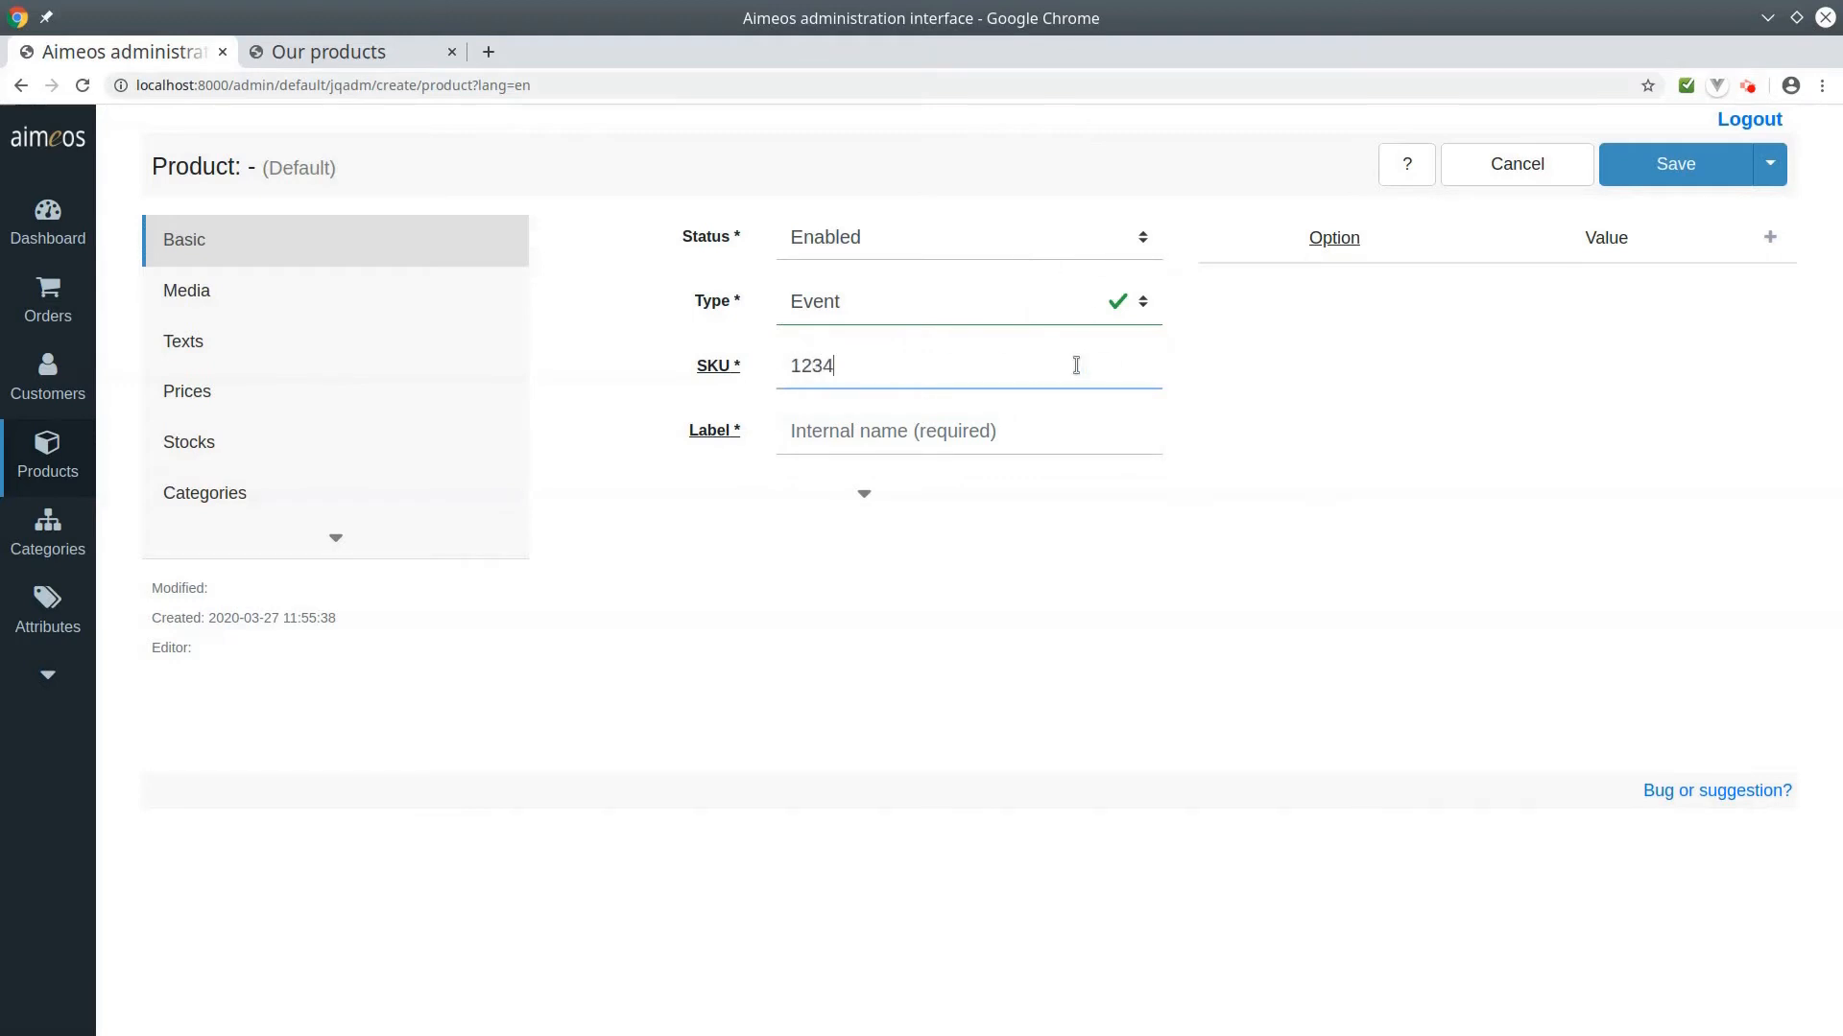
mouse_move(1069, 421)
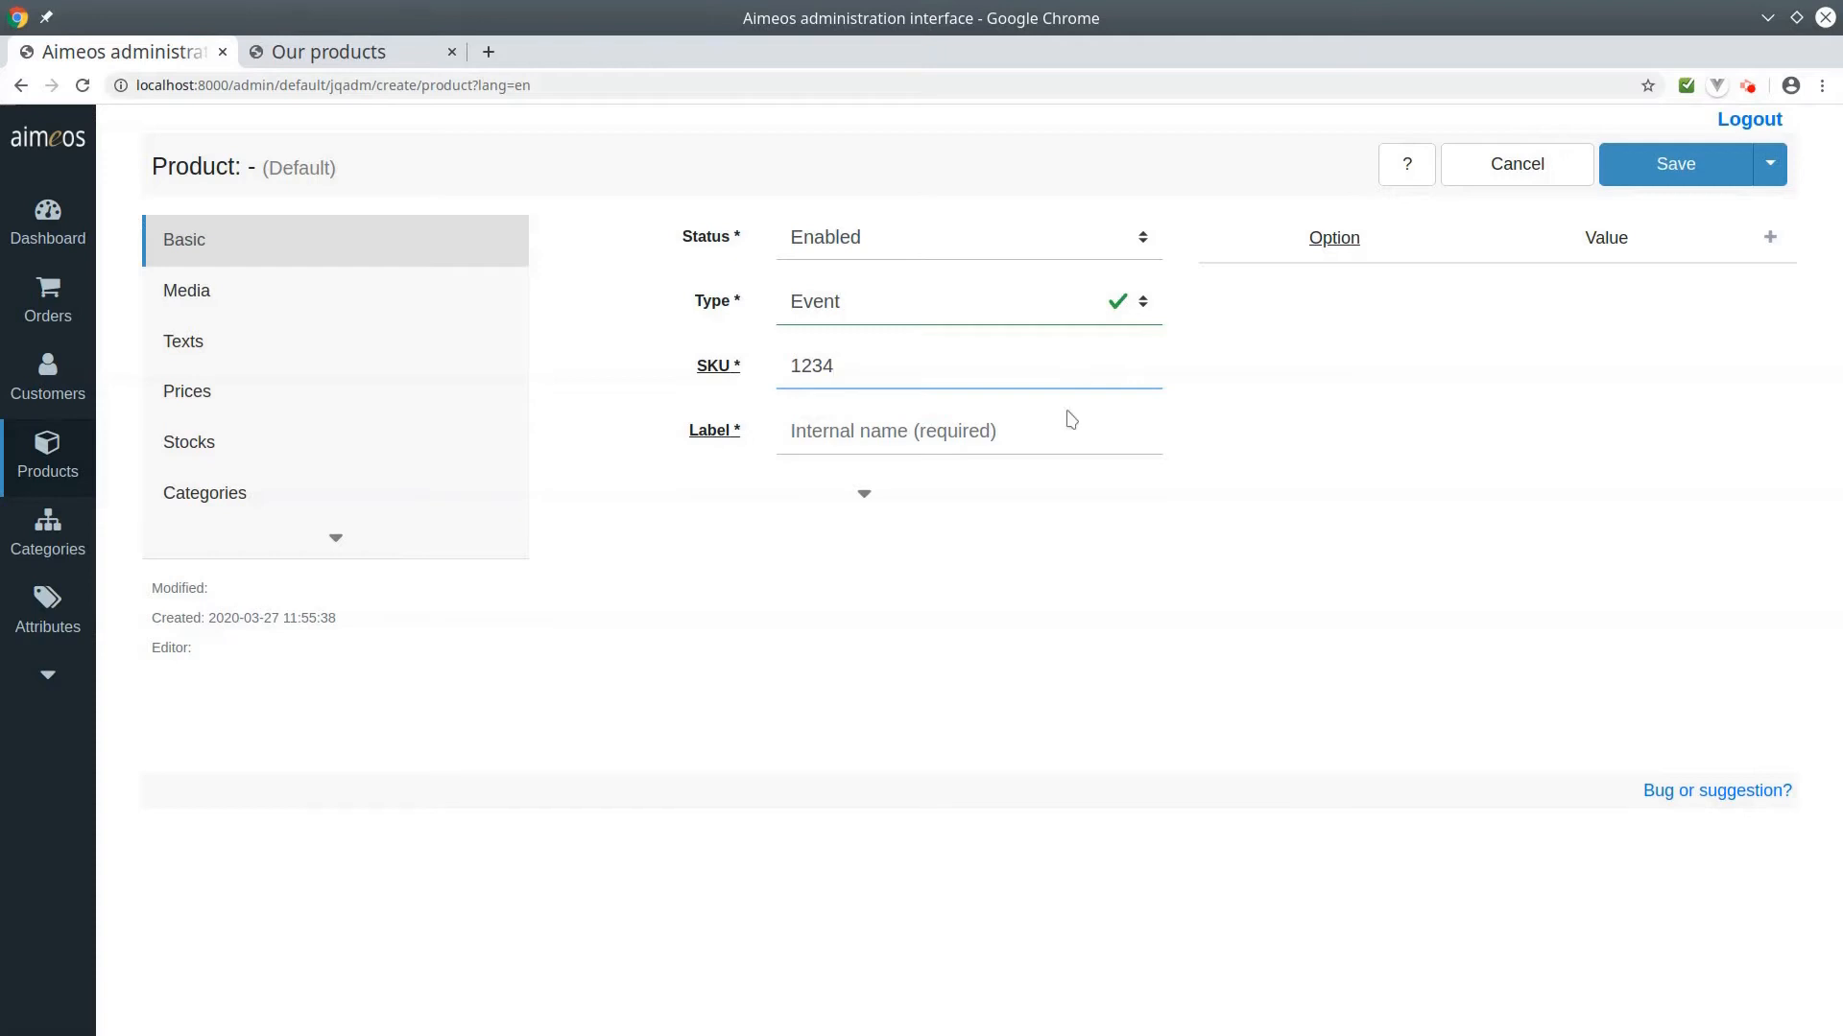
left_click(952, 430)
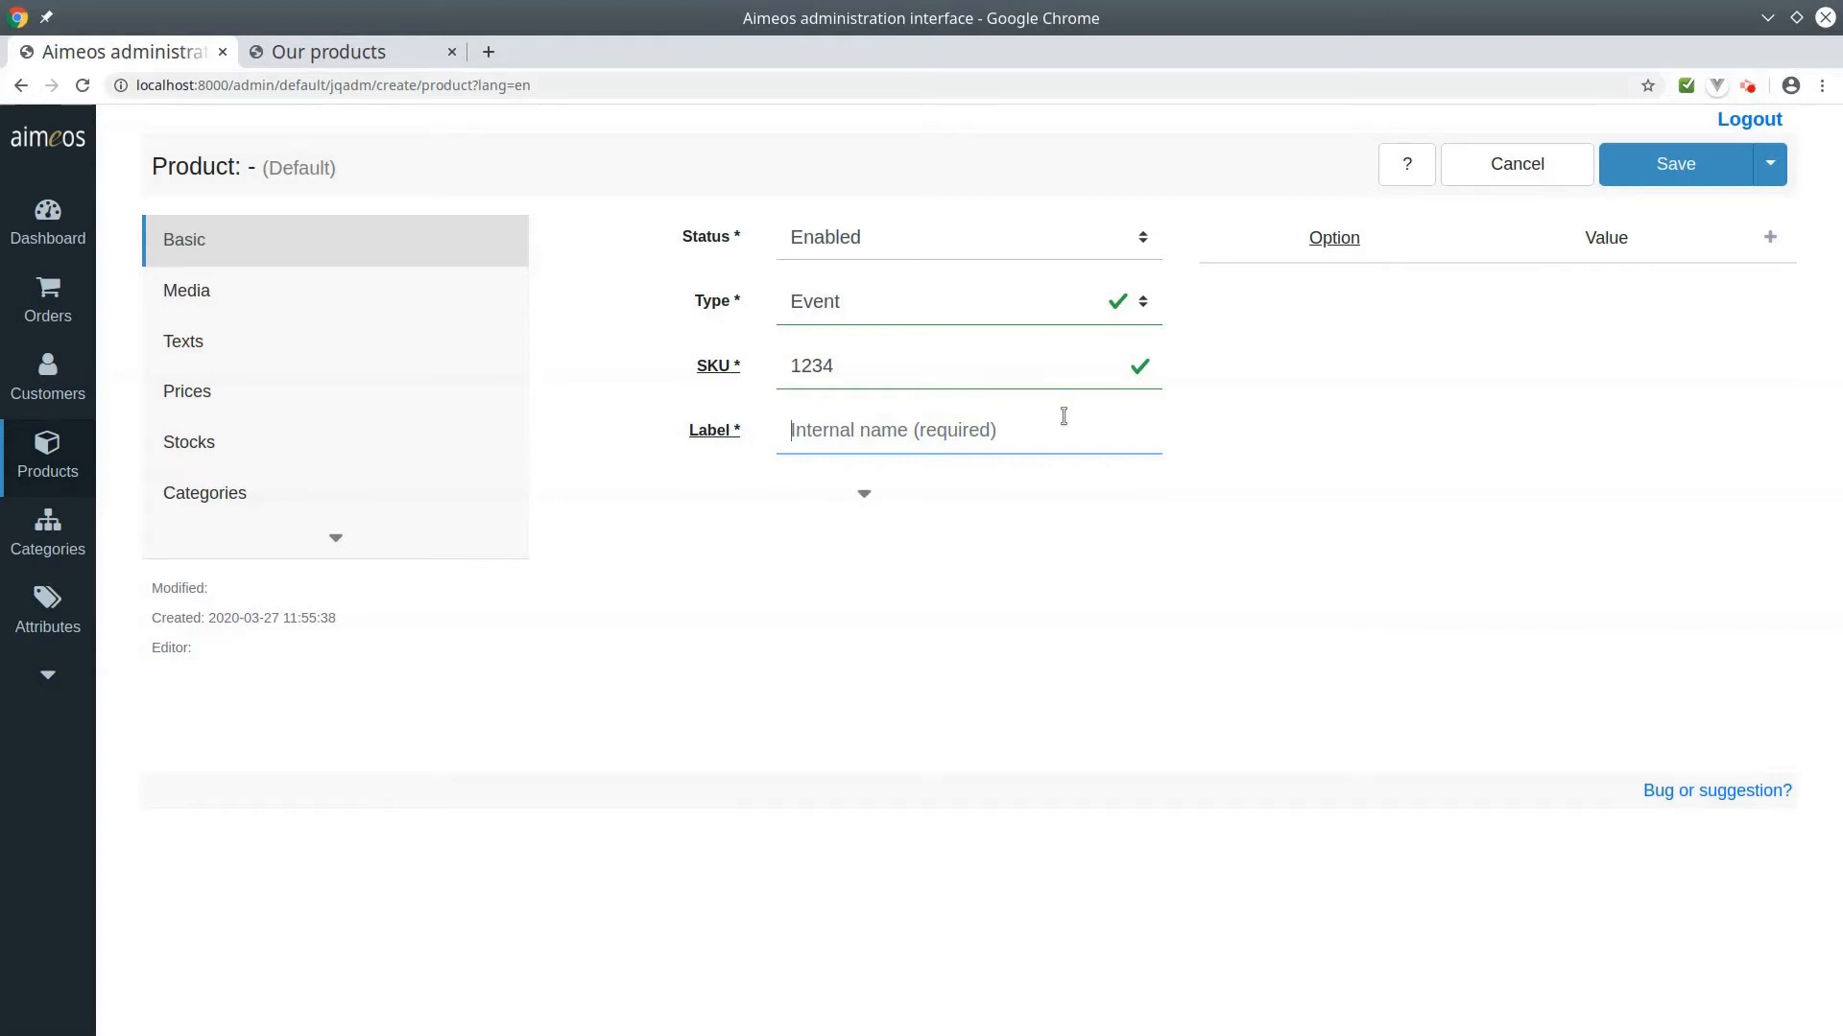
type("Ci")
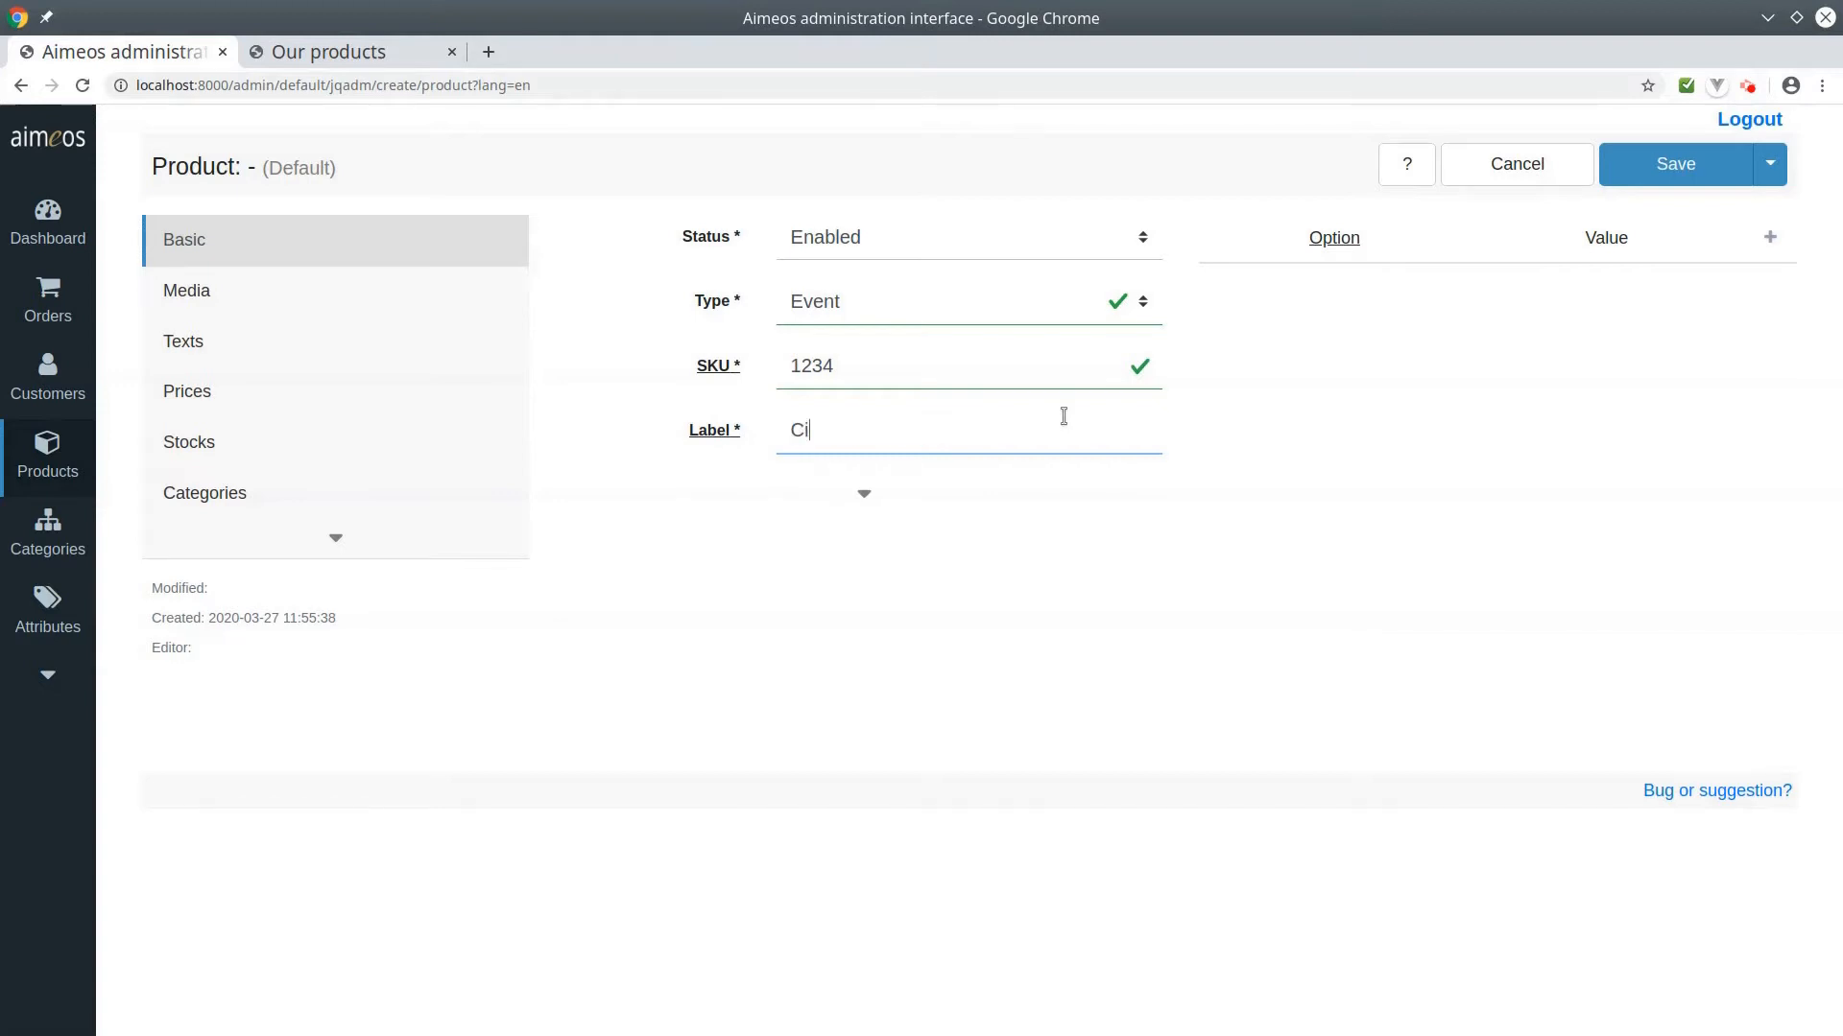
type("once")
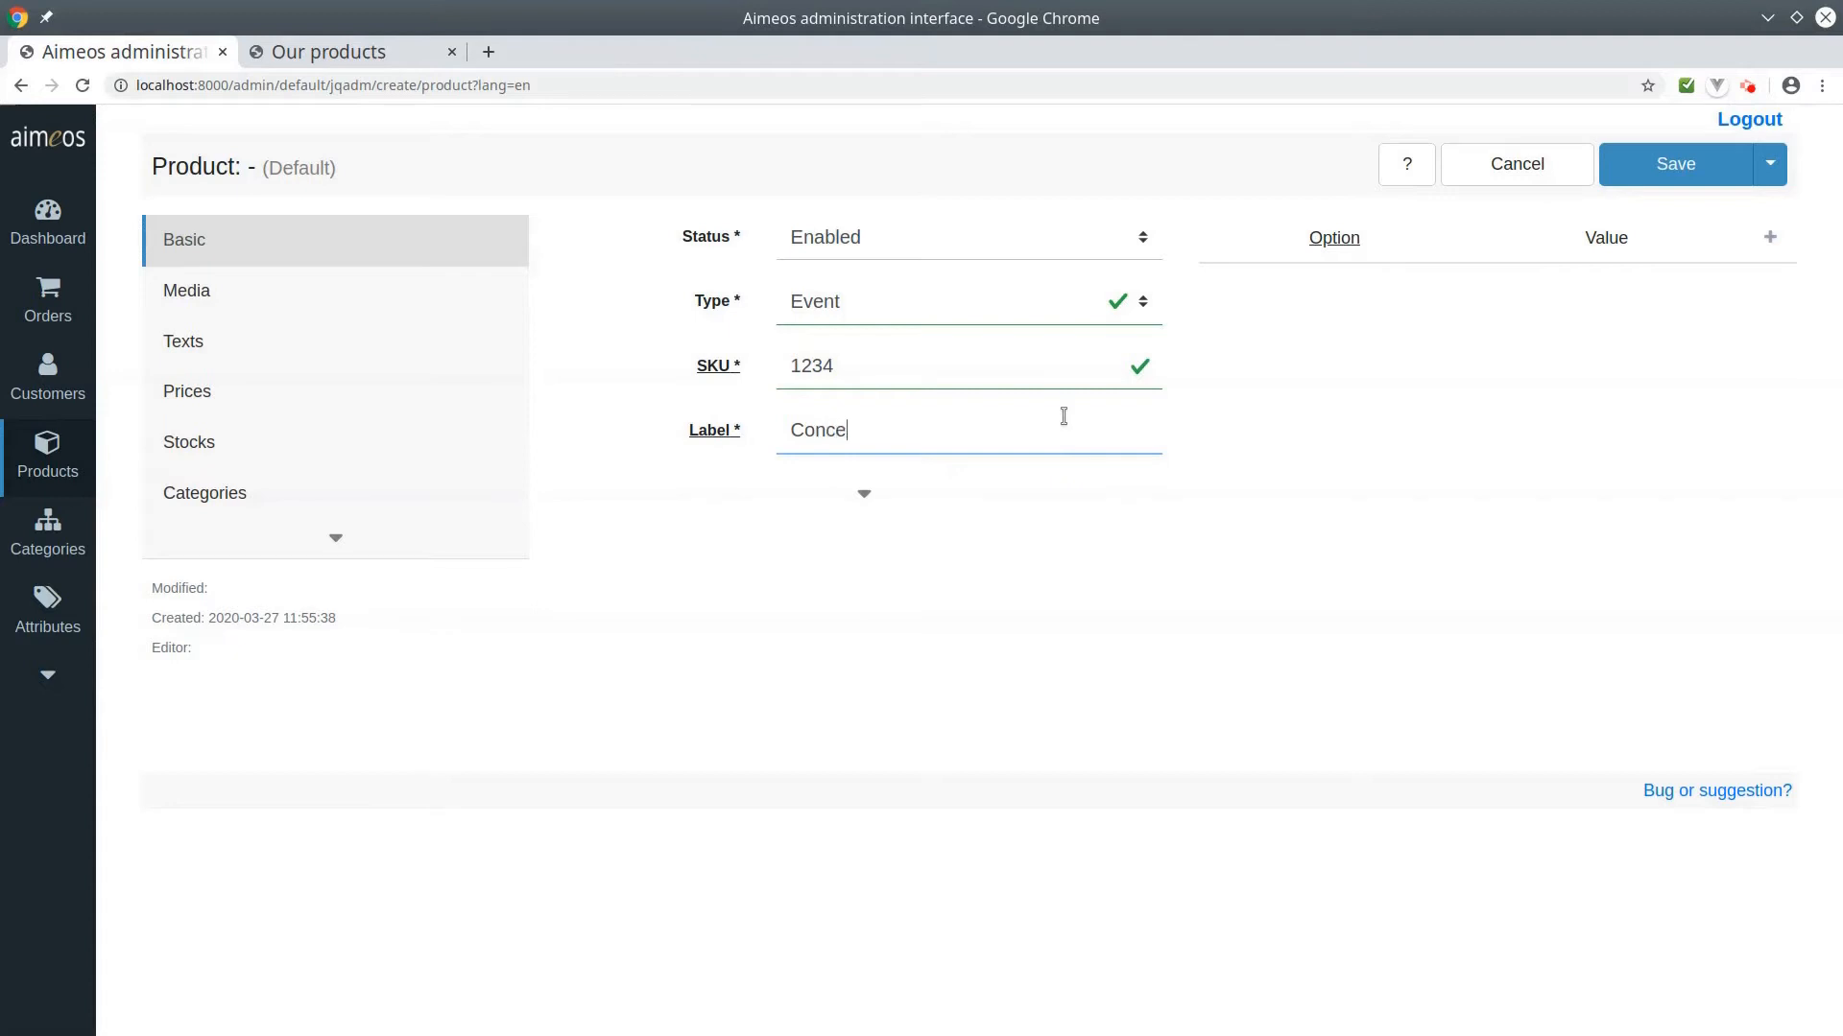
type("rt")
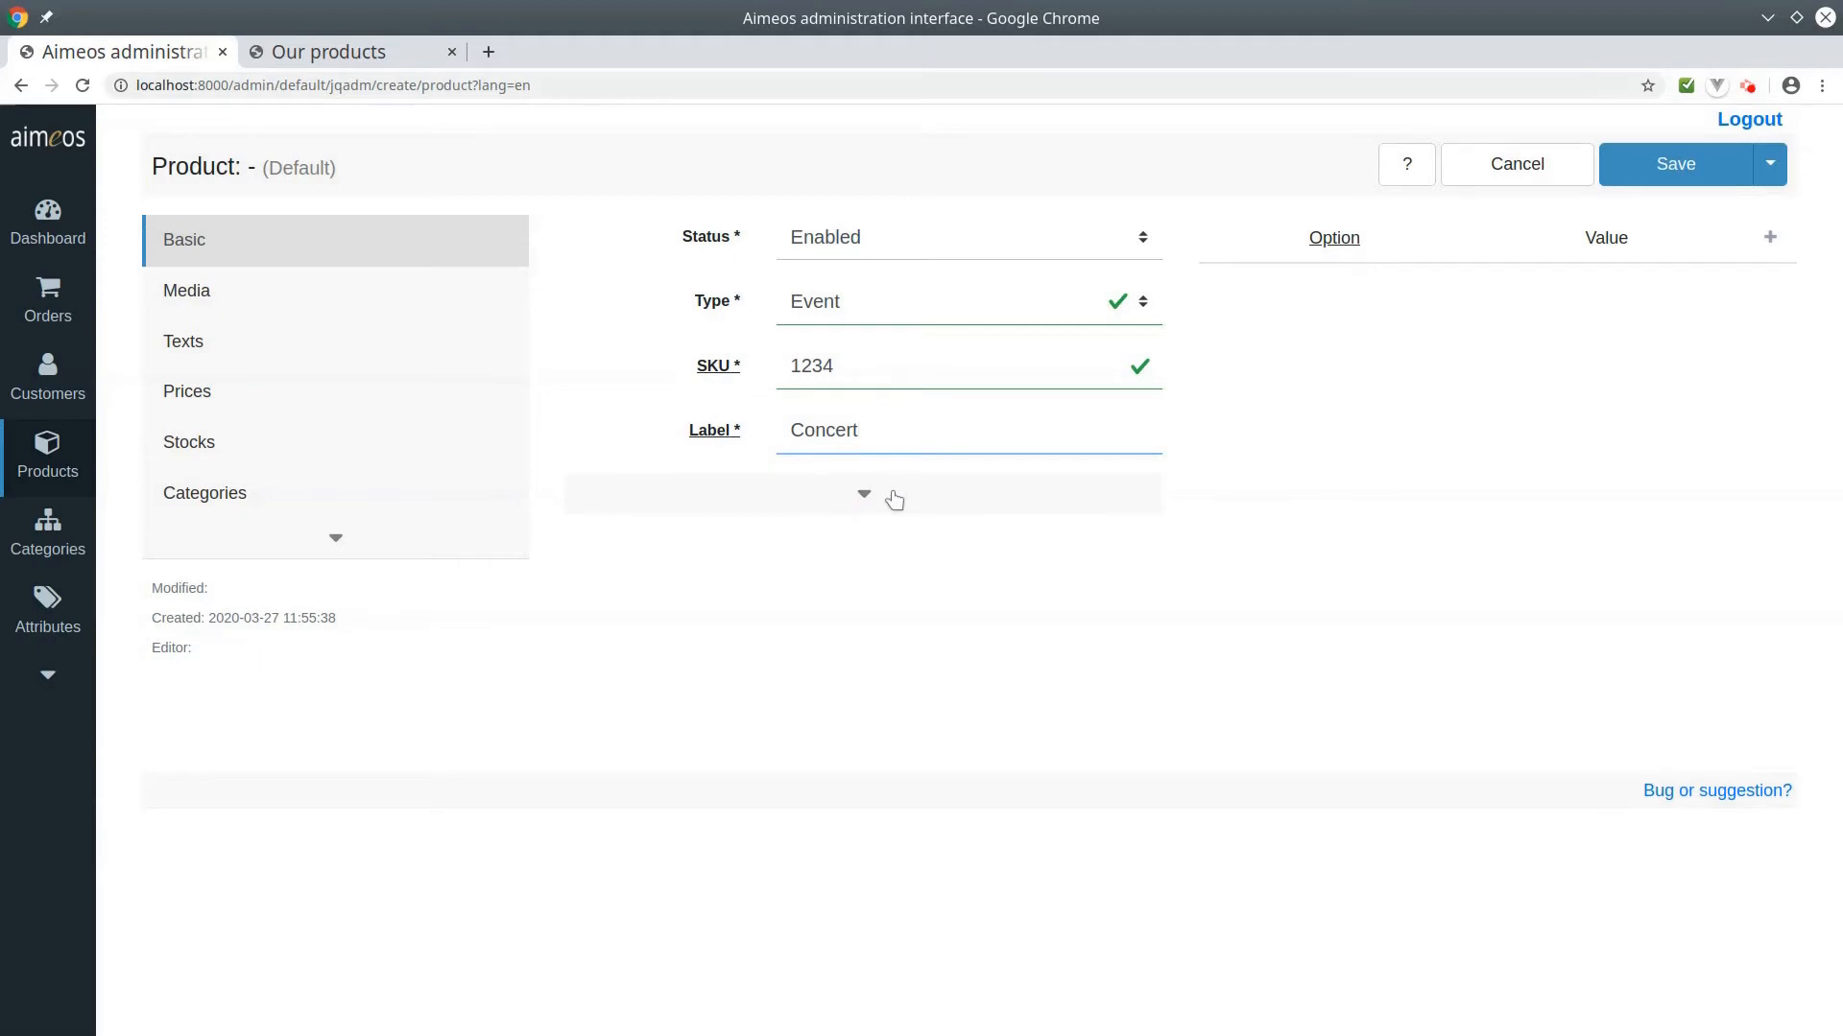
Schedule the Concert for 04/01/2020 from 08:00 PM to 10:00 PM.
left_click(864, 493)
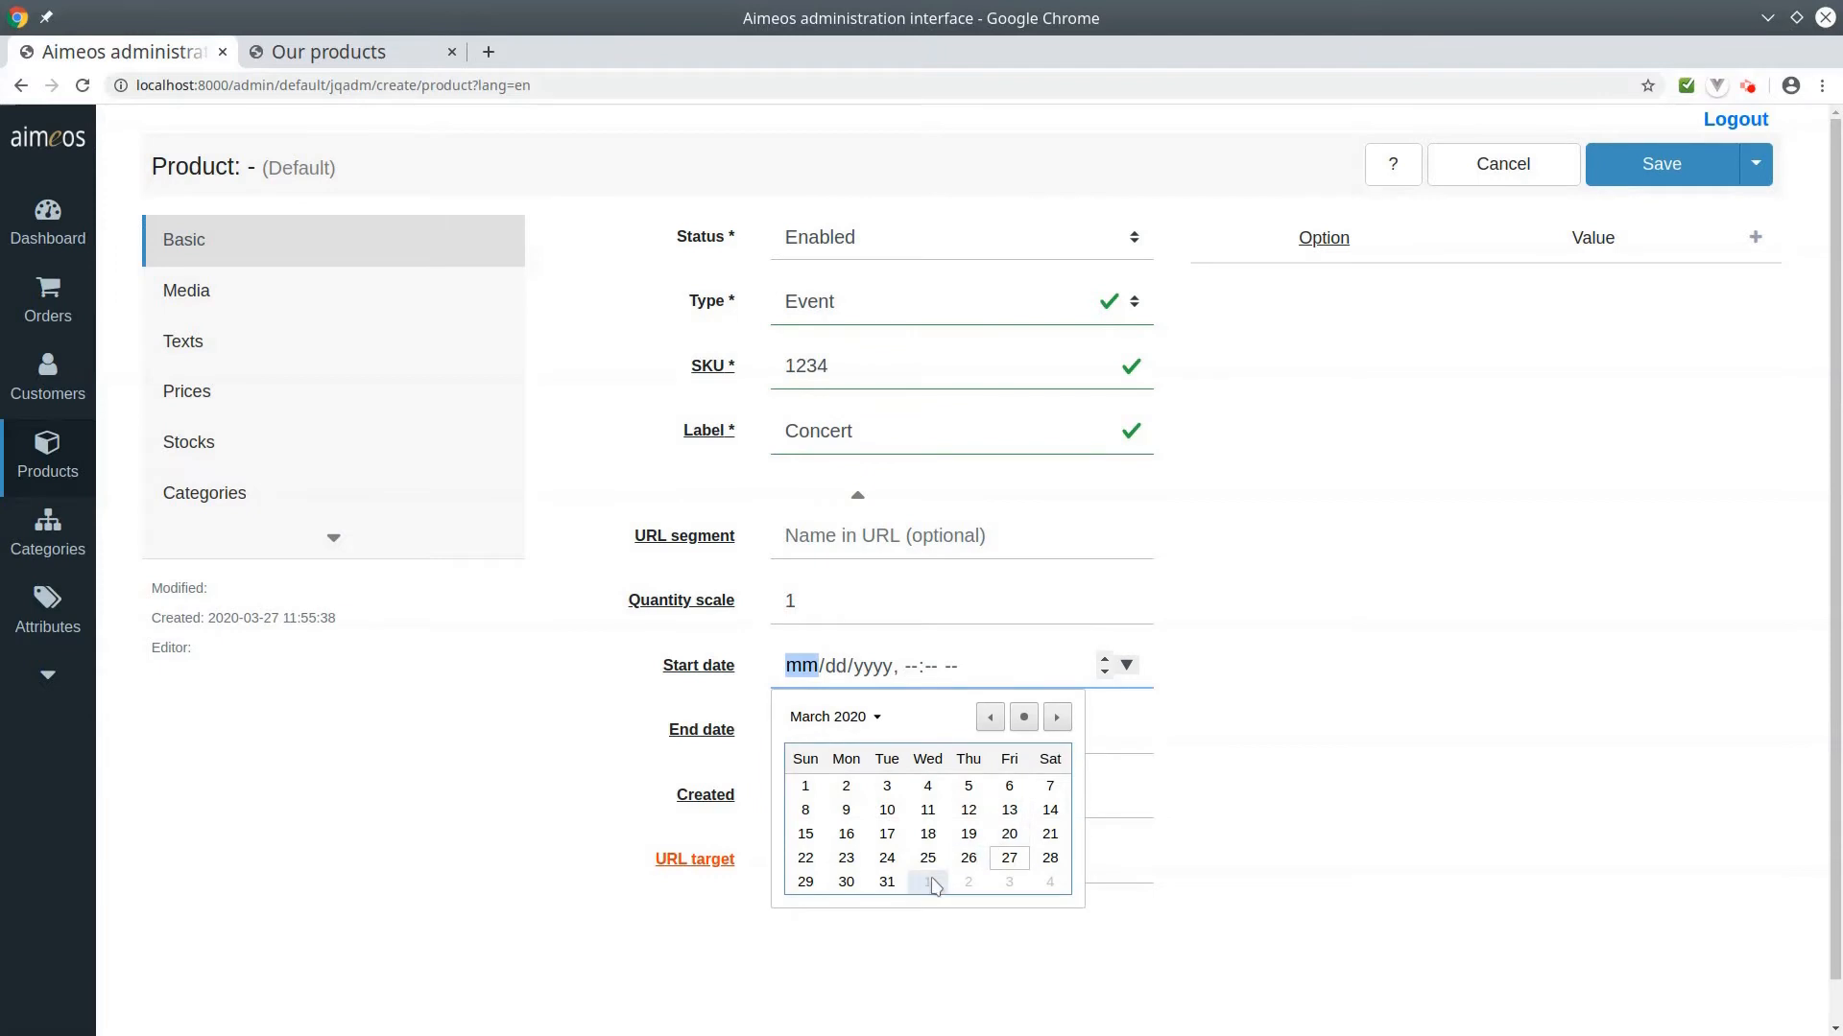
left_click(927, 881)
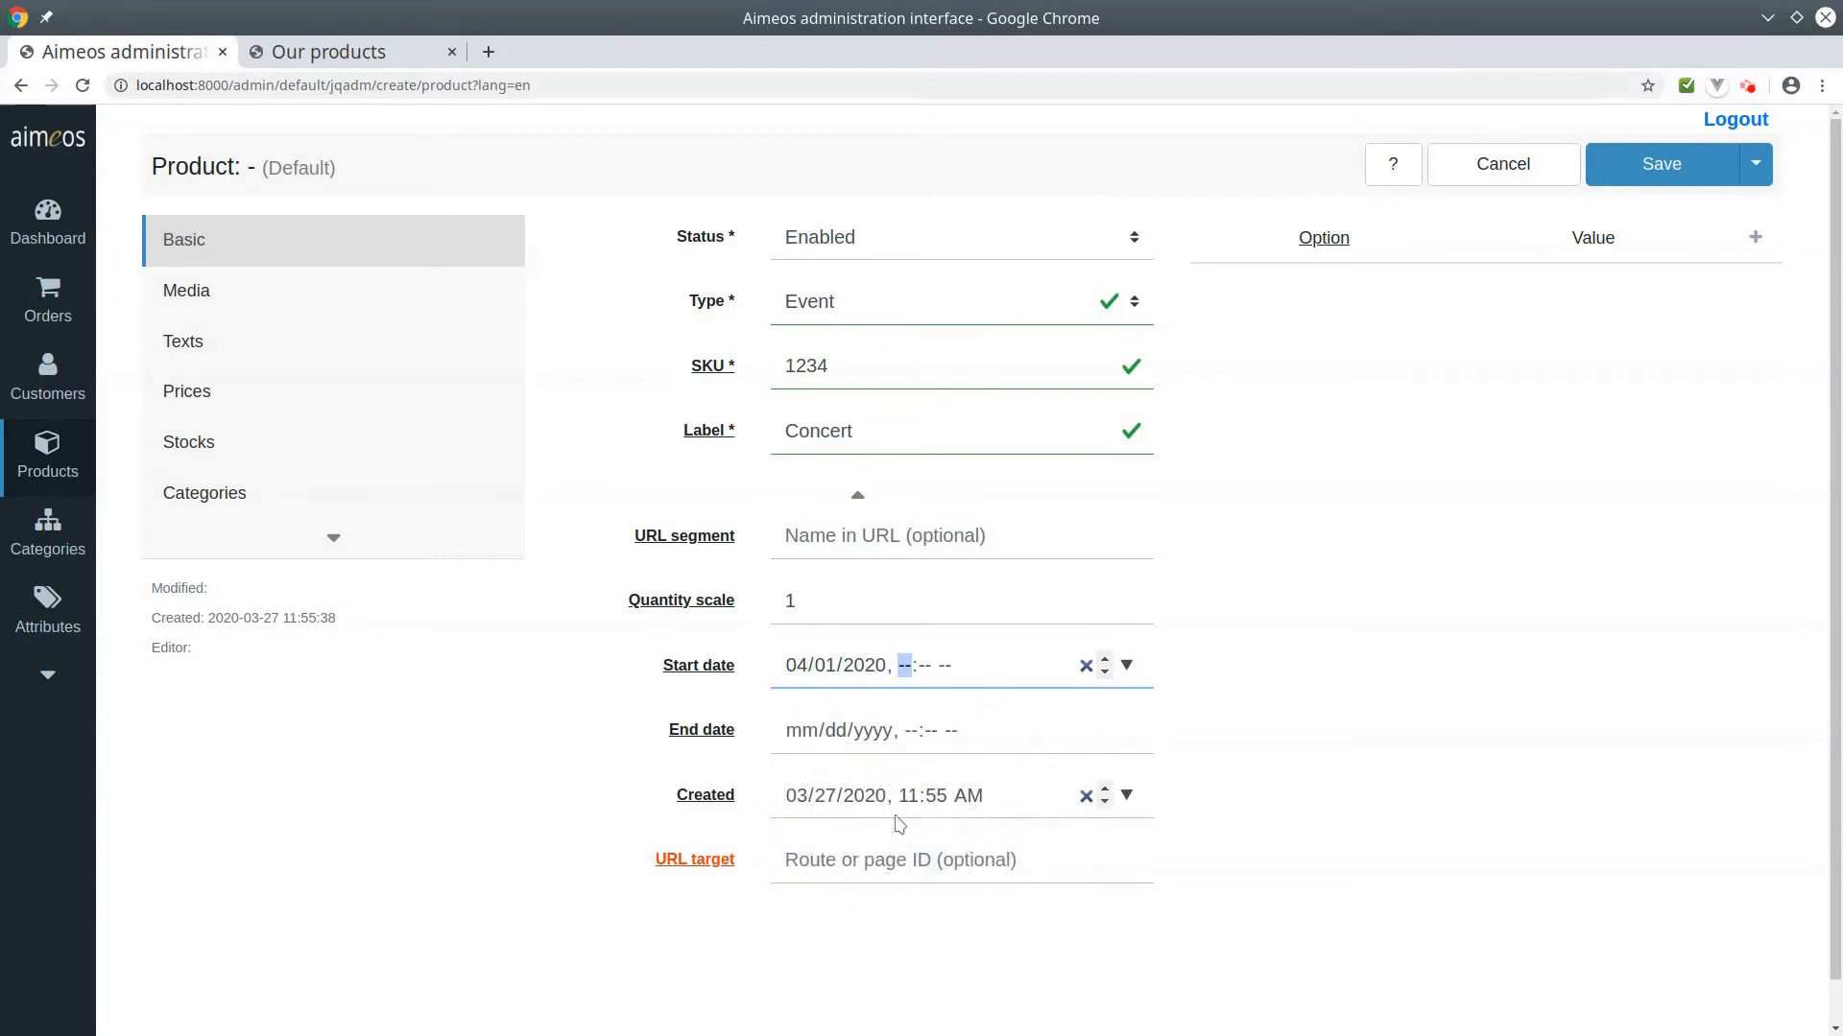
type("08:00 PM")
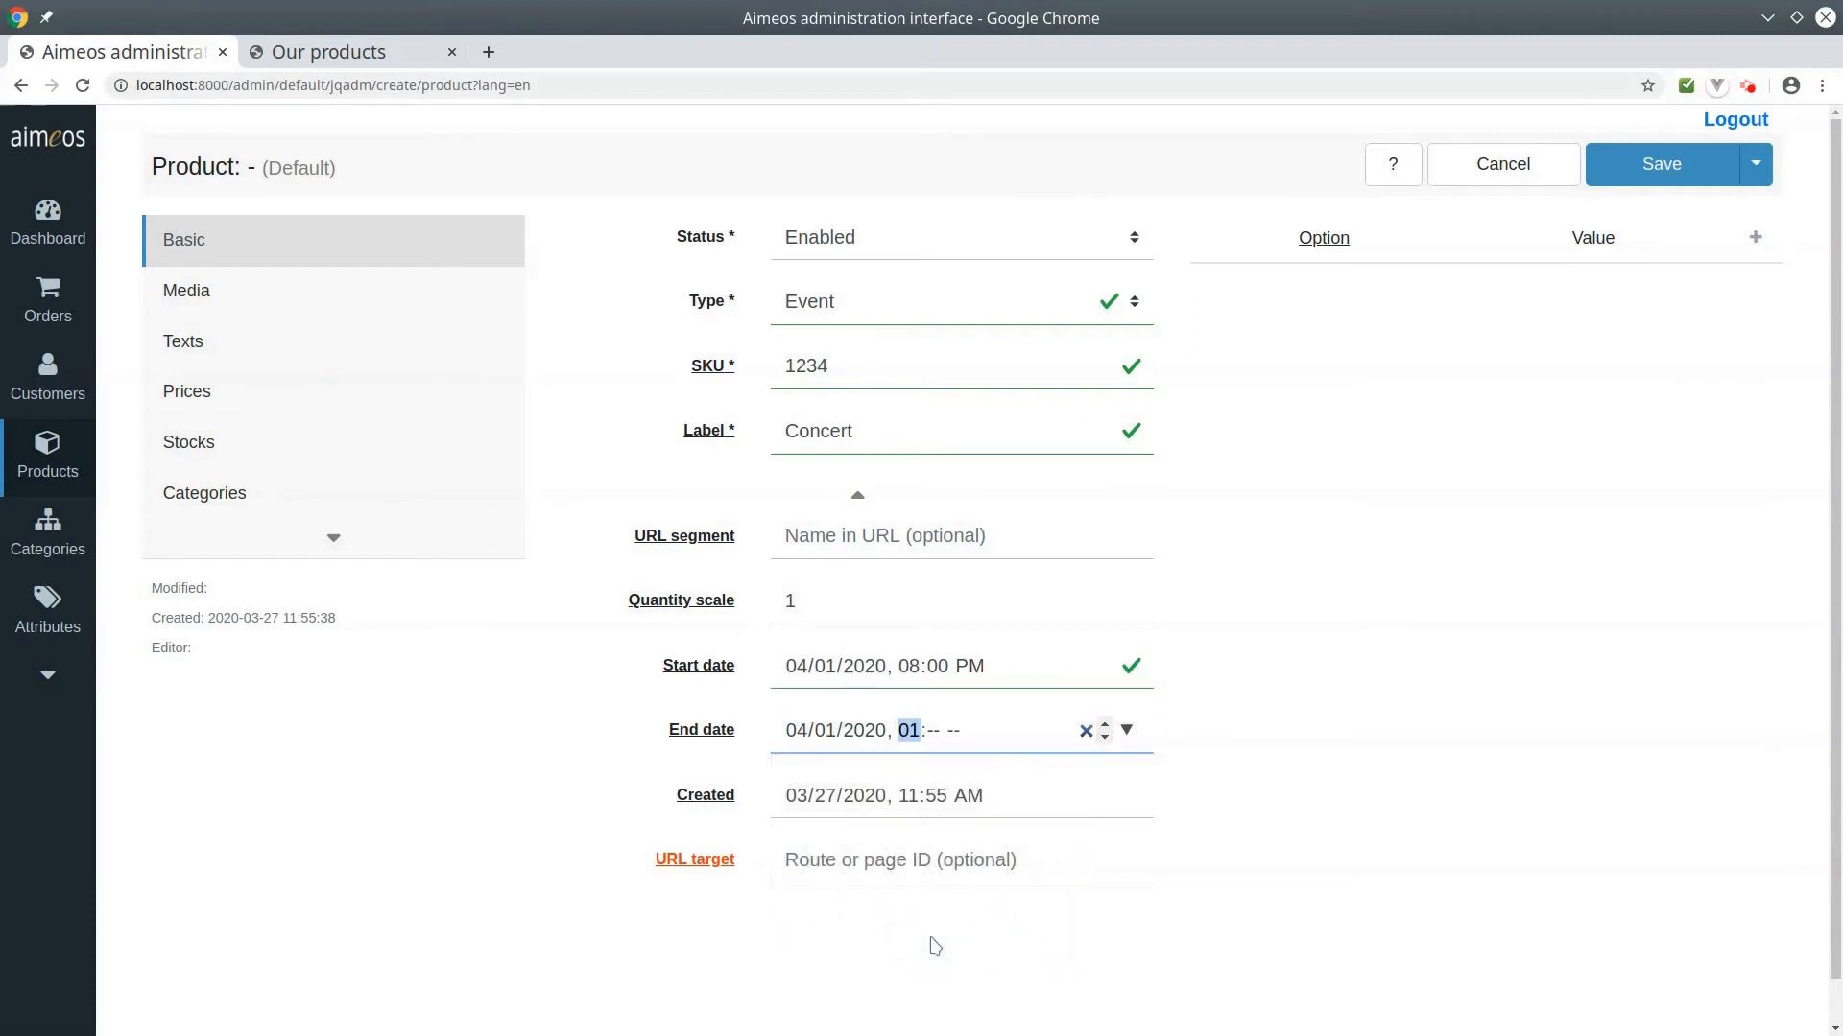
type("10:00PM")
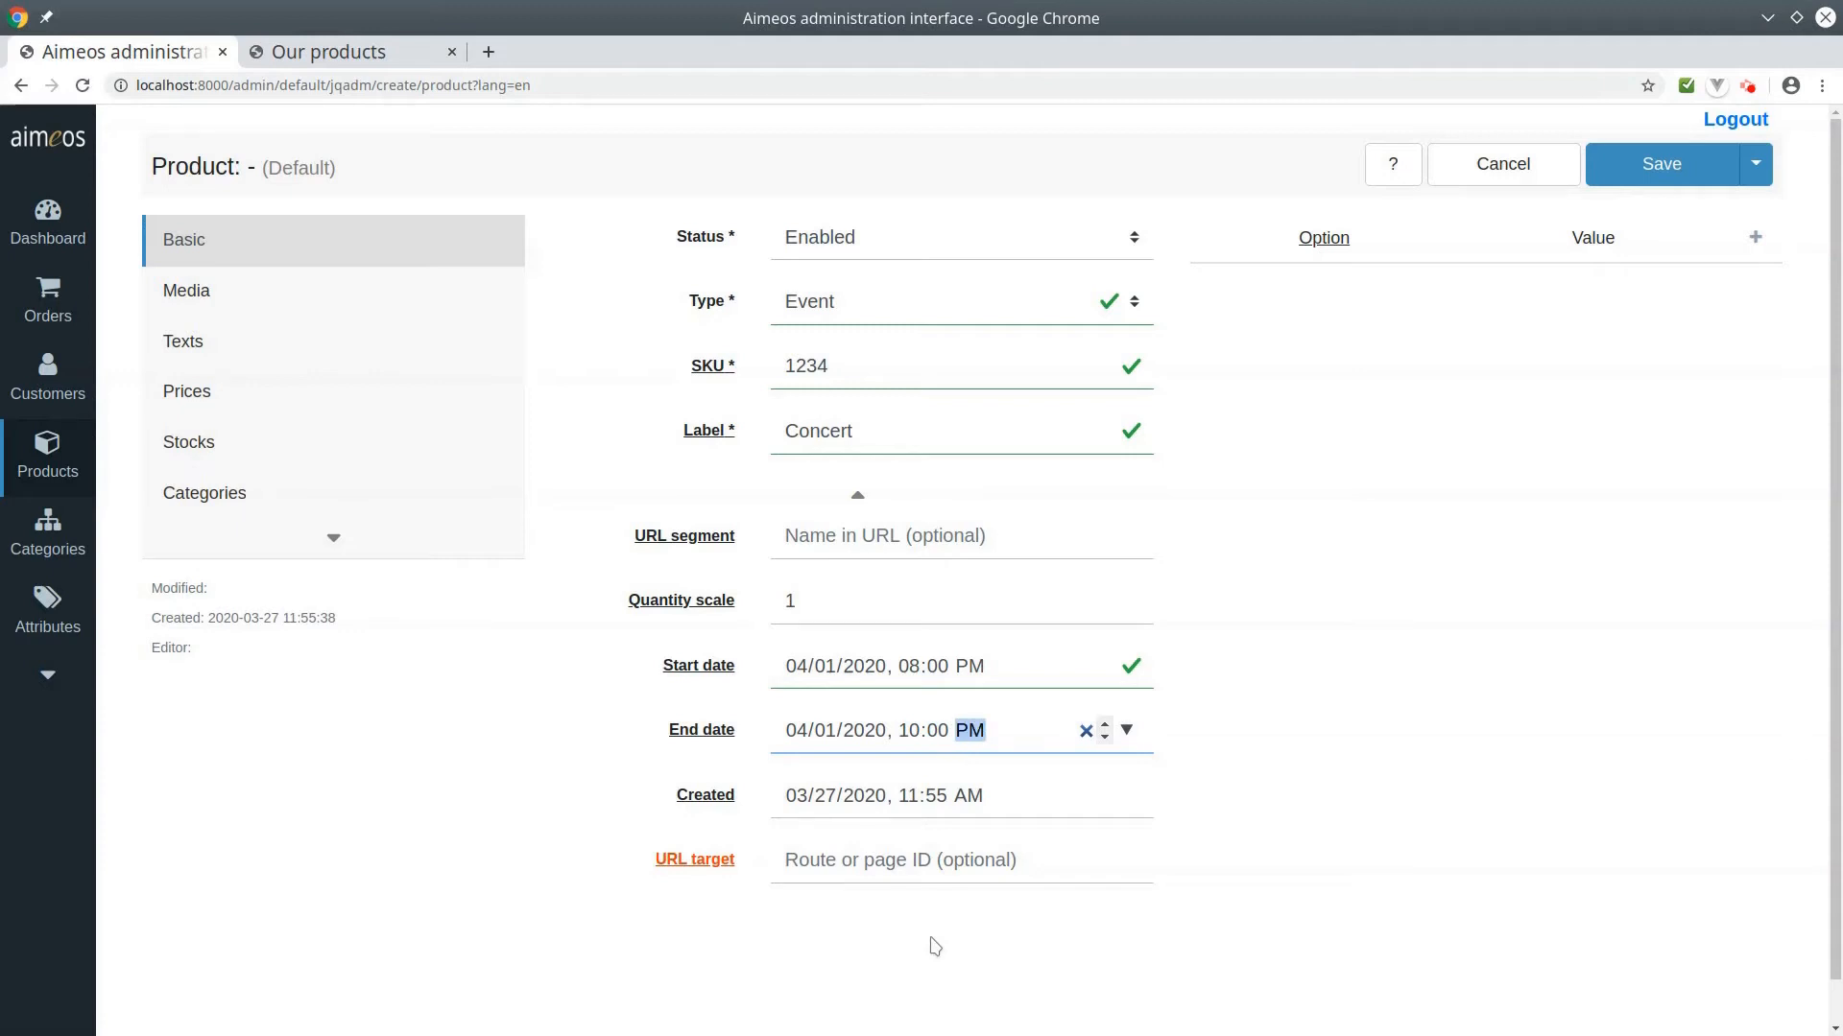
mouse_move(388, 276)
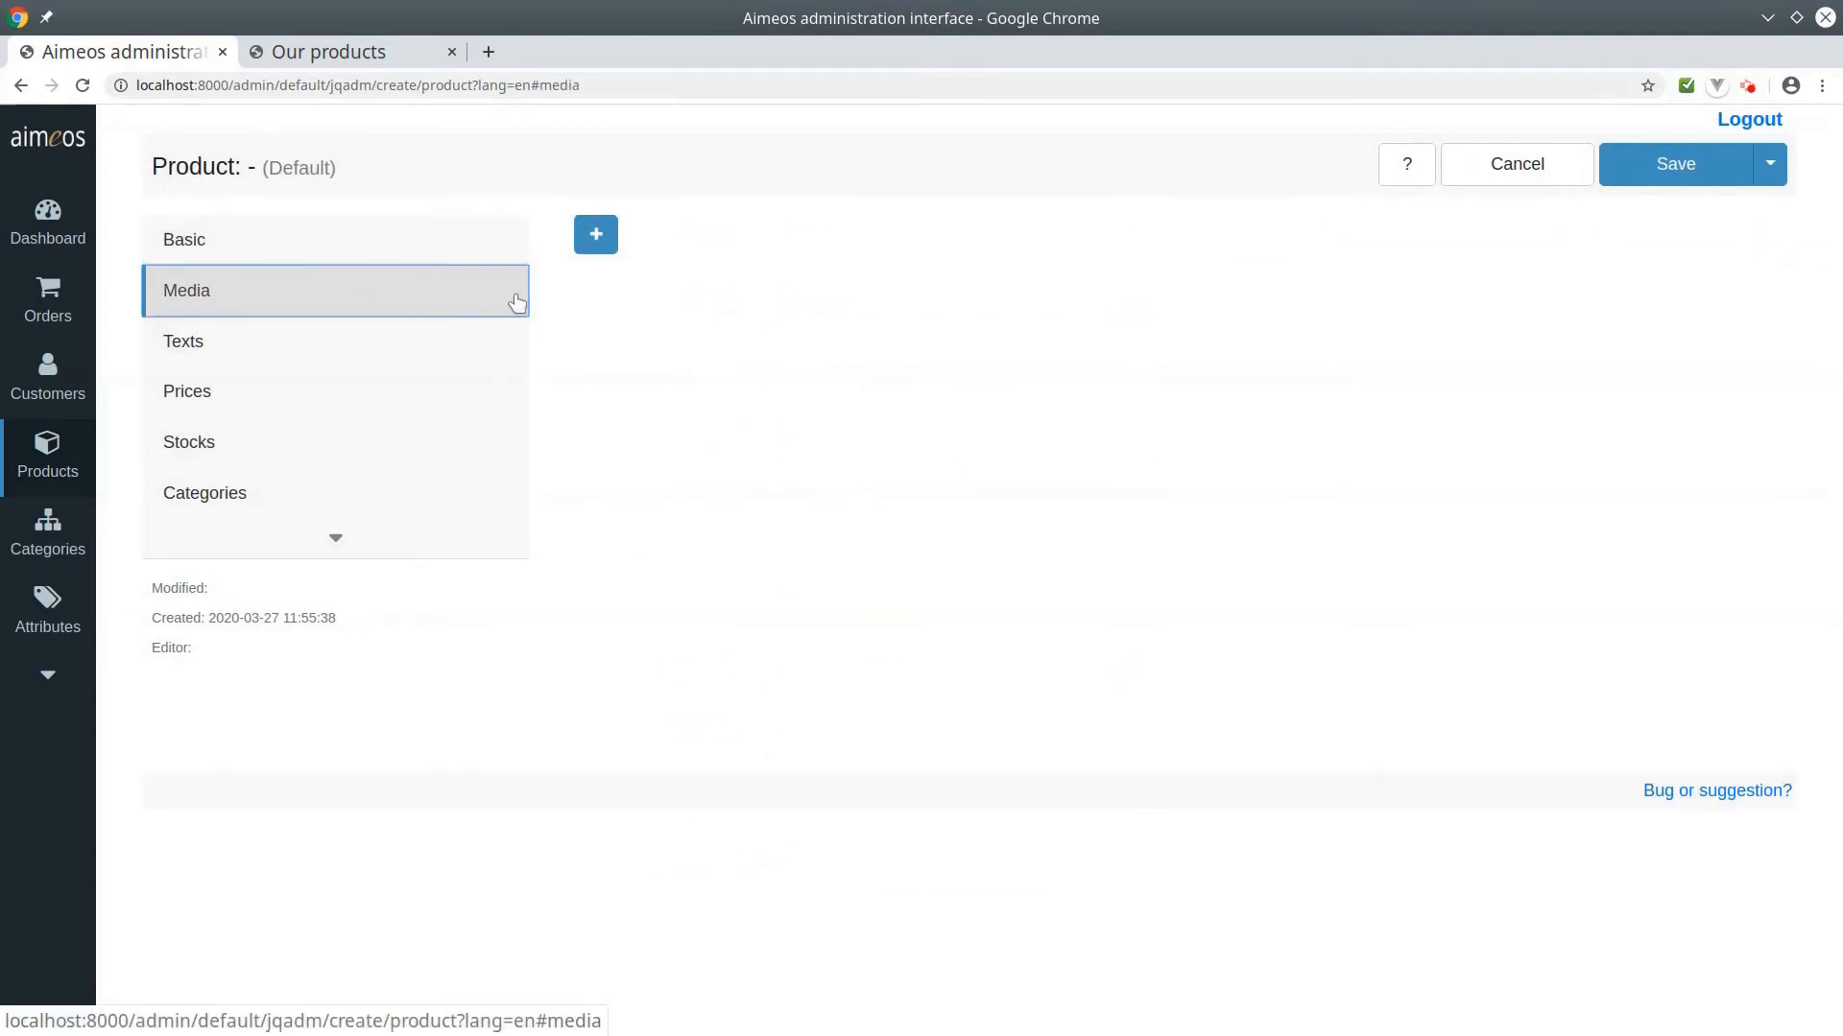
Attach concert.jpg as the product's media and move on to its texts section.
left_click(595, 234)
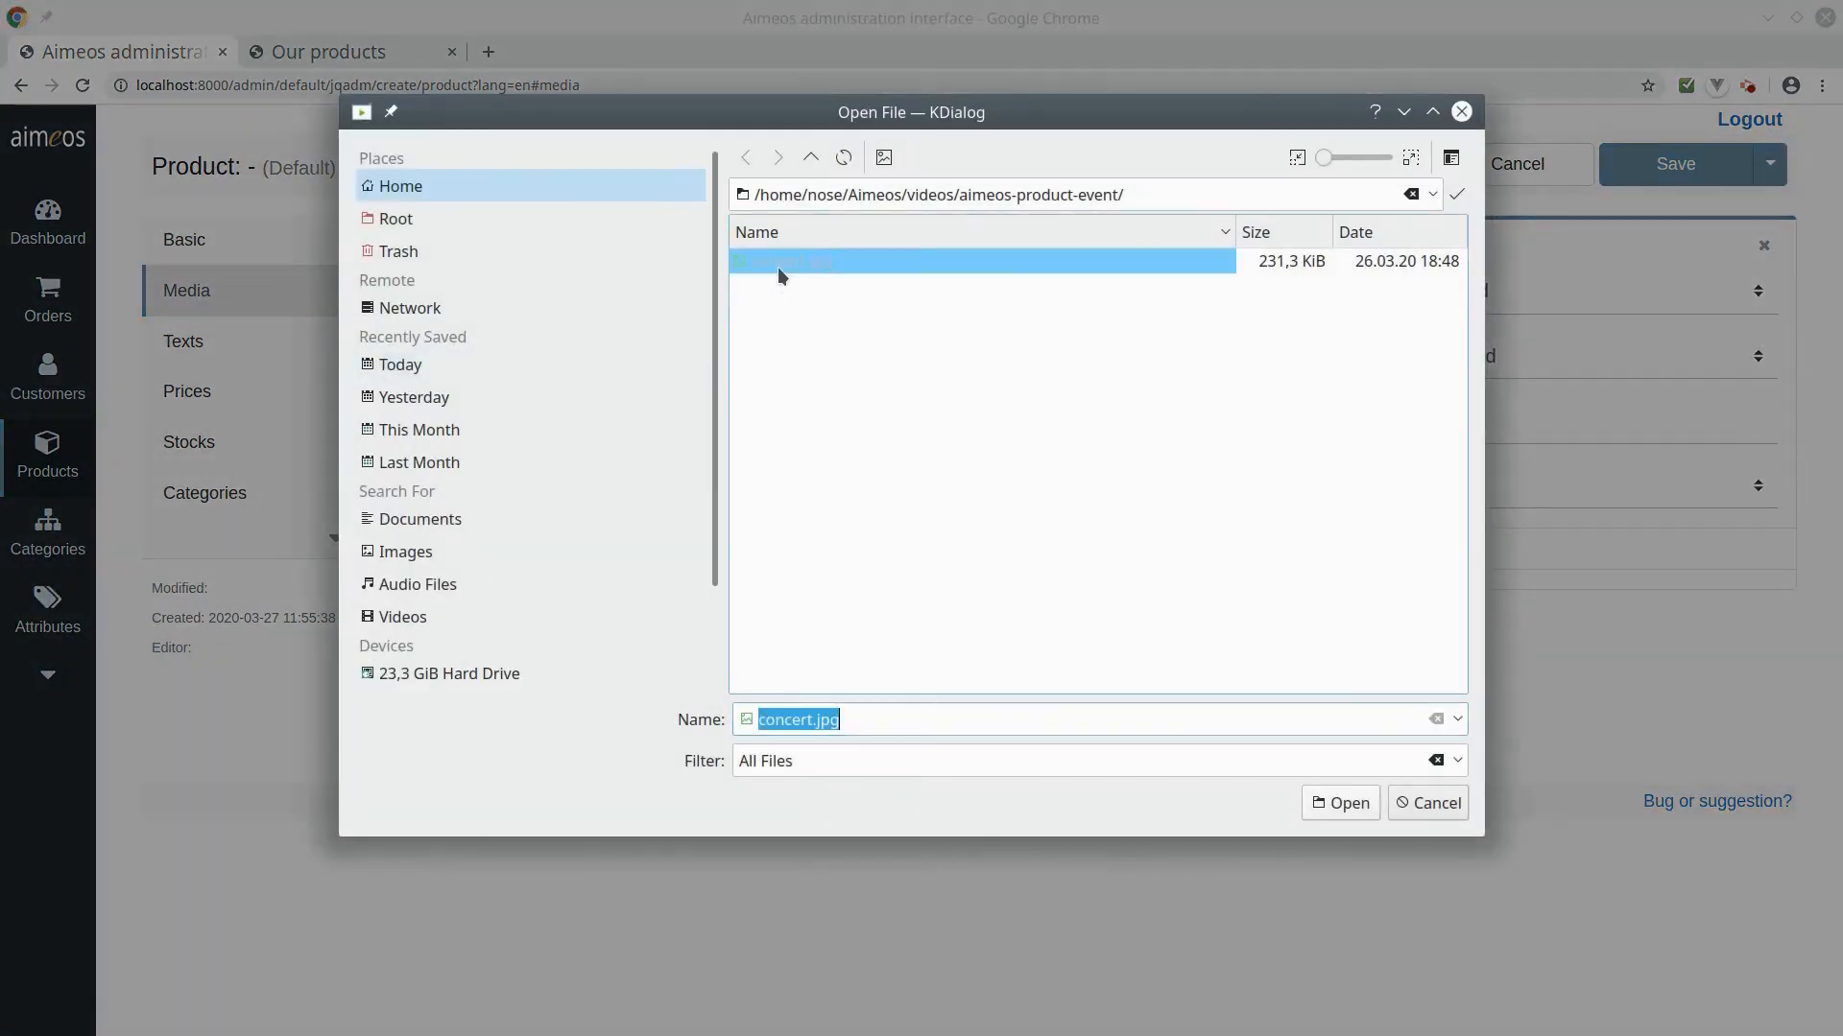
left_click(1338, 802)
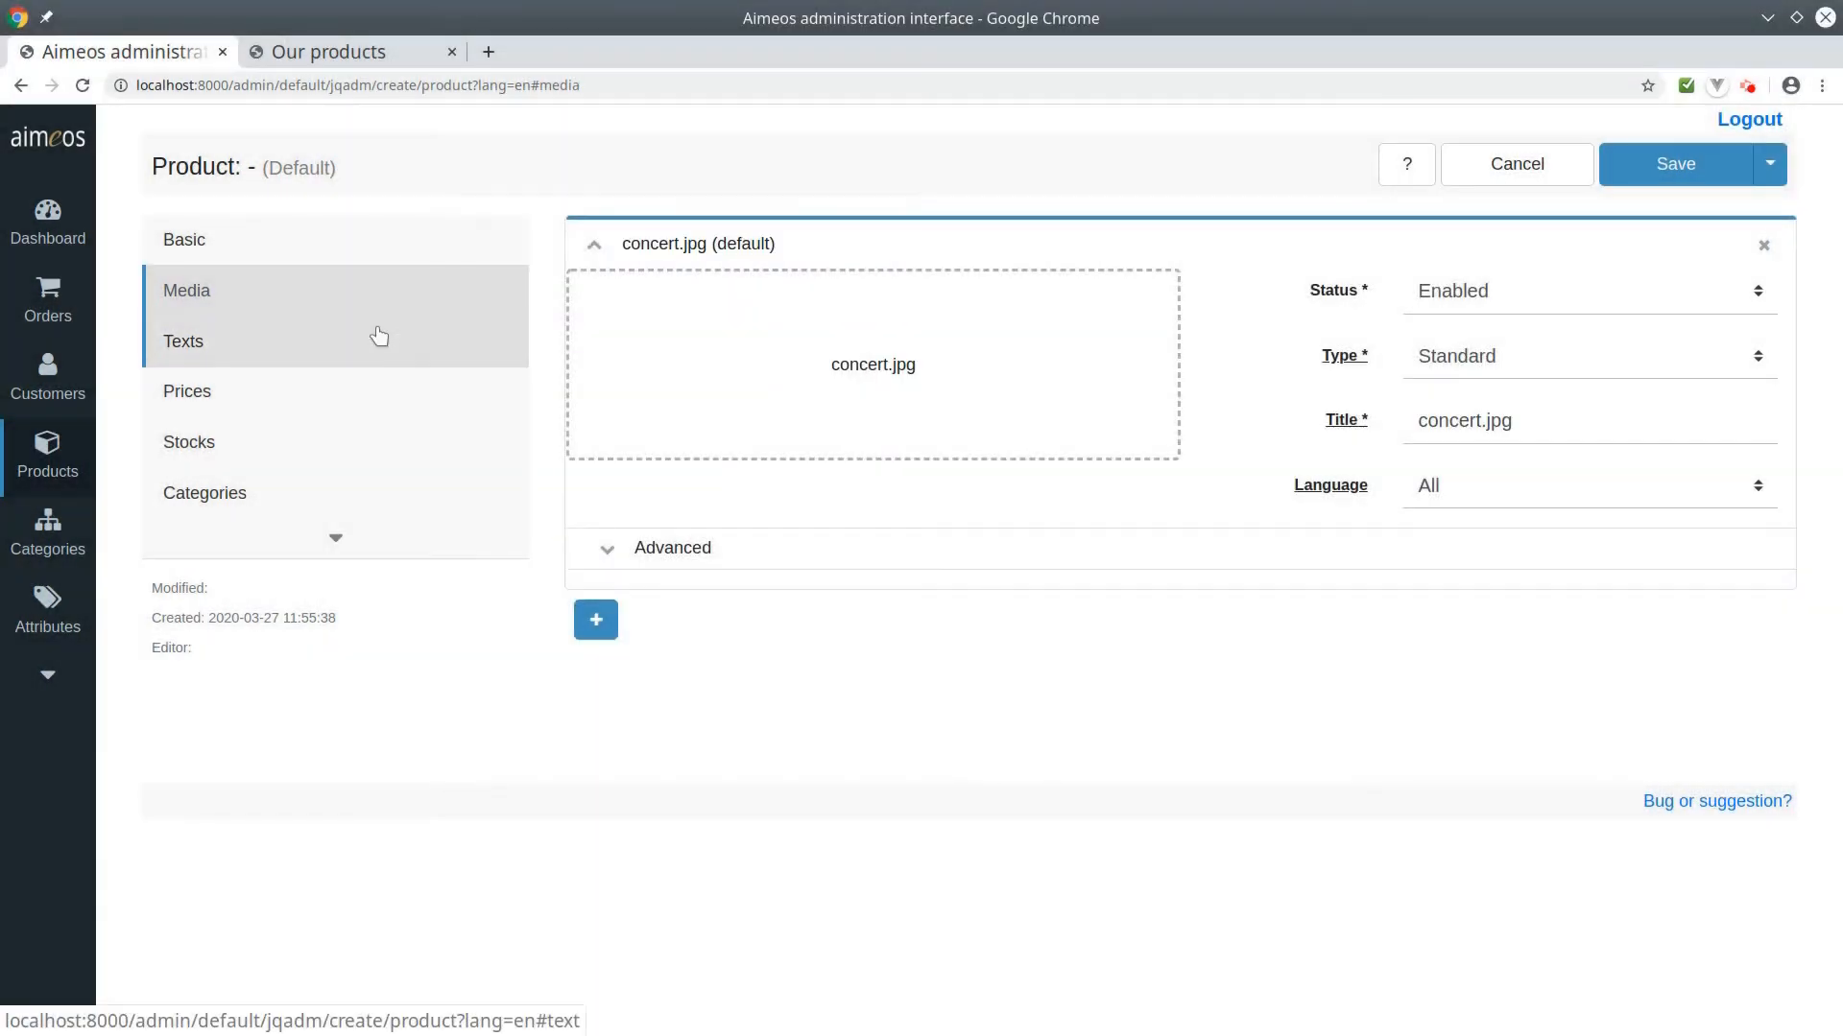
left_click(185, 341)
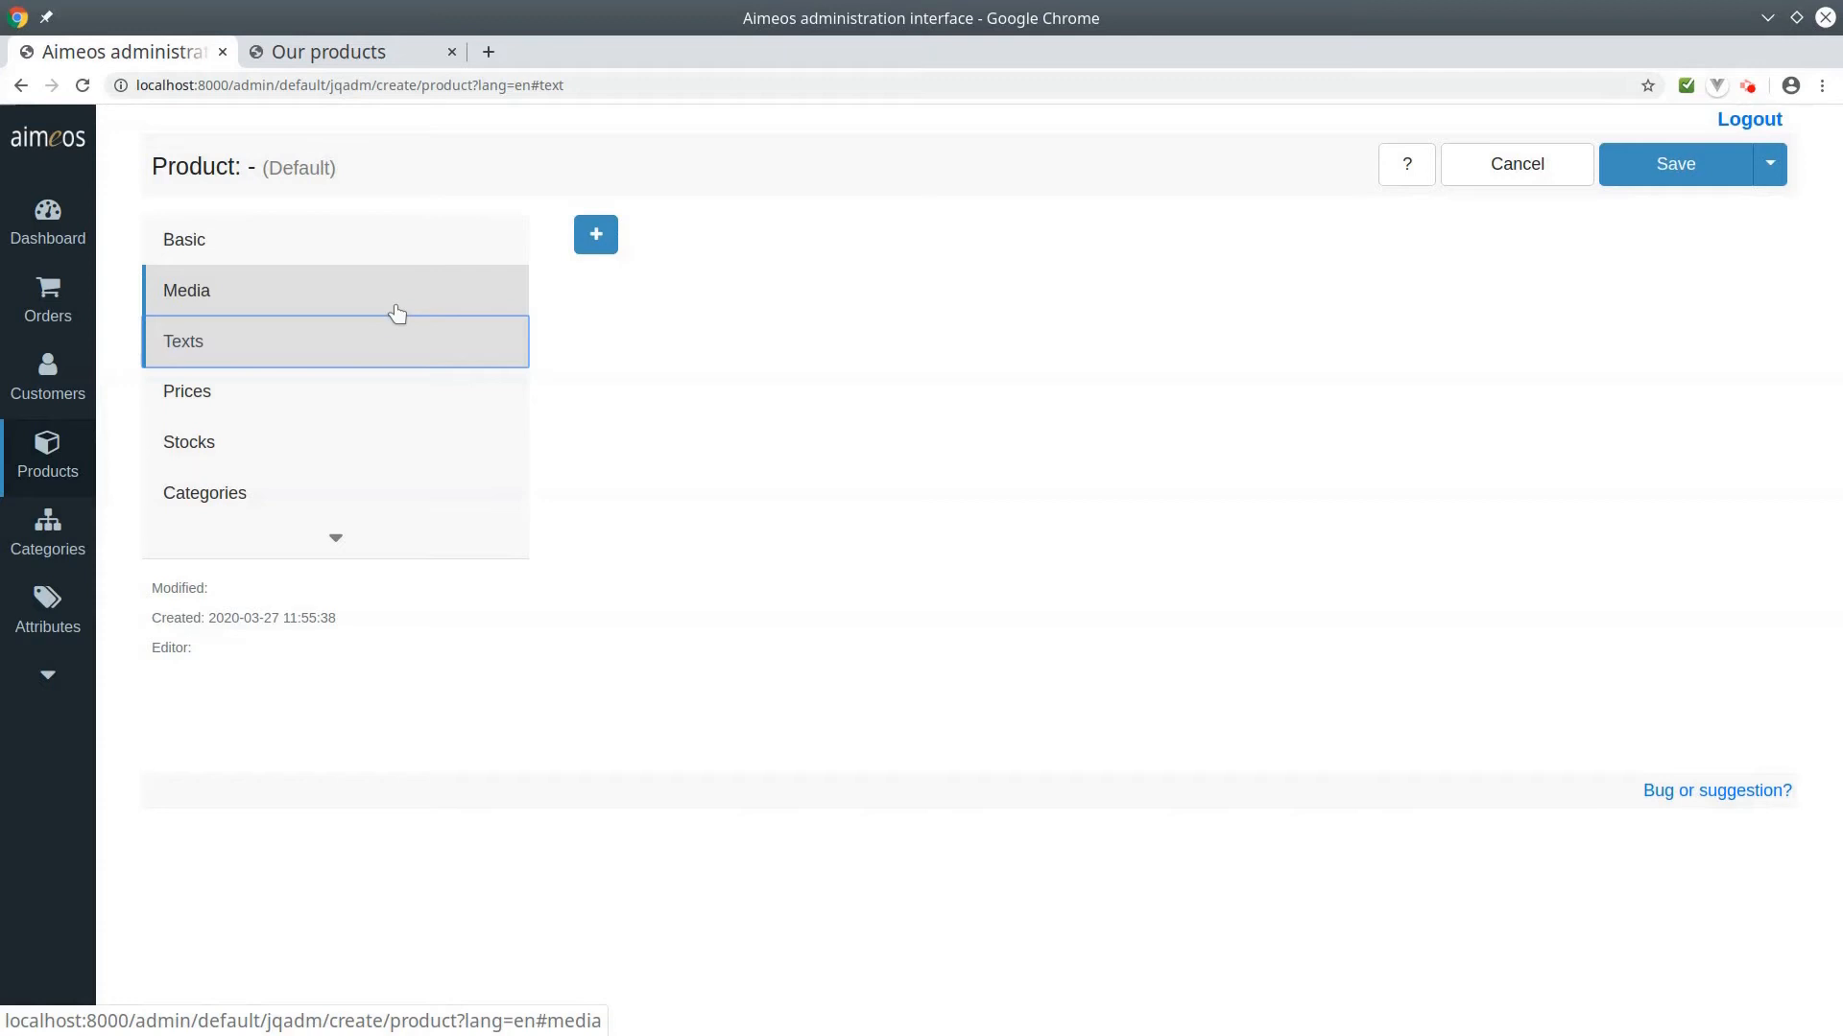
Add an English Name text reading Concert.
left_click(595, 234)
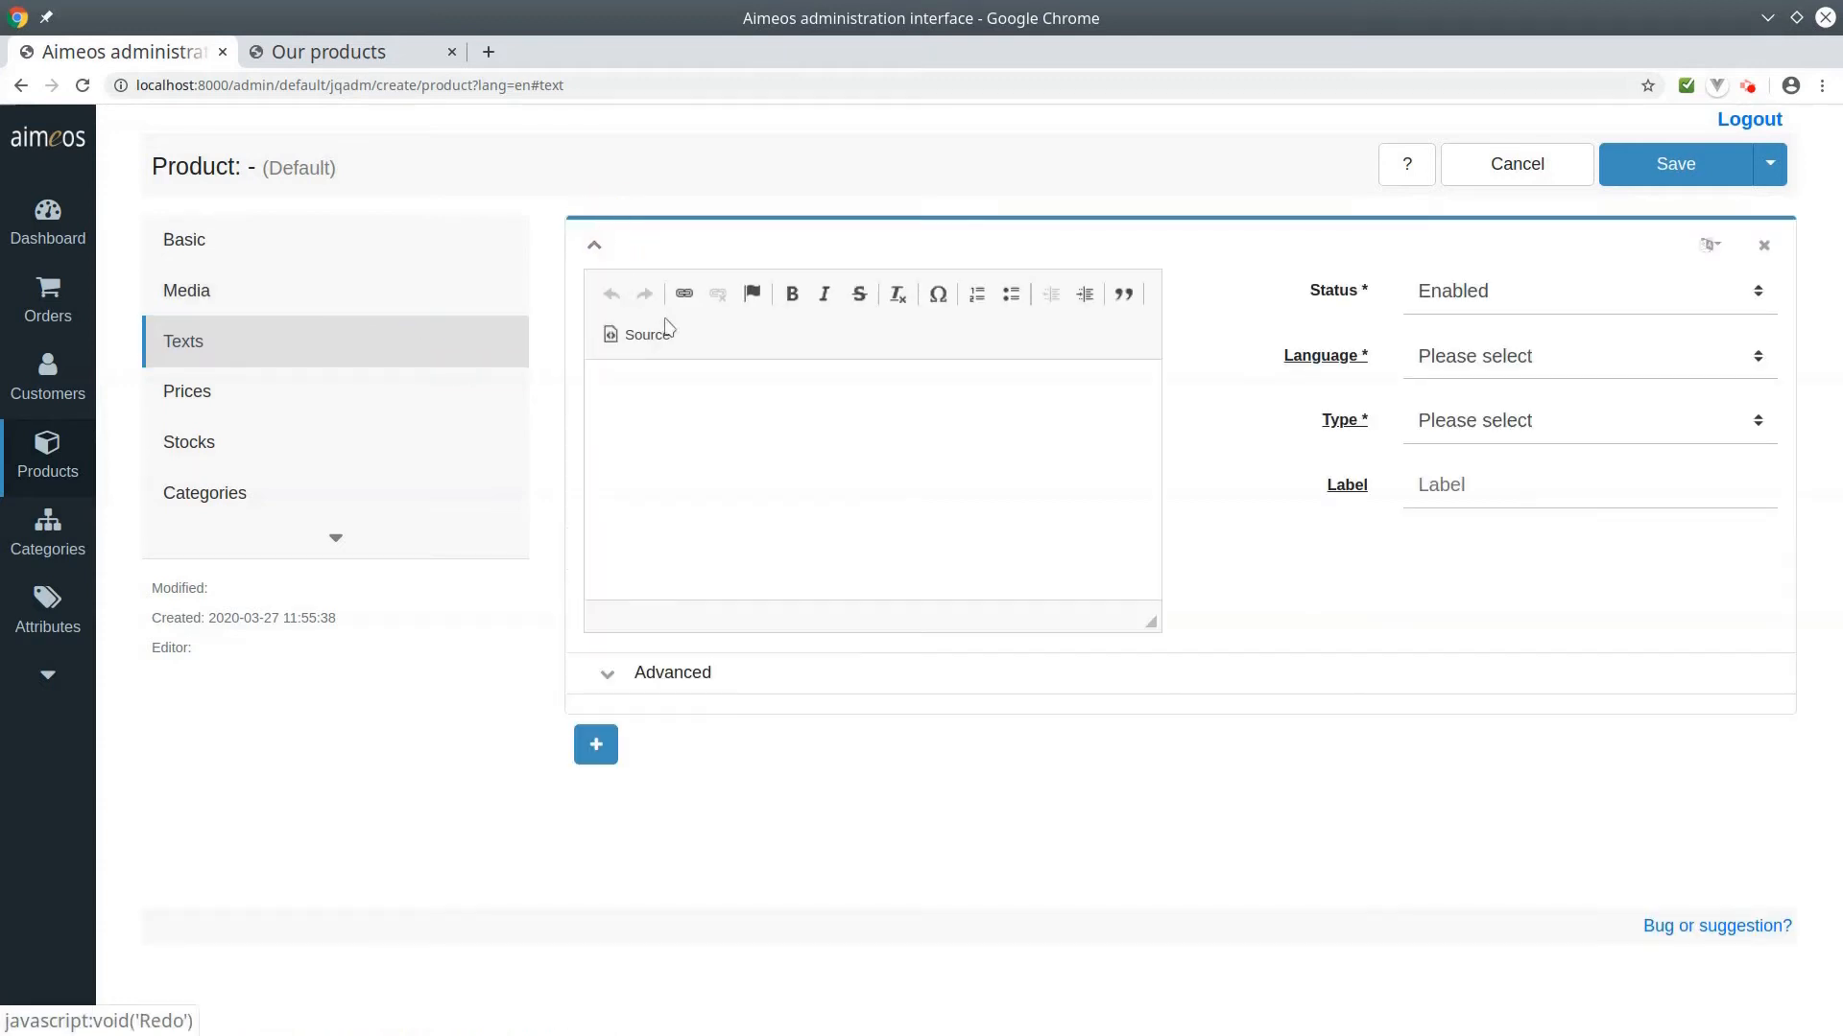
type("C")
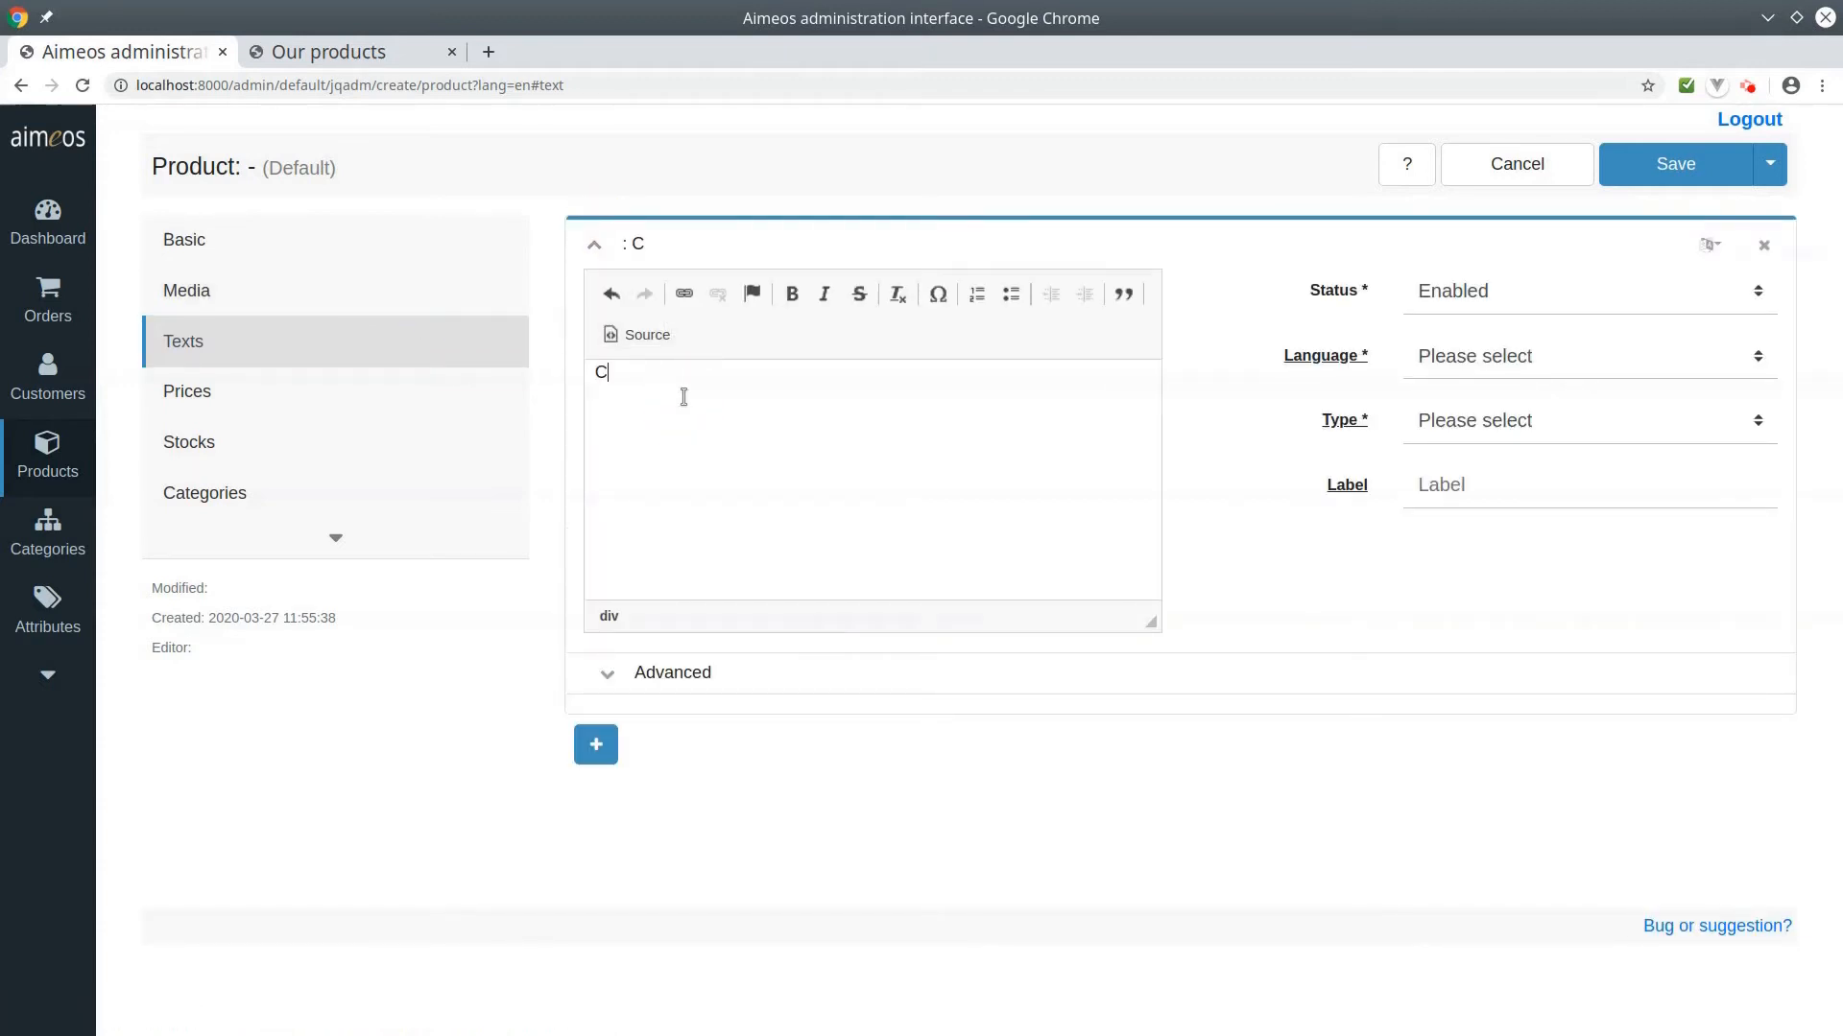
type("oncert")
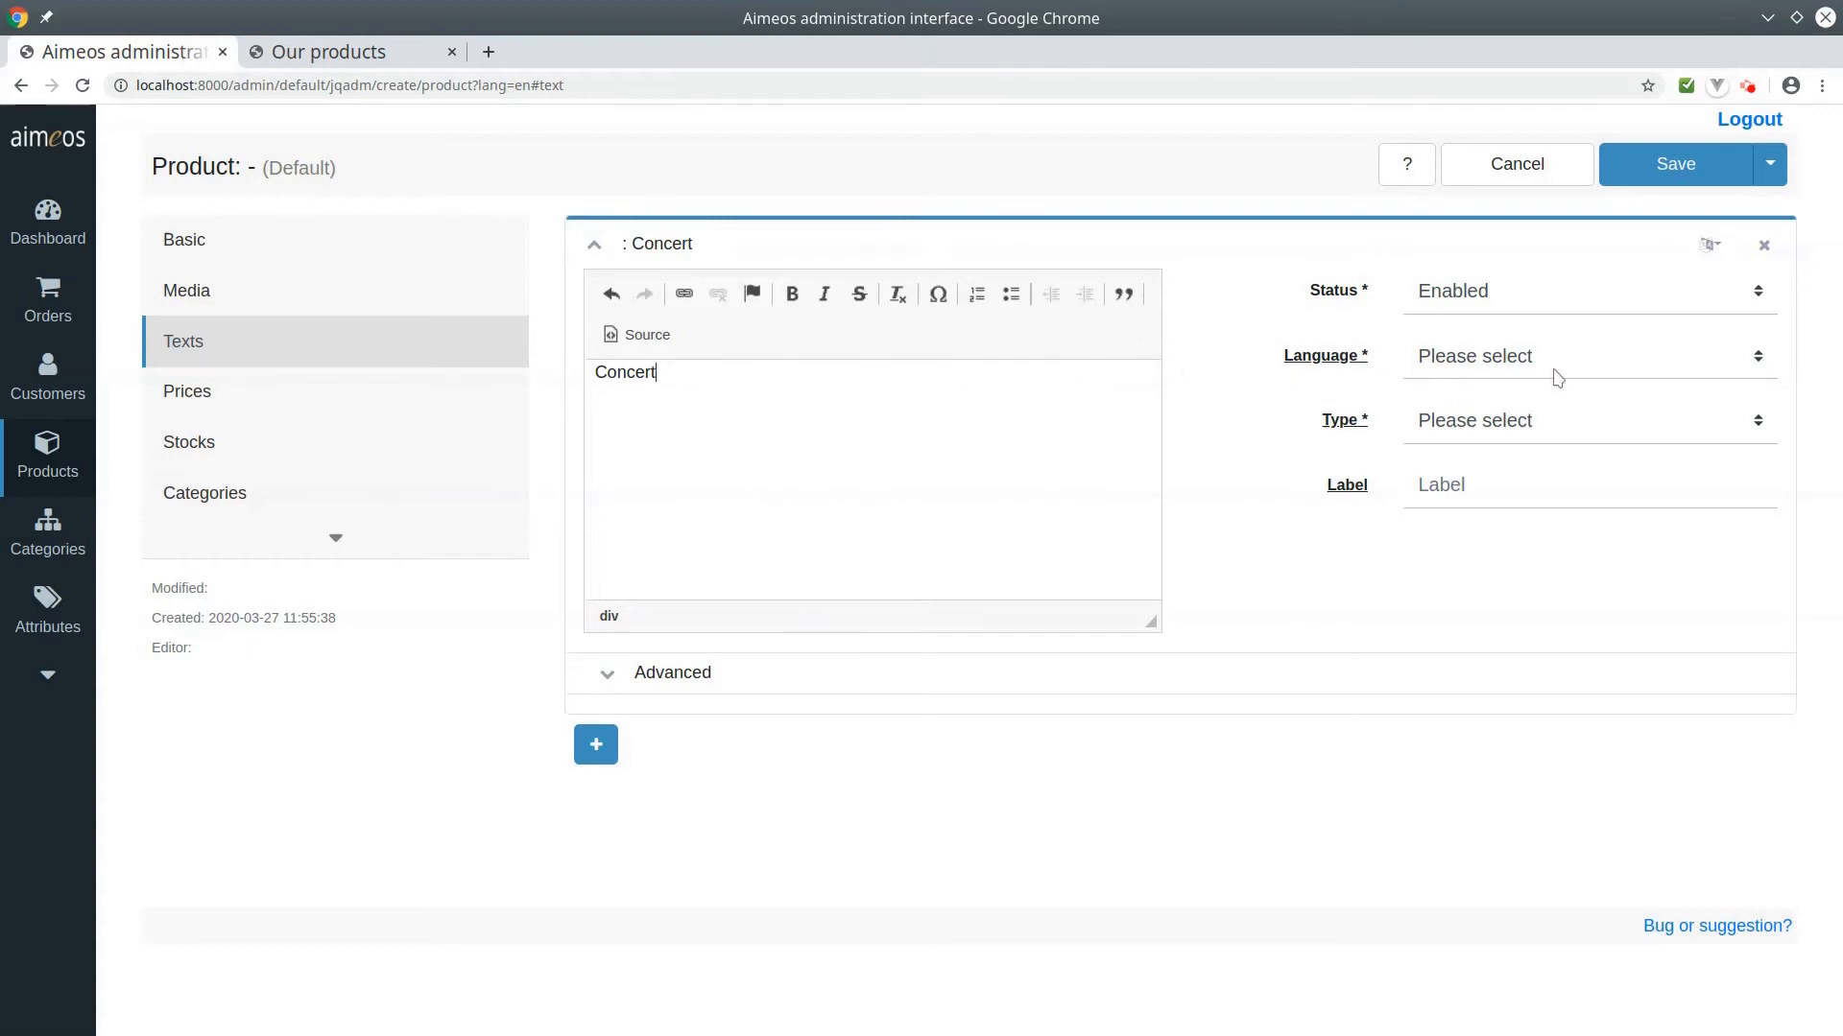
left_click(1587, 357)
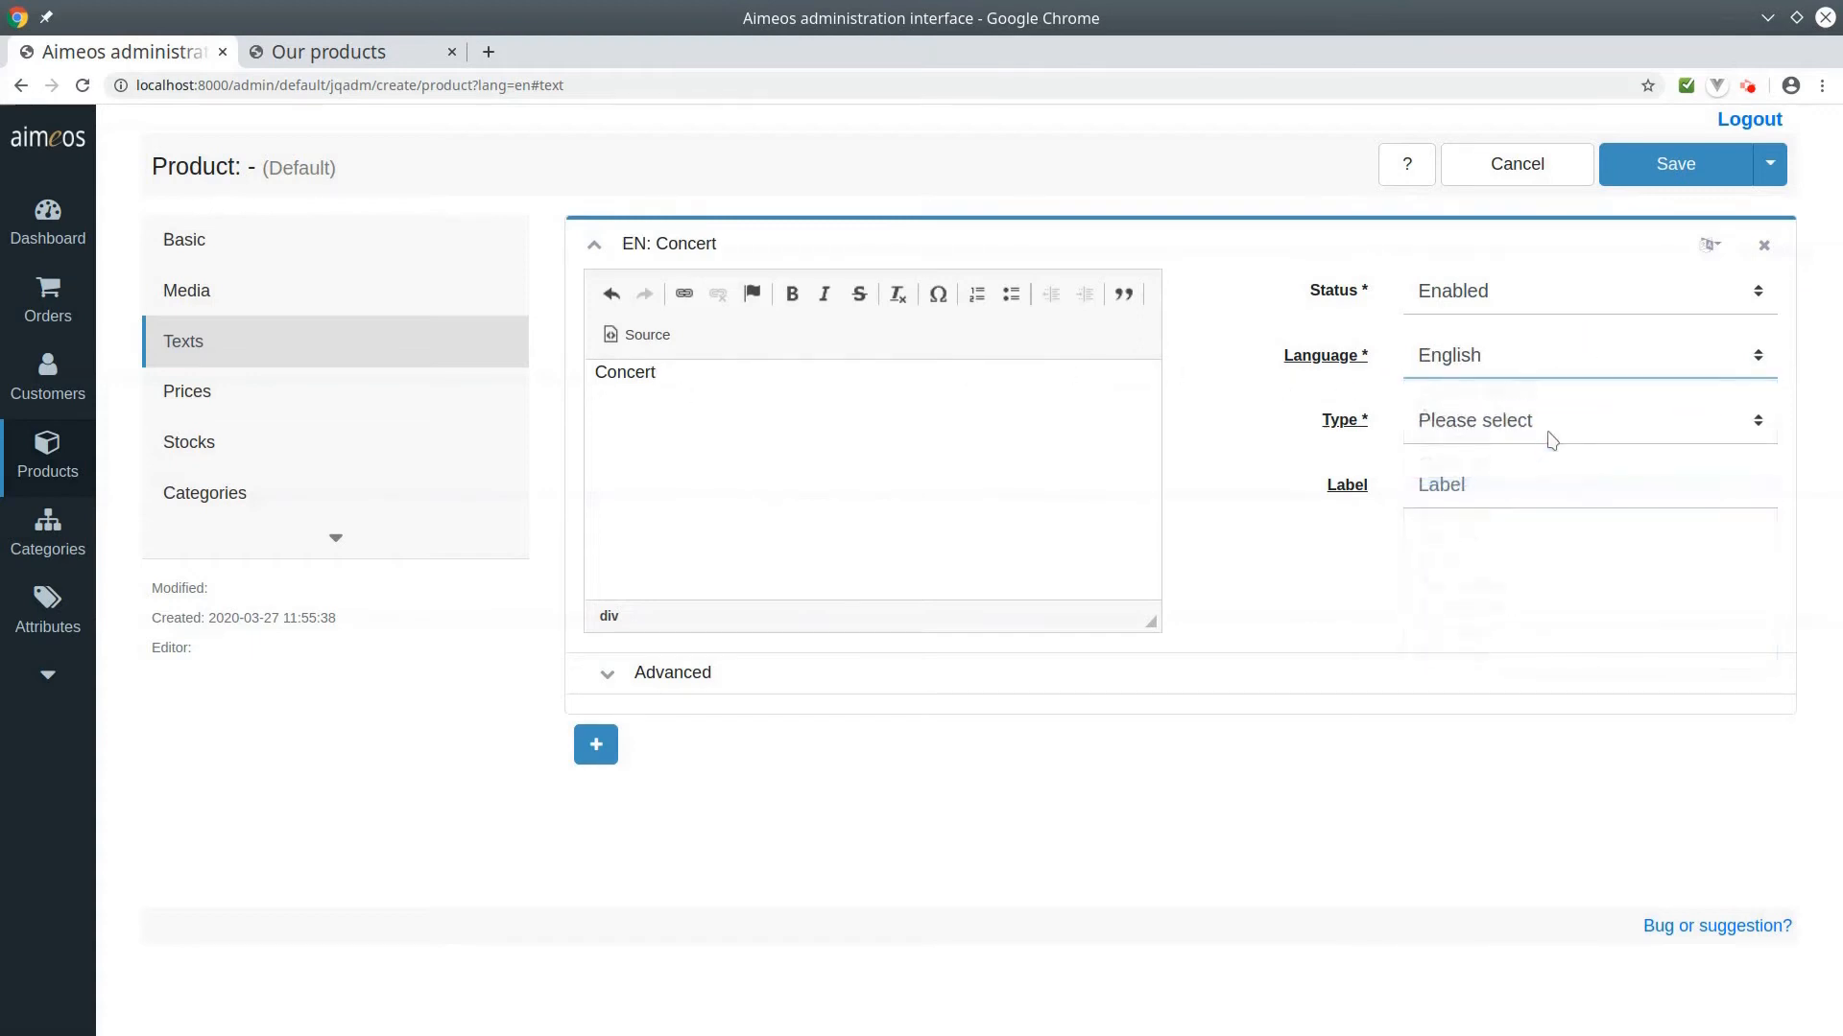
left_click(1588, 420)
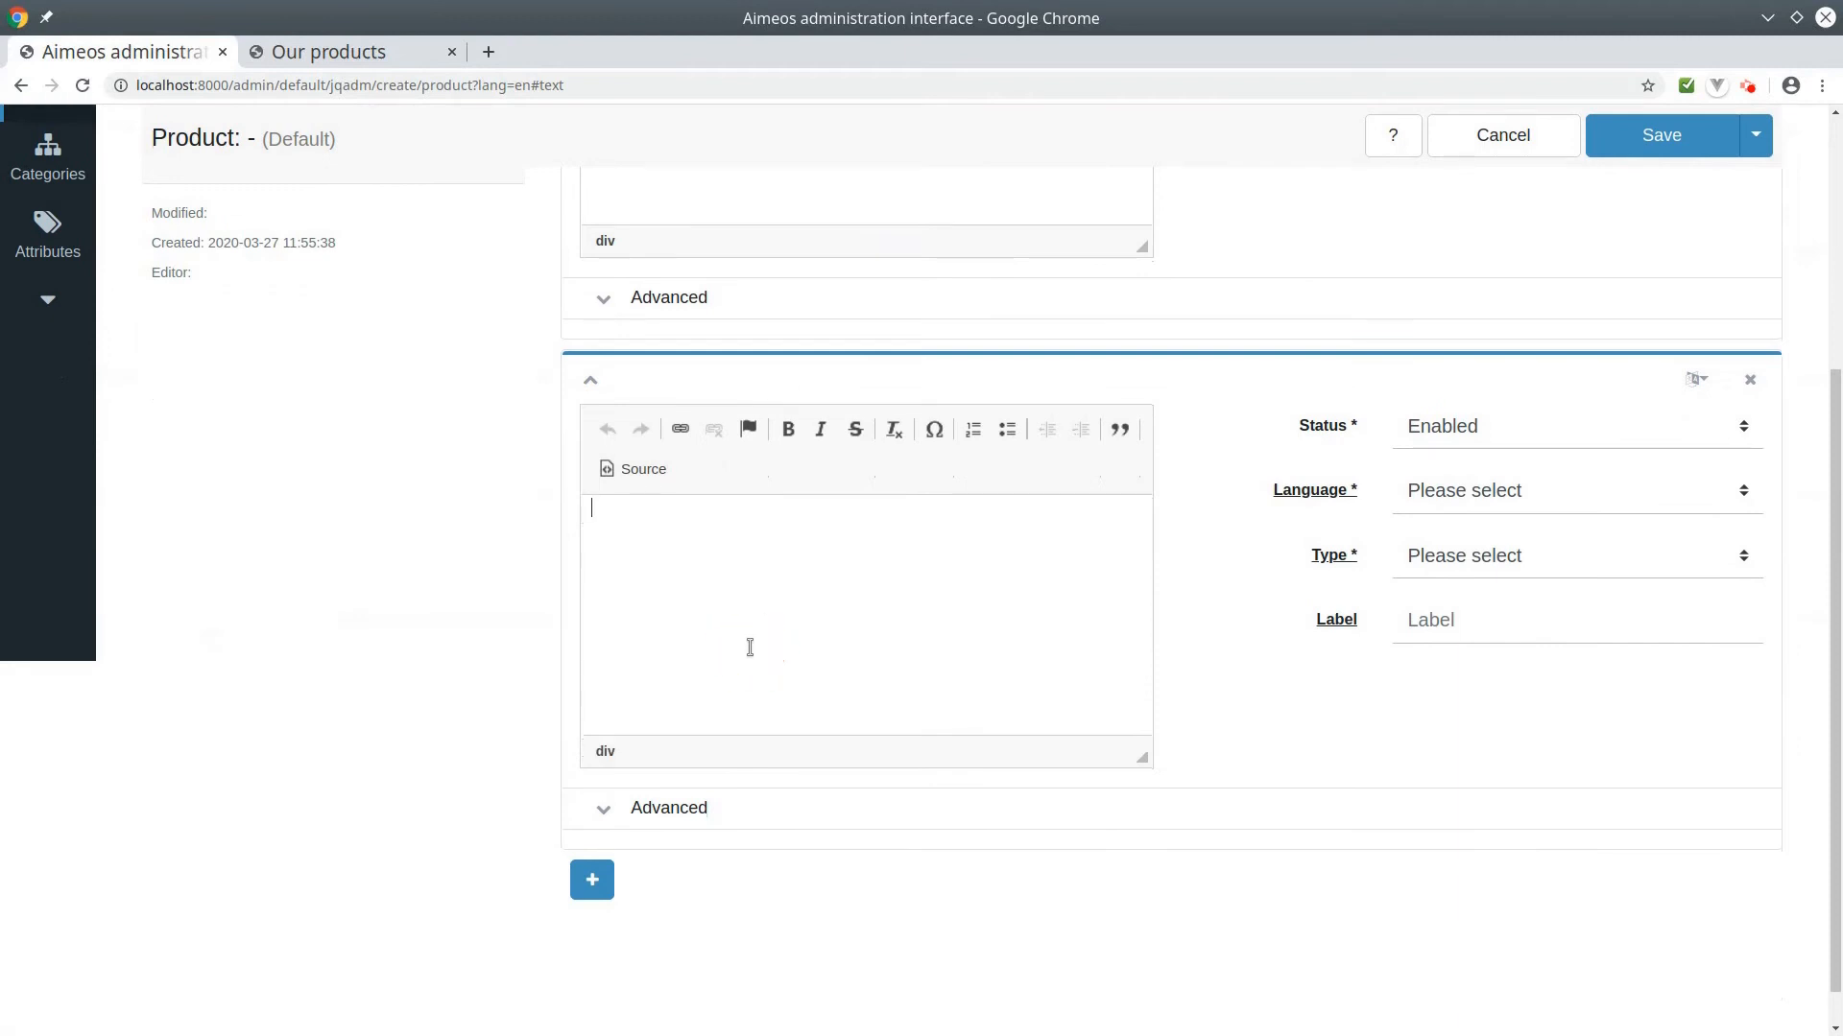
Add an English short description 'concert band xx 01.04.2020' and start another text entry.
type("concert")
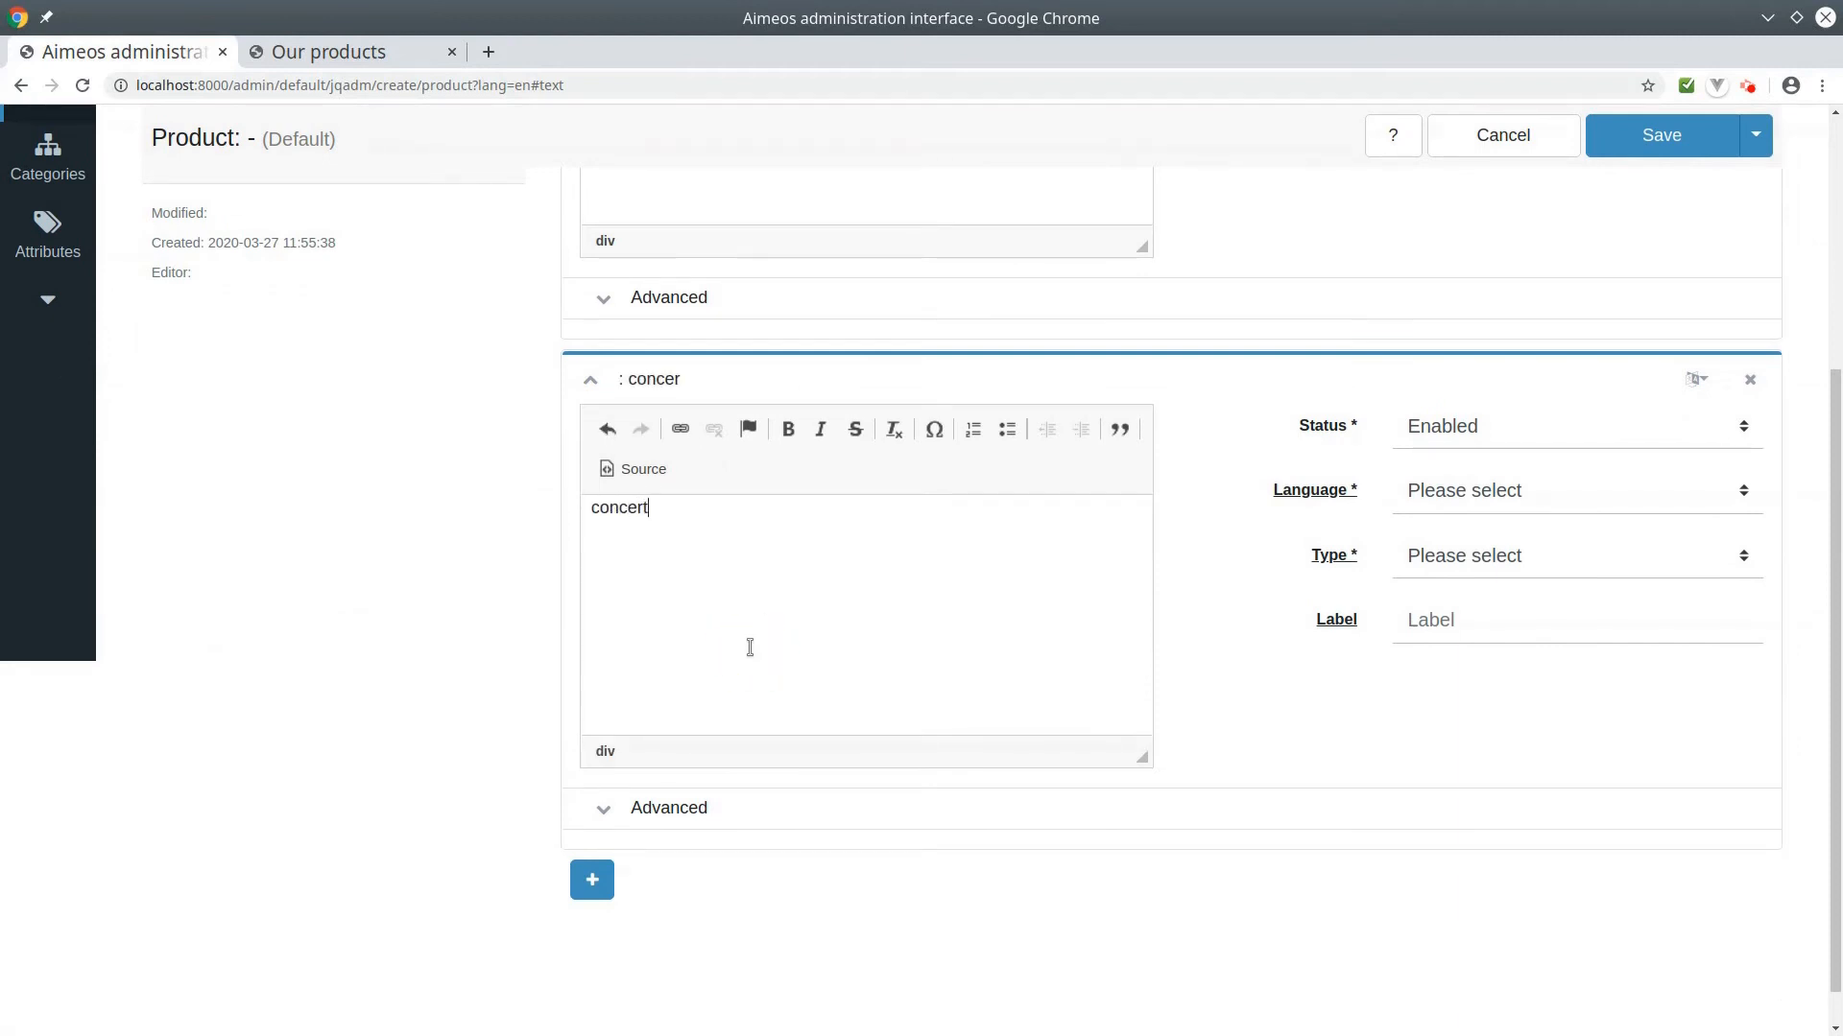
type("band xx")
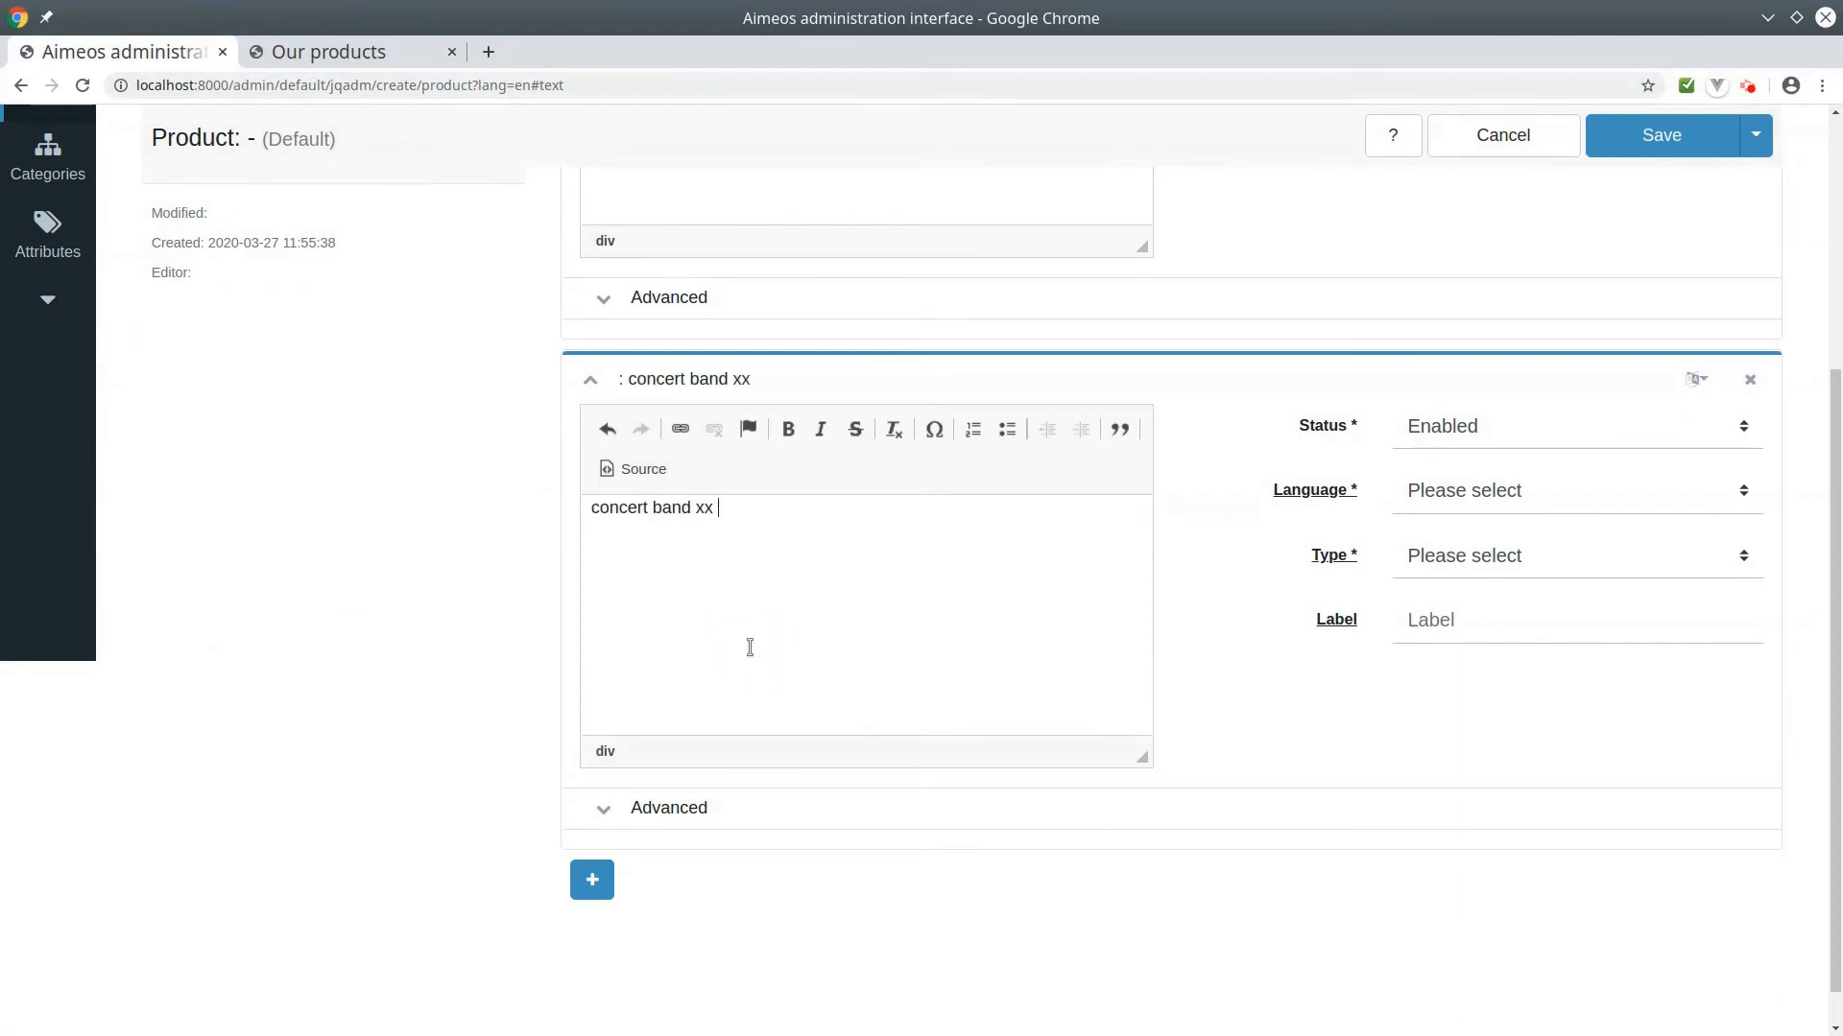
type("01")
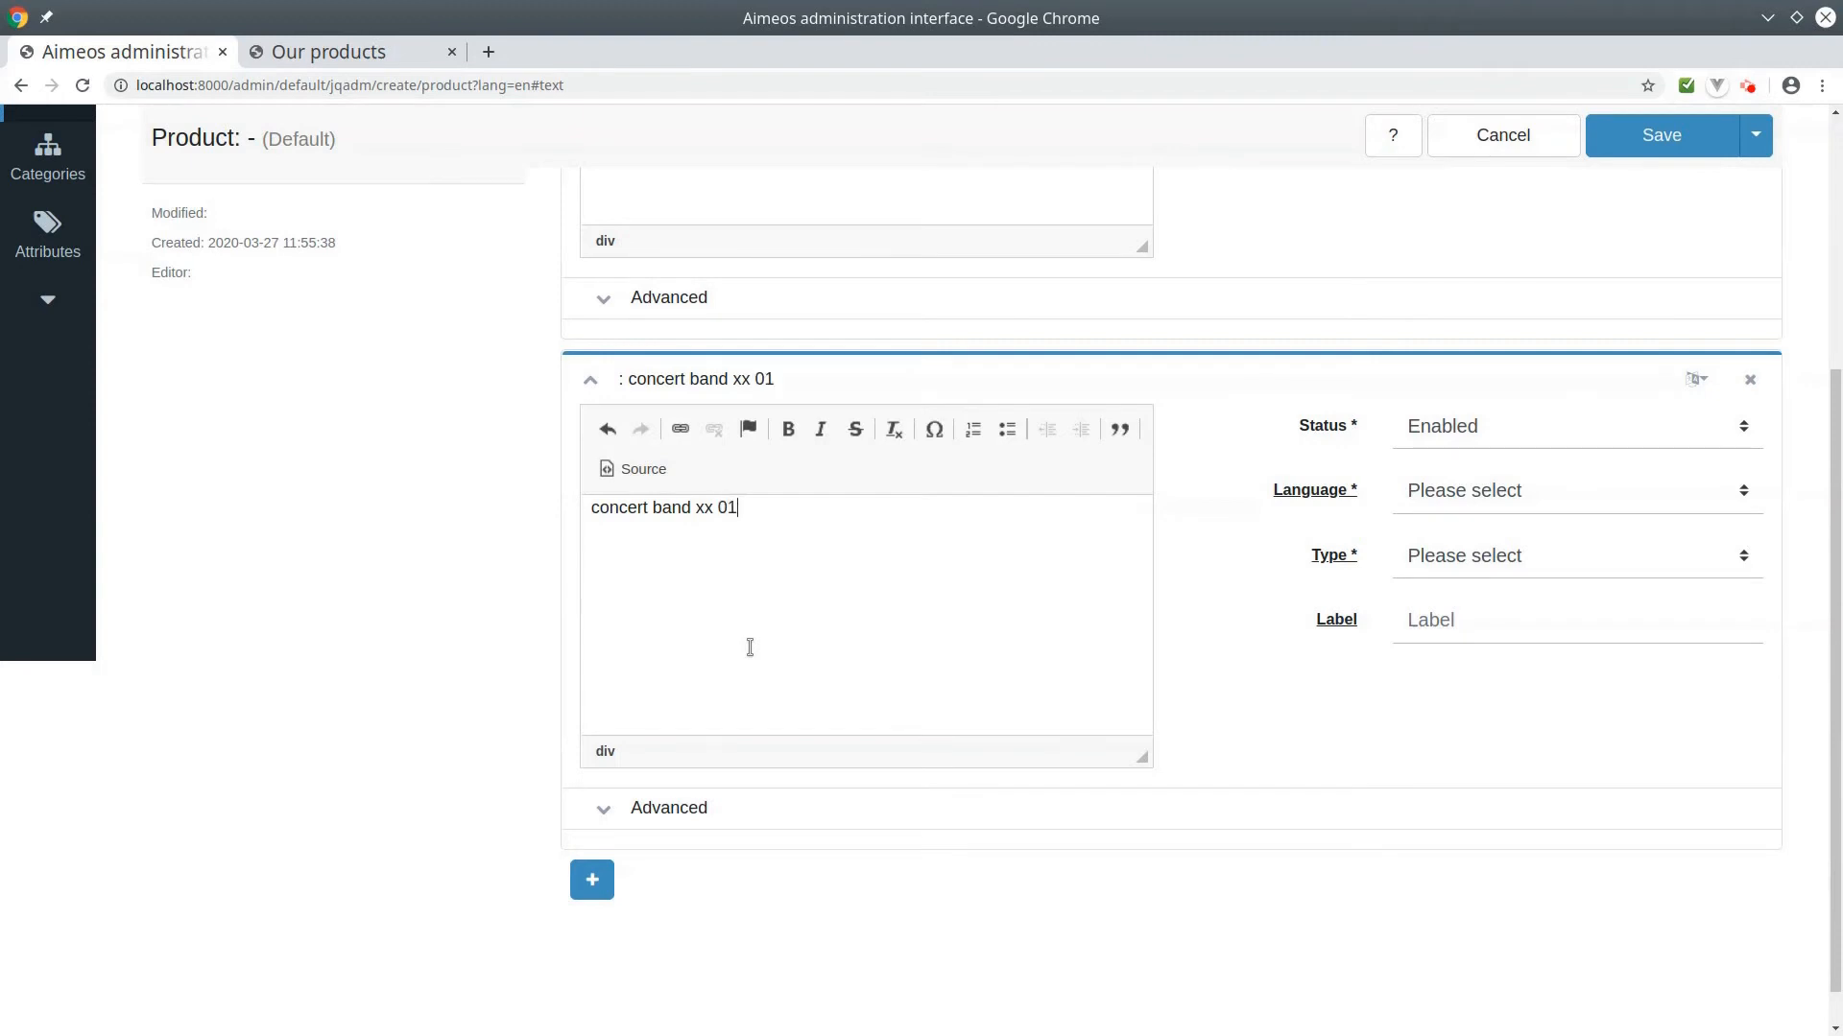
type(".04.20")
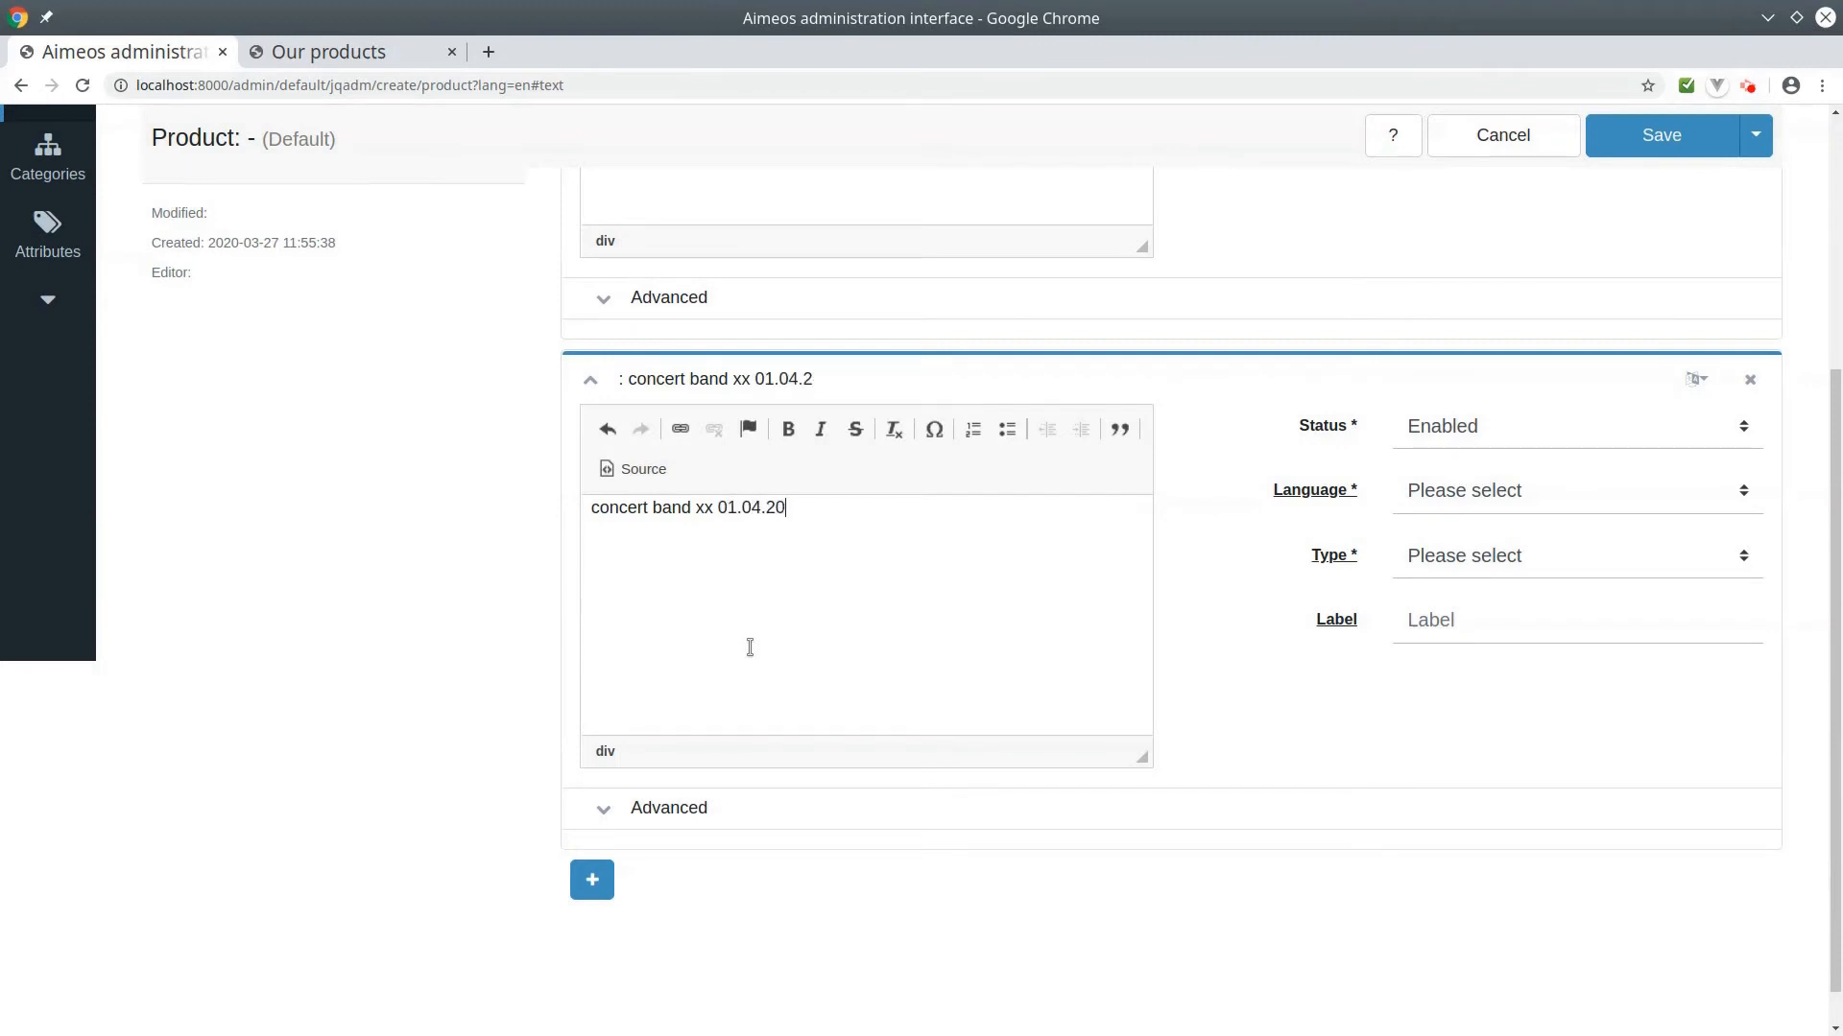
type("20")
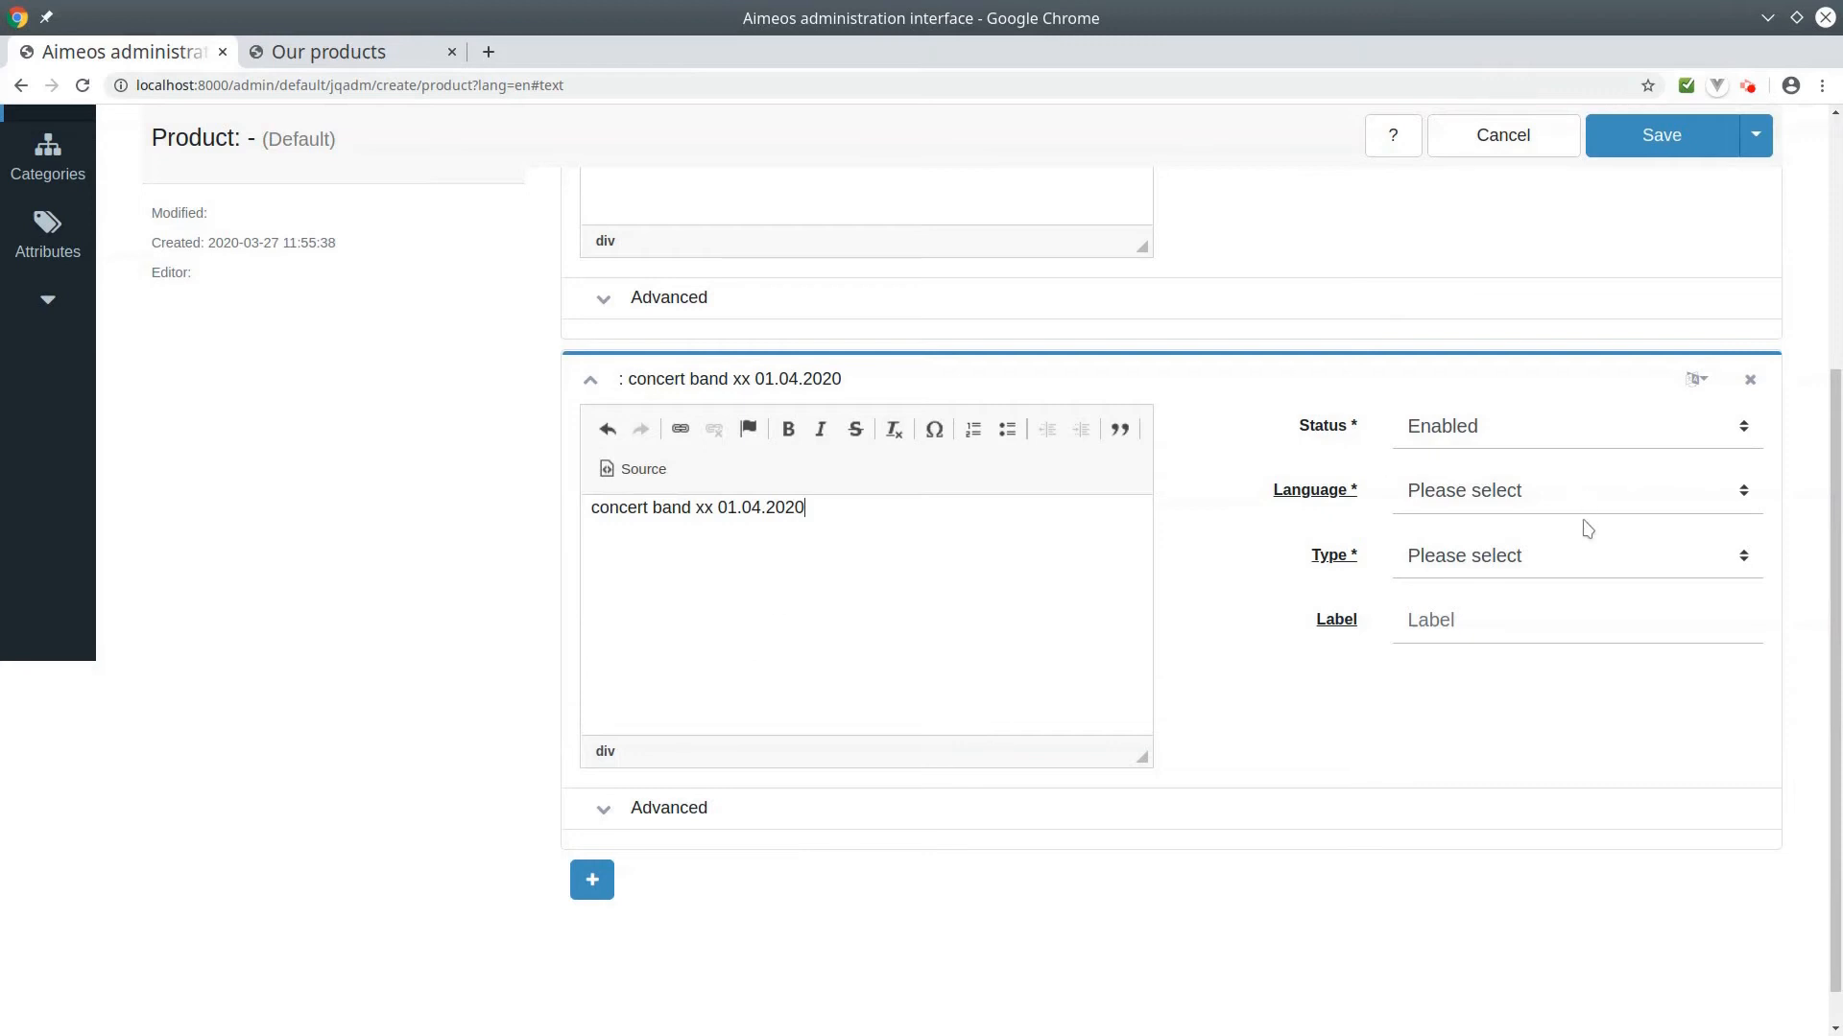
left_click(1574, 489)
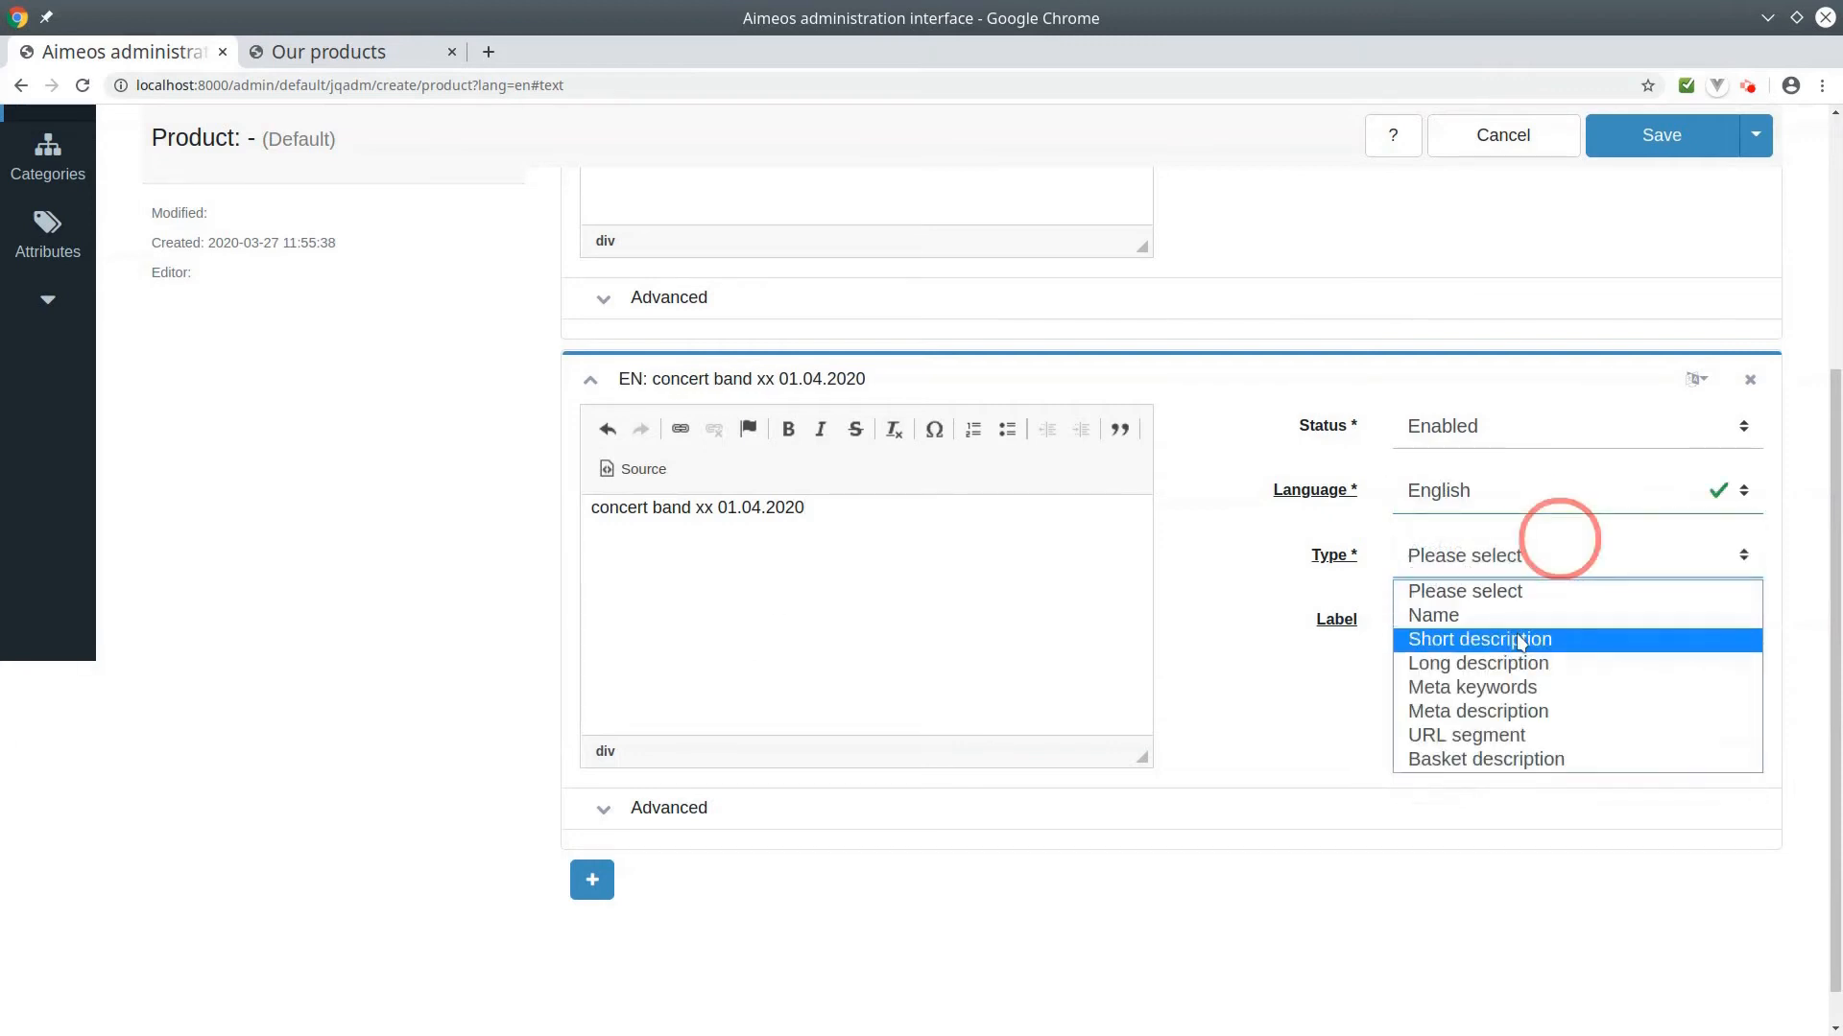
left_click(1478, 639)
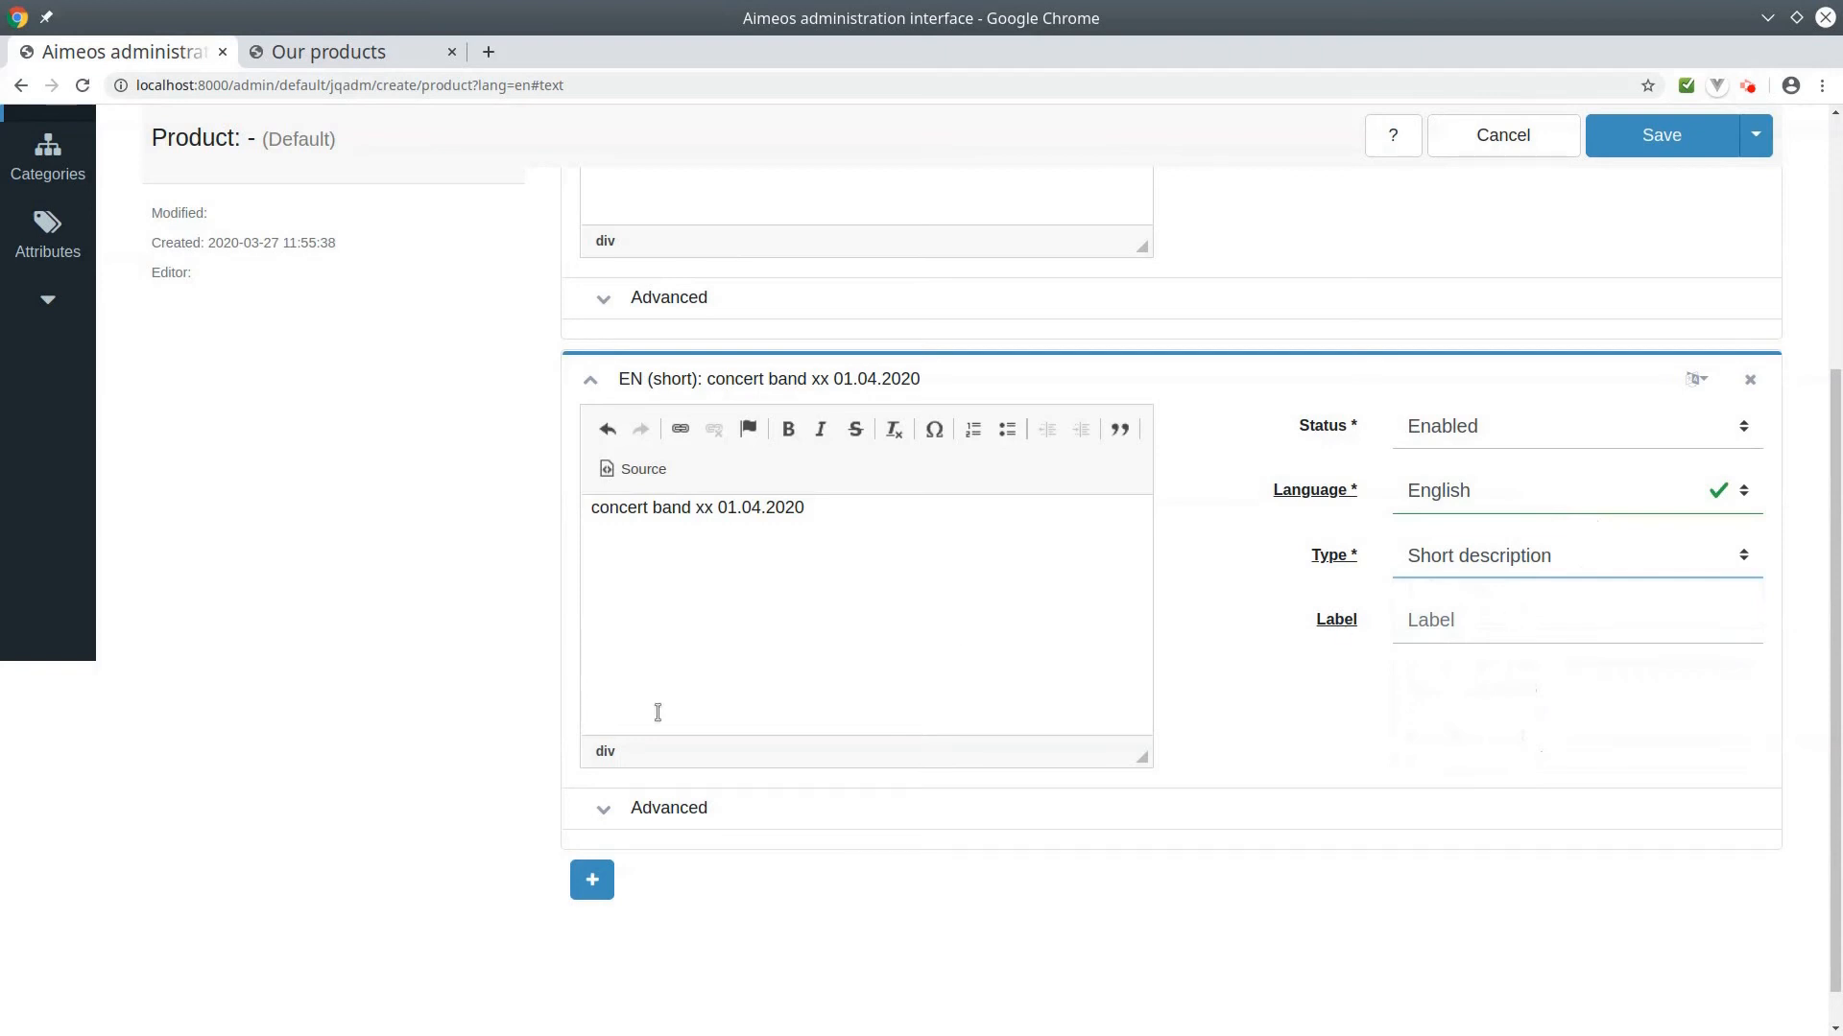
left_click(591, 879)
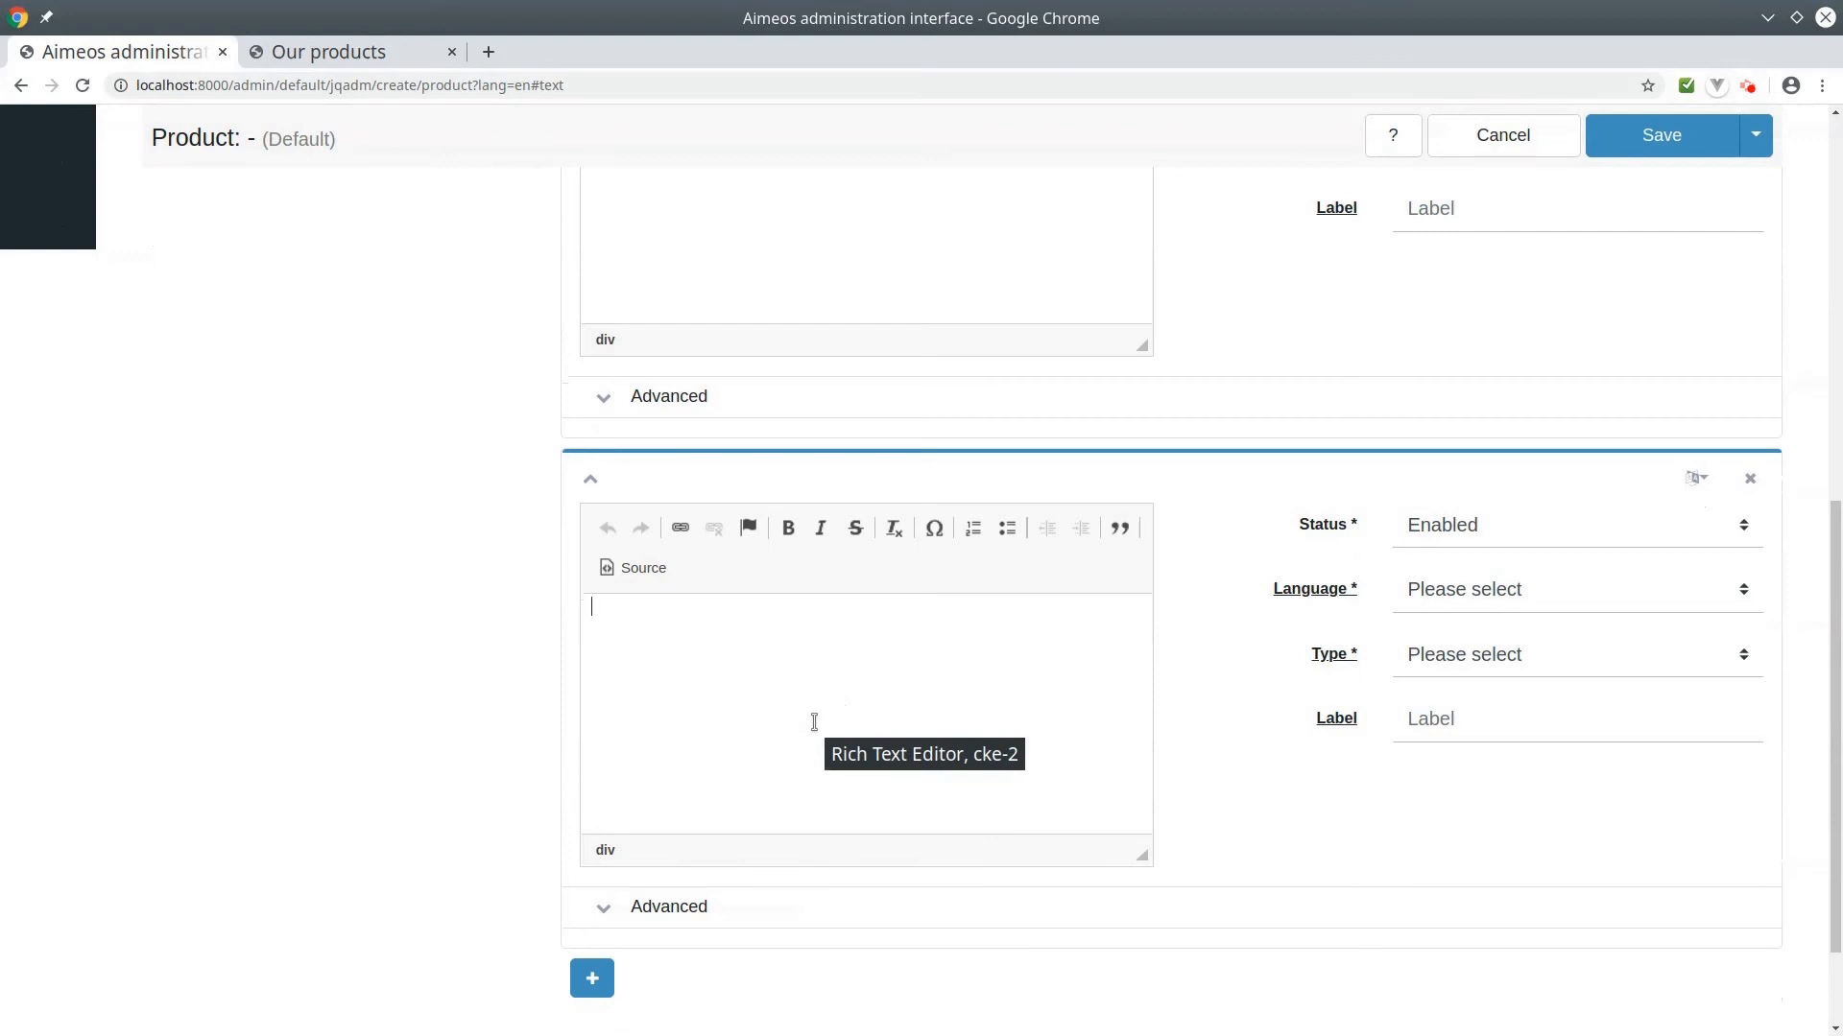
Add an English long description reading 'limited number of tickets'.
type("limited")
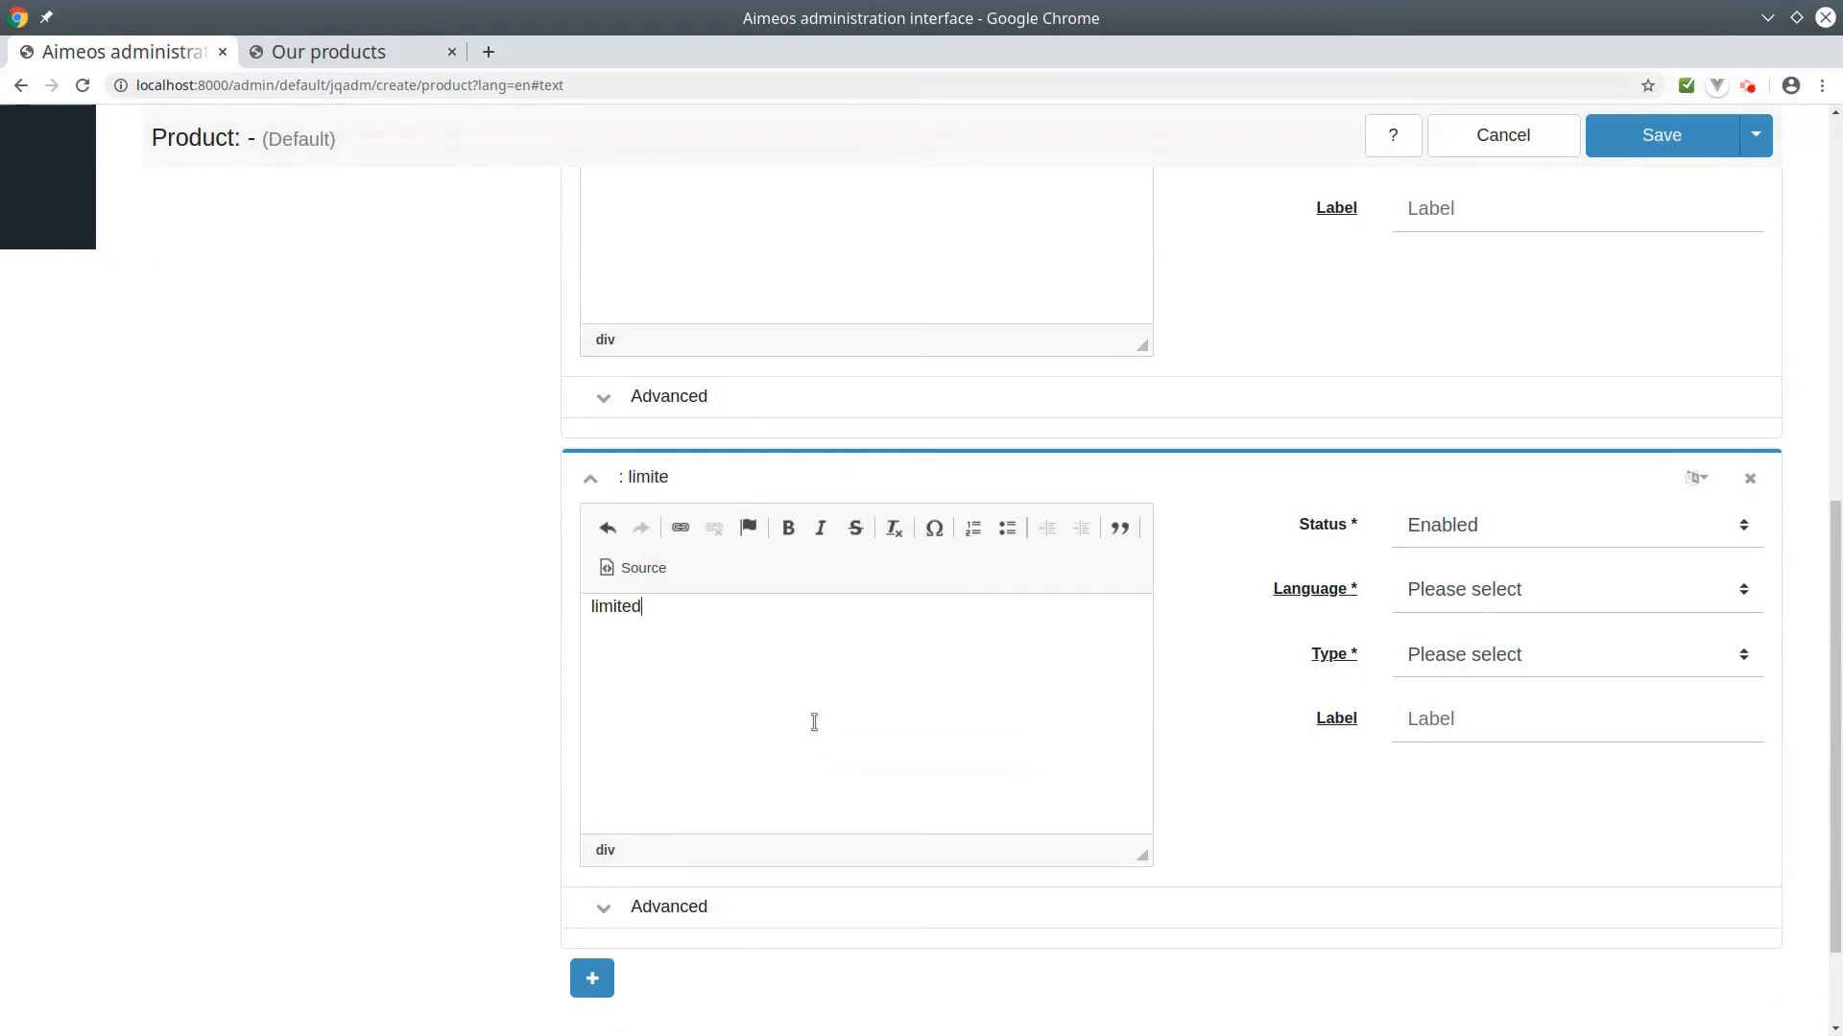
type("number of t")
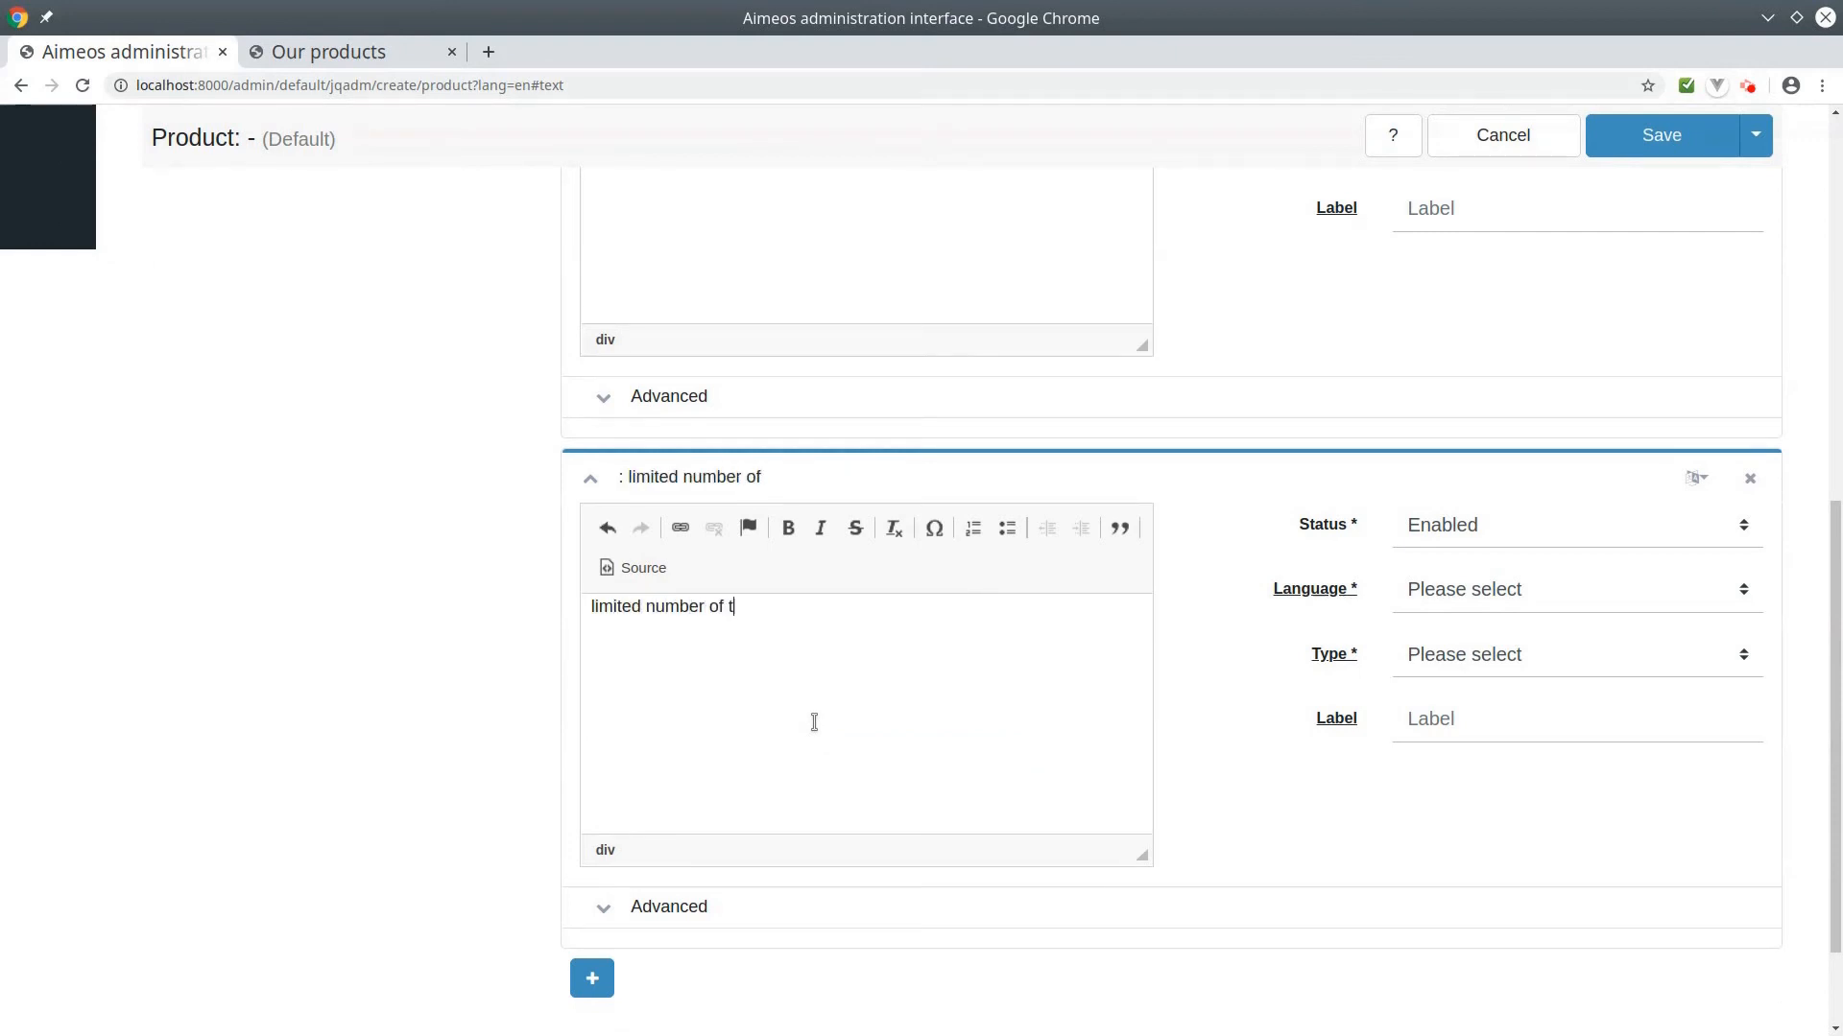
type("ickets")
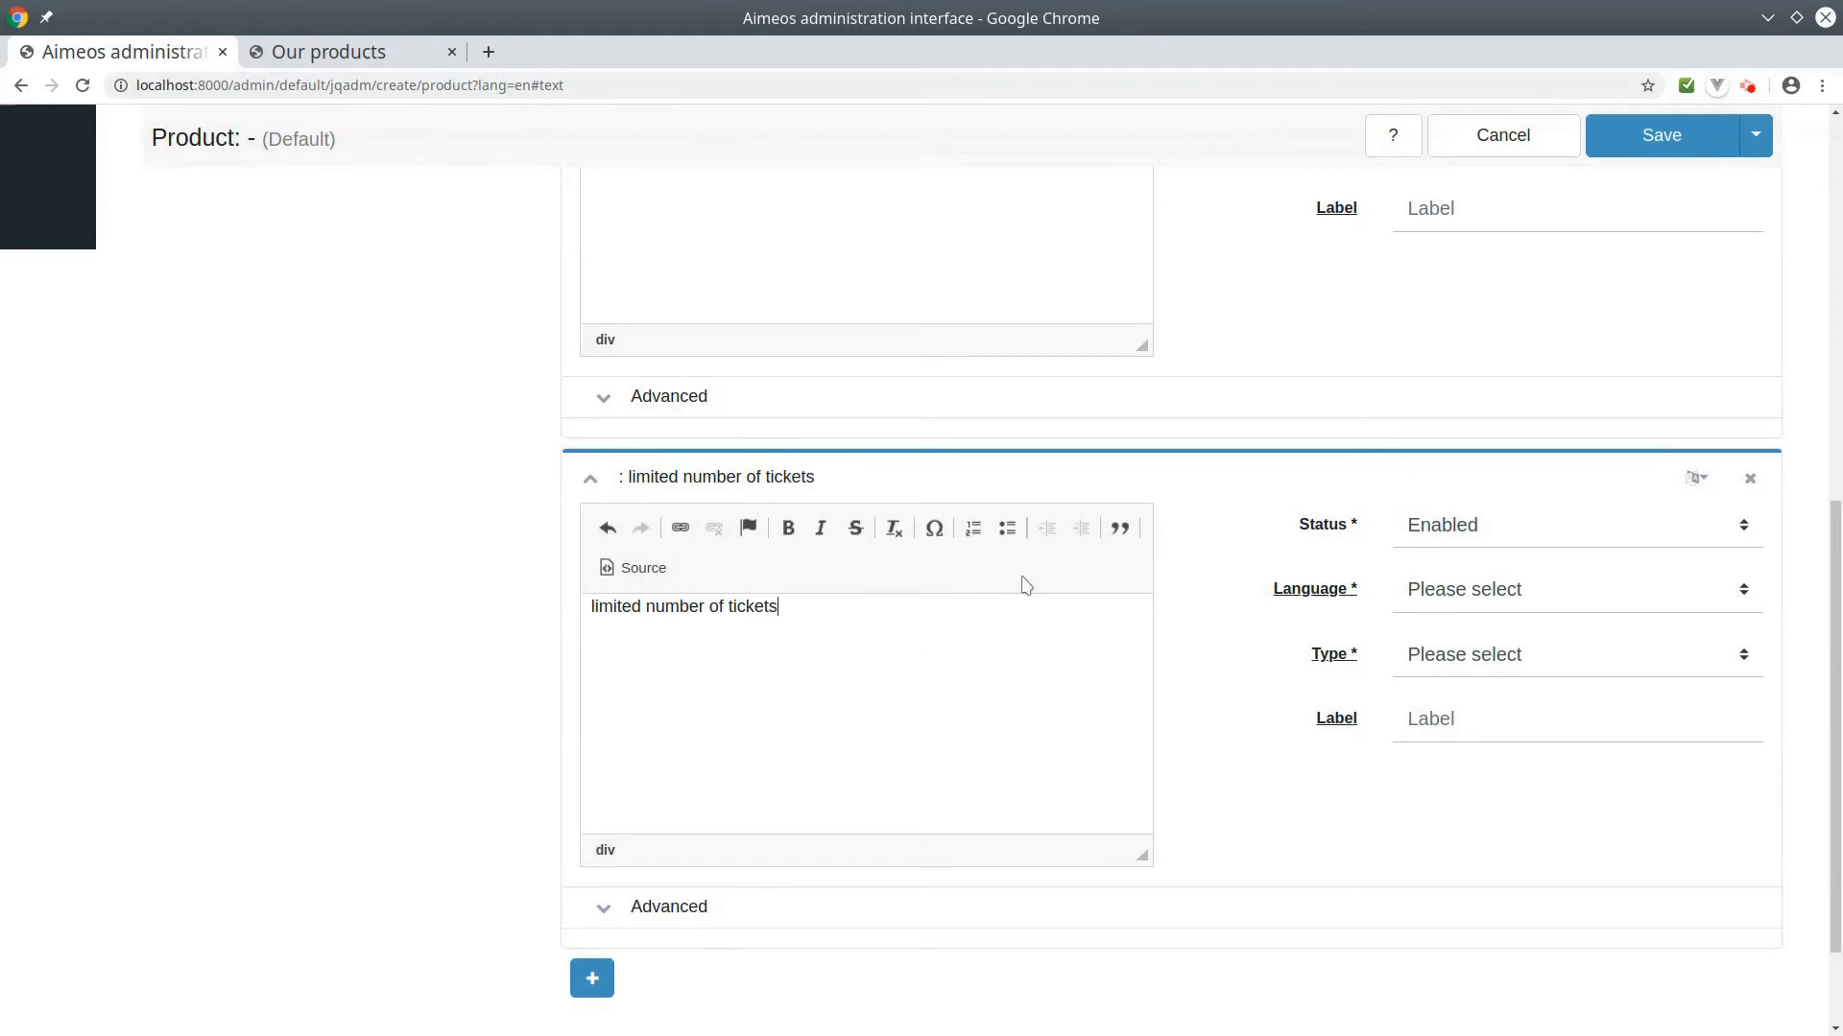
left_click(1573, 589)
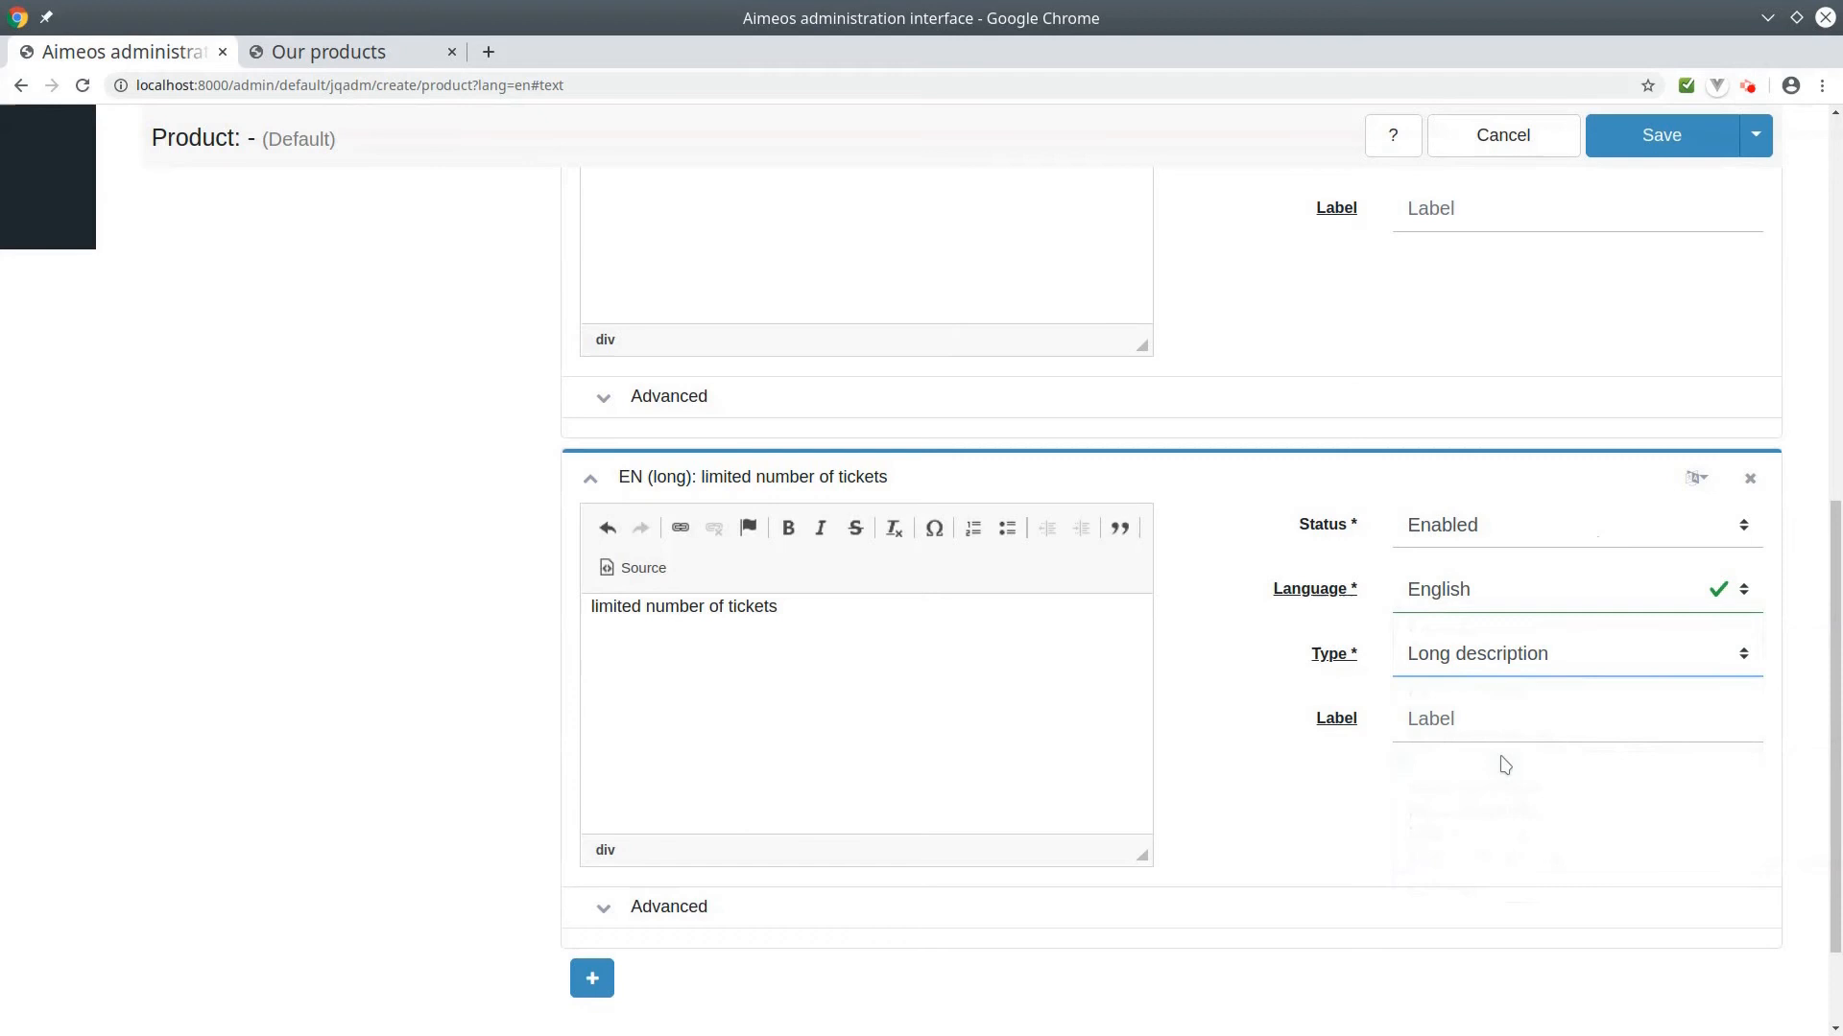
scroll("up", 3)
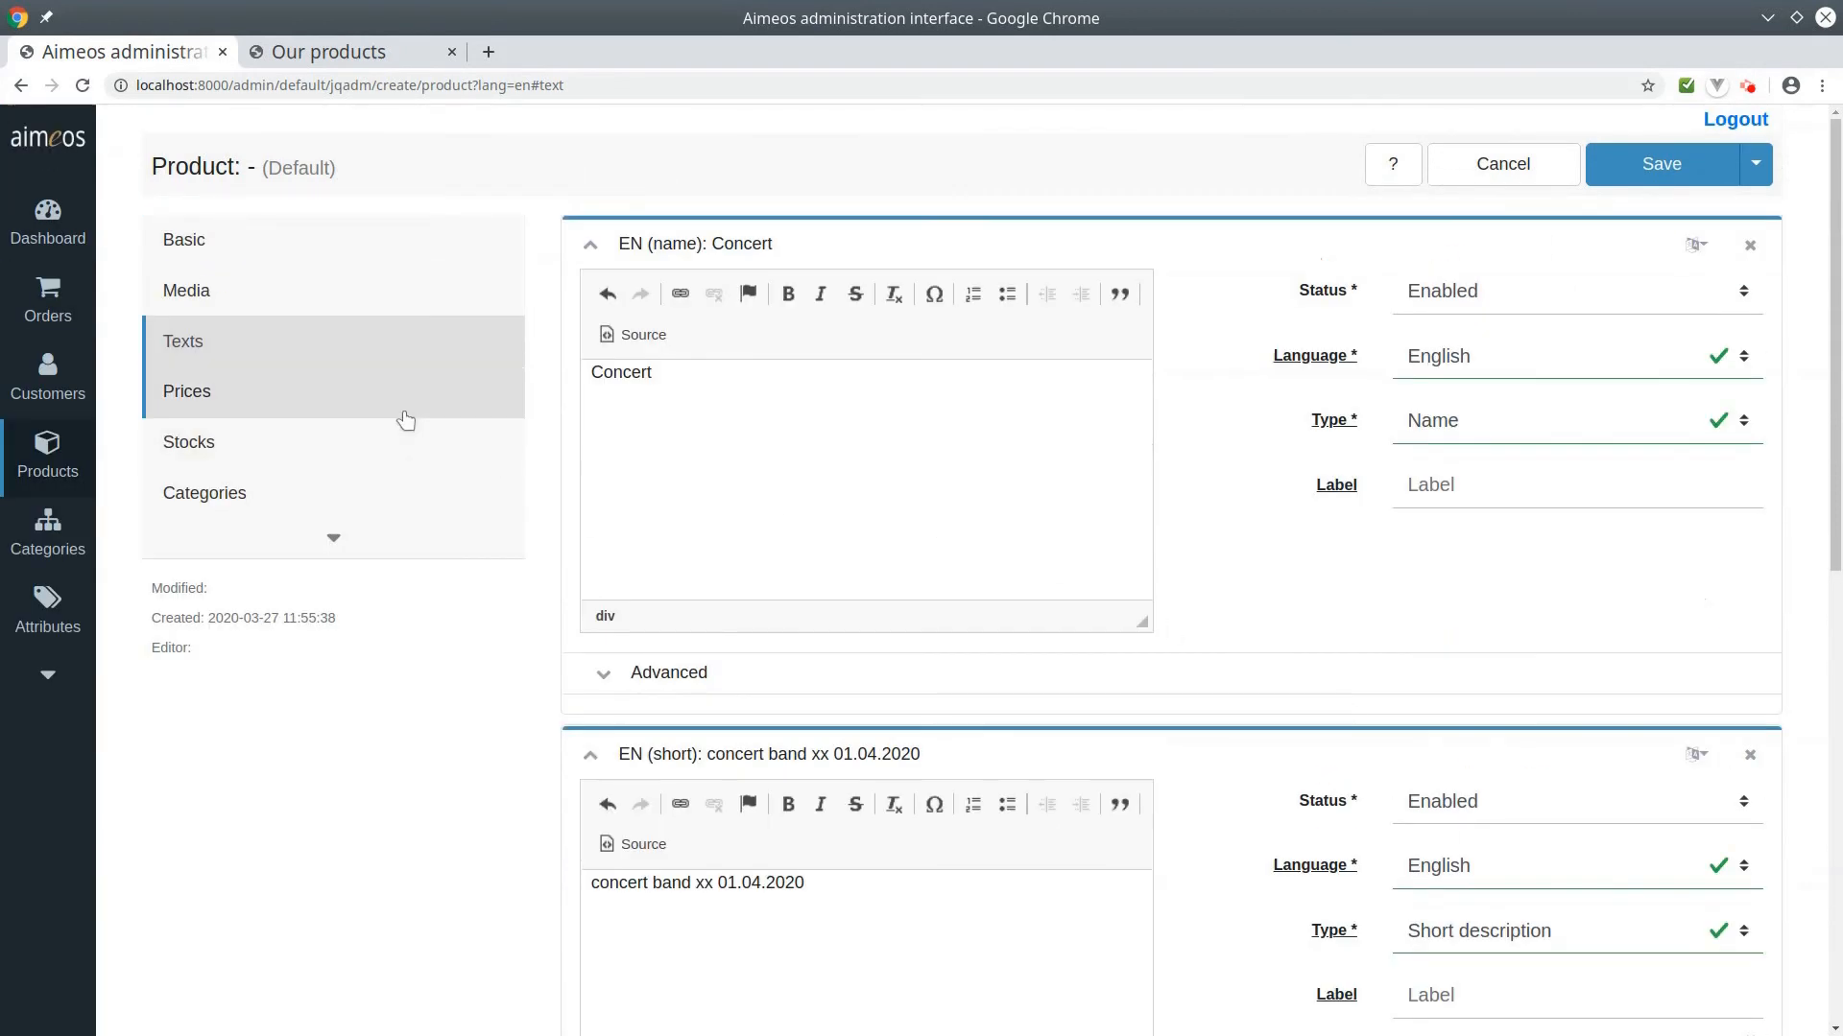
Add a default price entry with 19% tax, actual price 100, currency Euro.
left_click(187, 392)
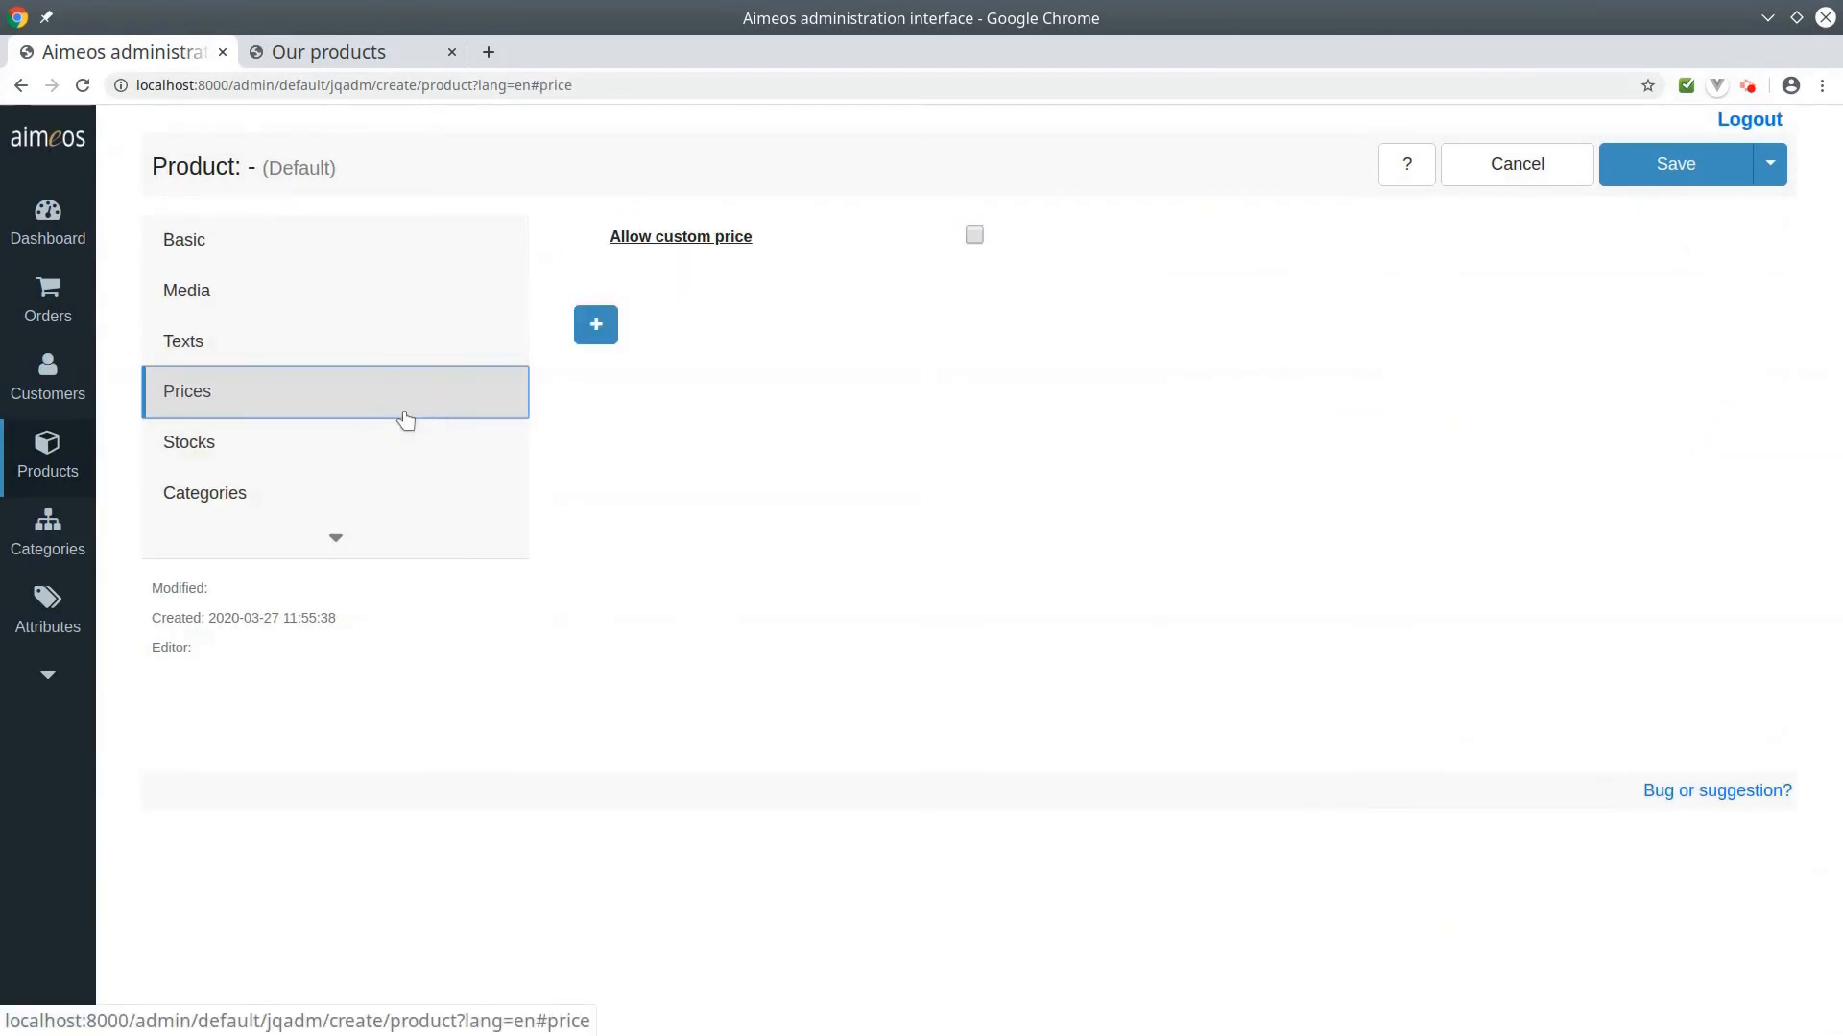
mouse_move(587, 363)
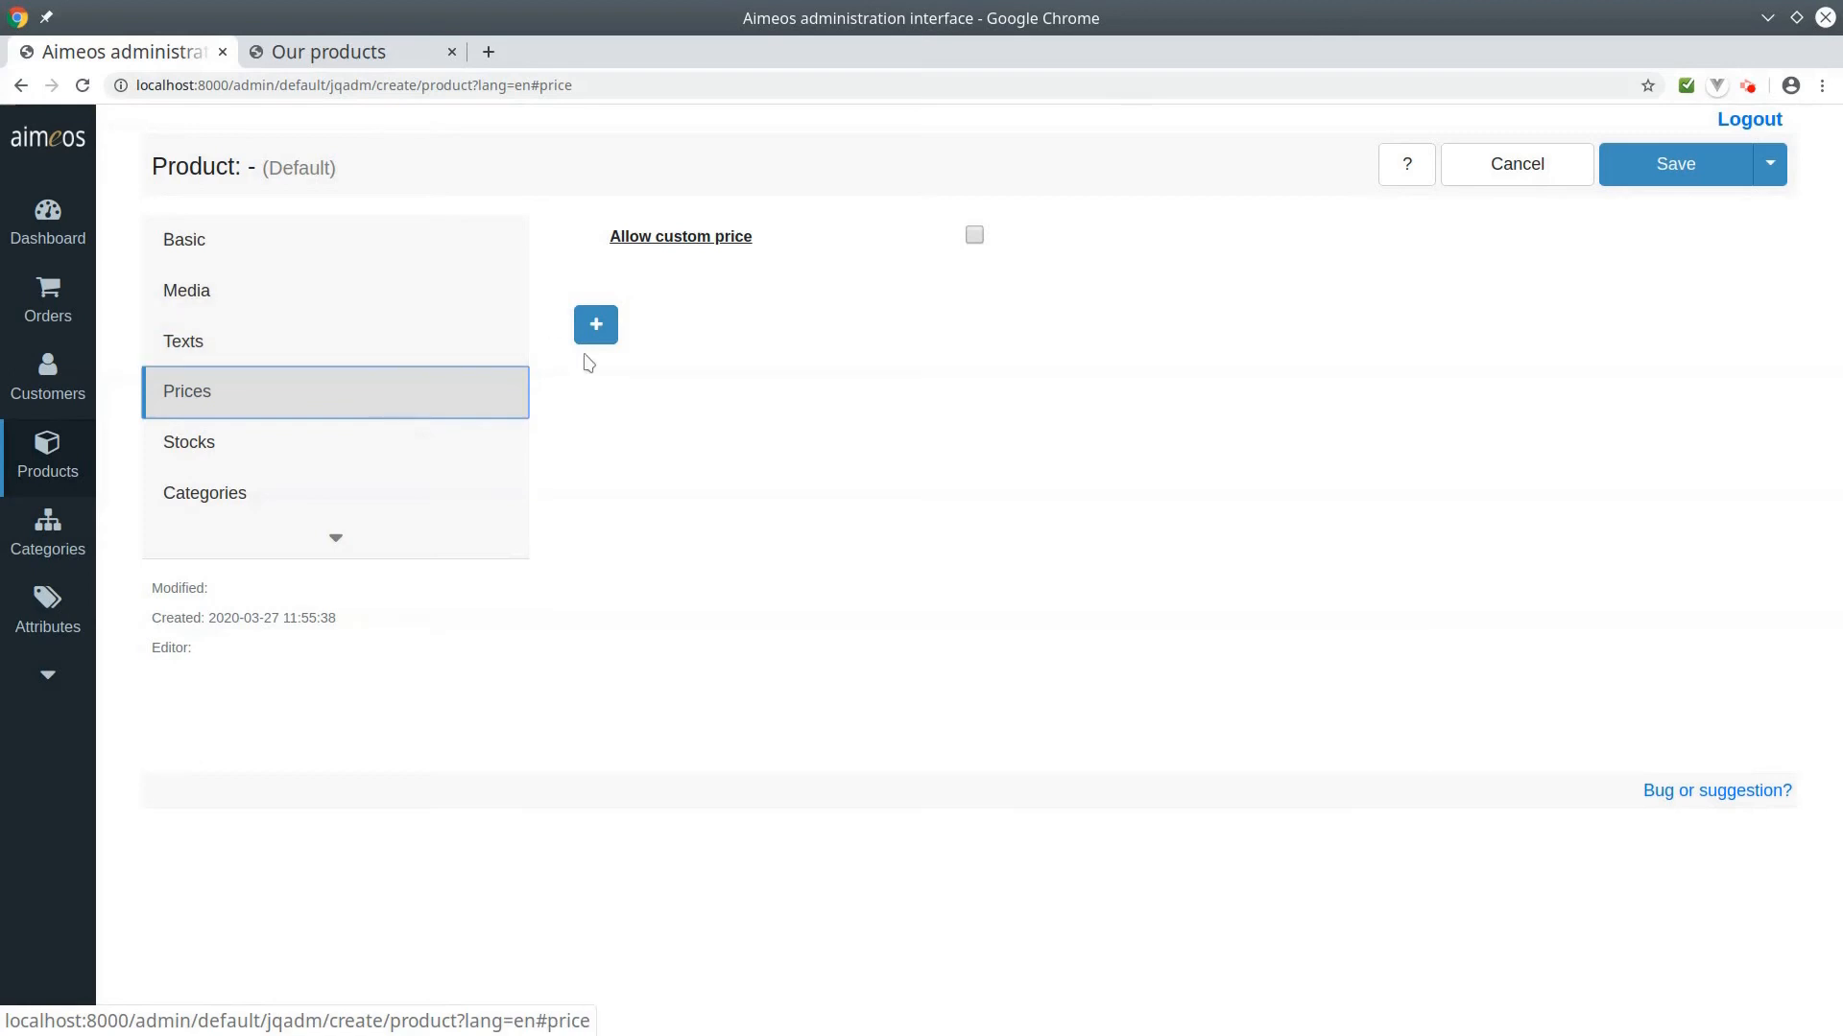
left_click(595, 325)
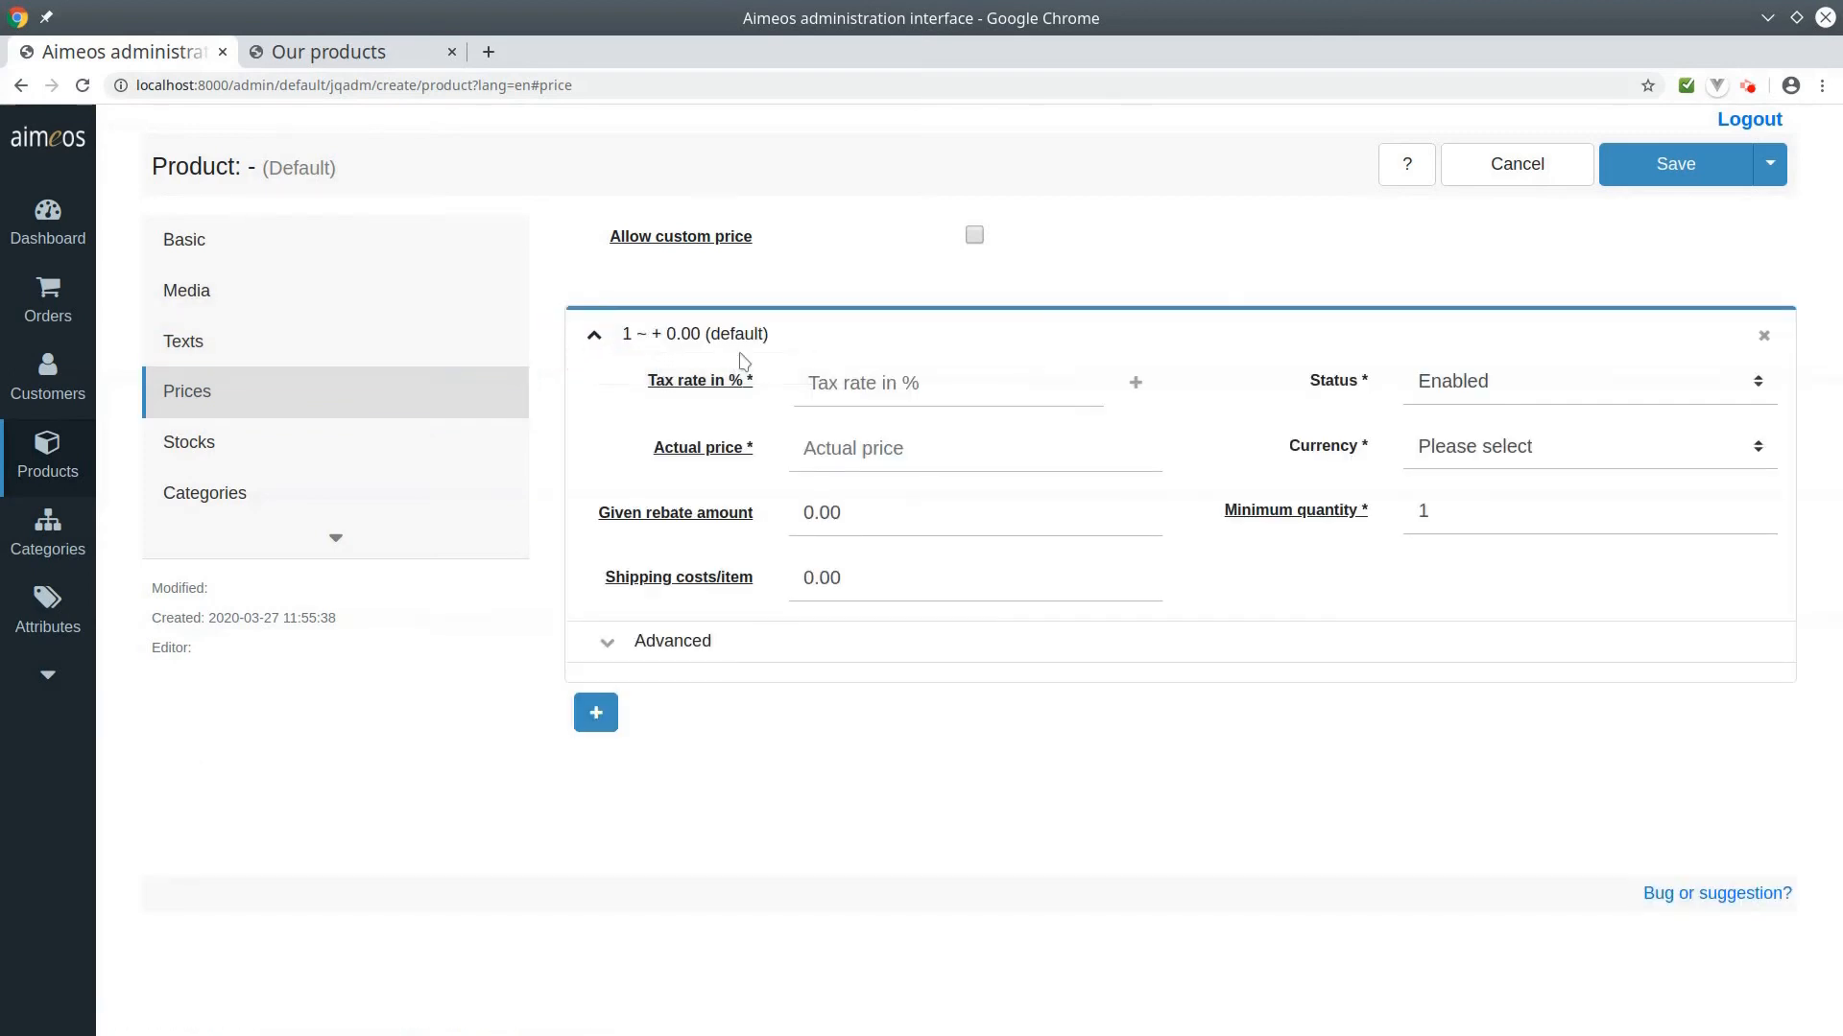
left_click(941, 384)
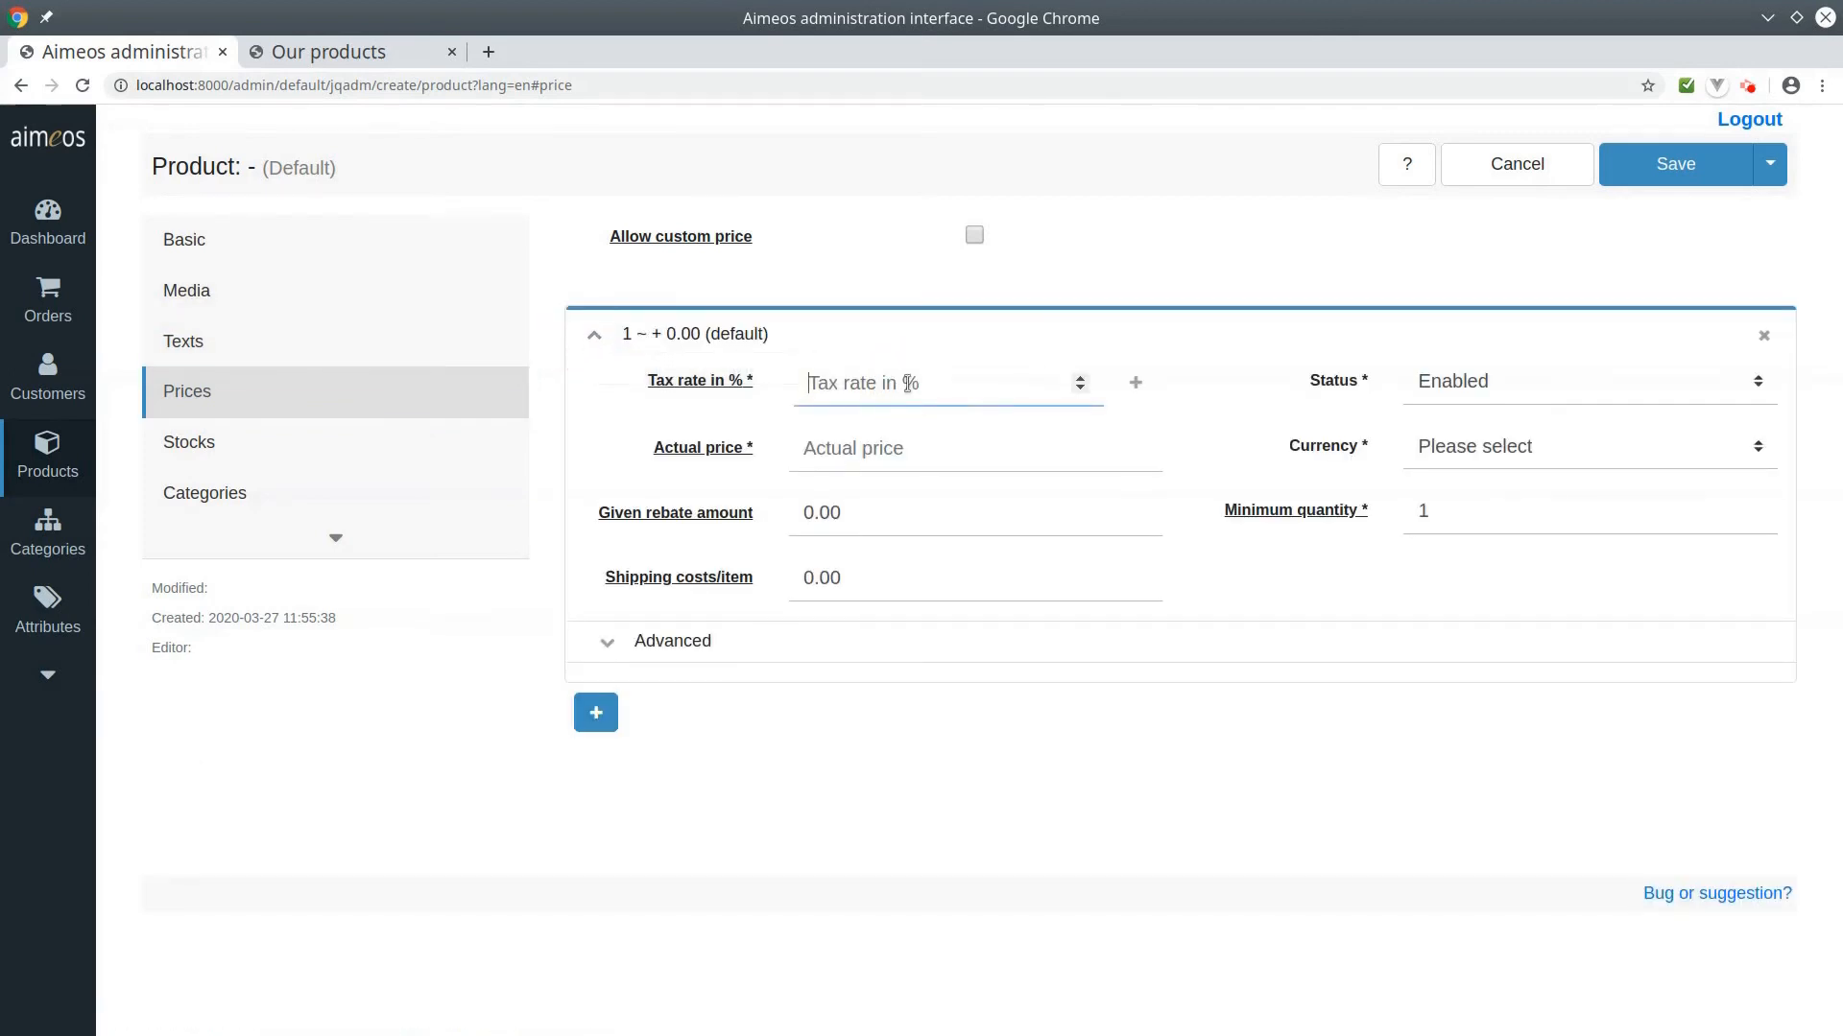
type("19")
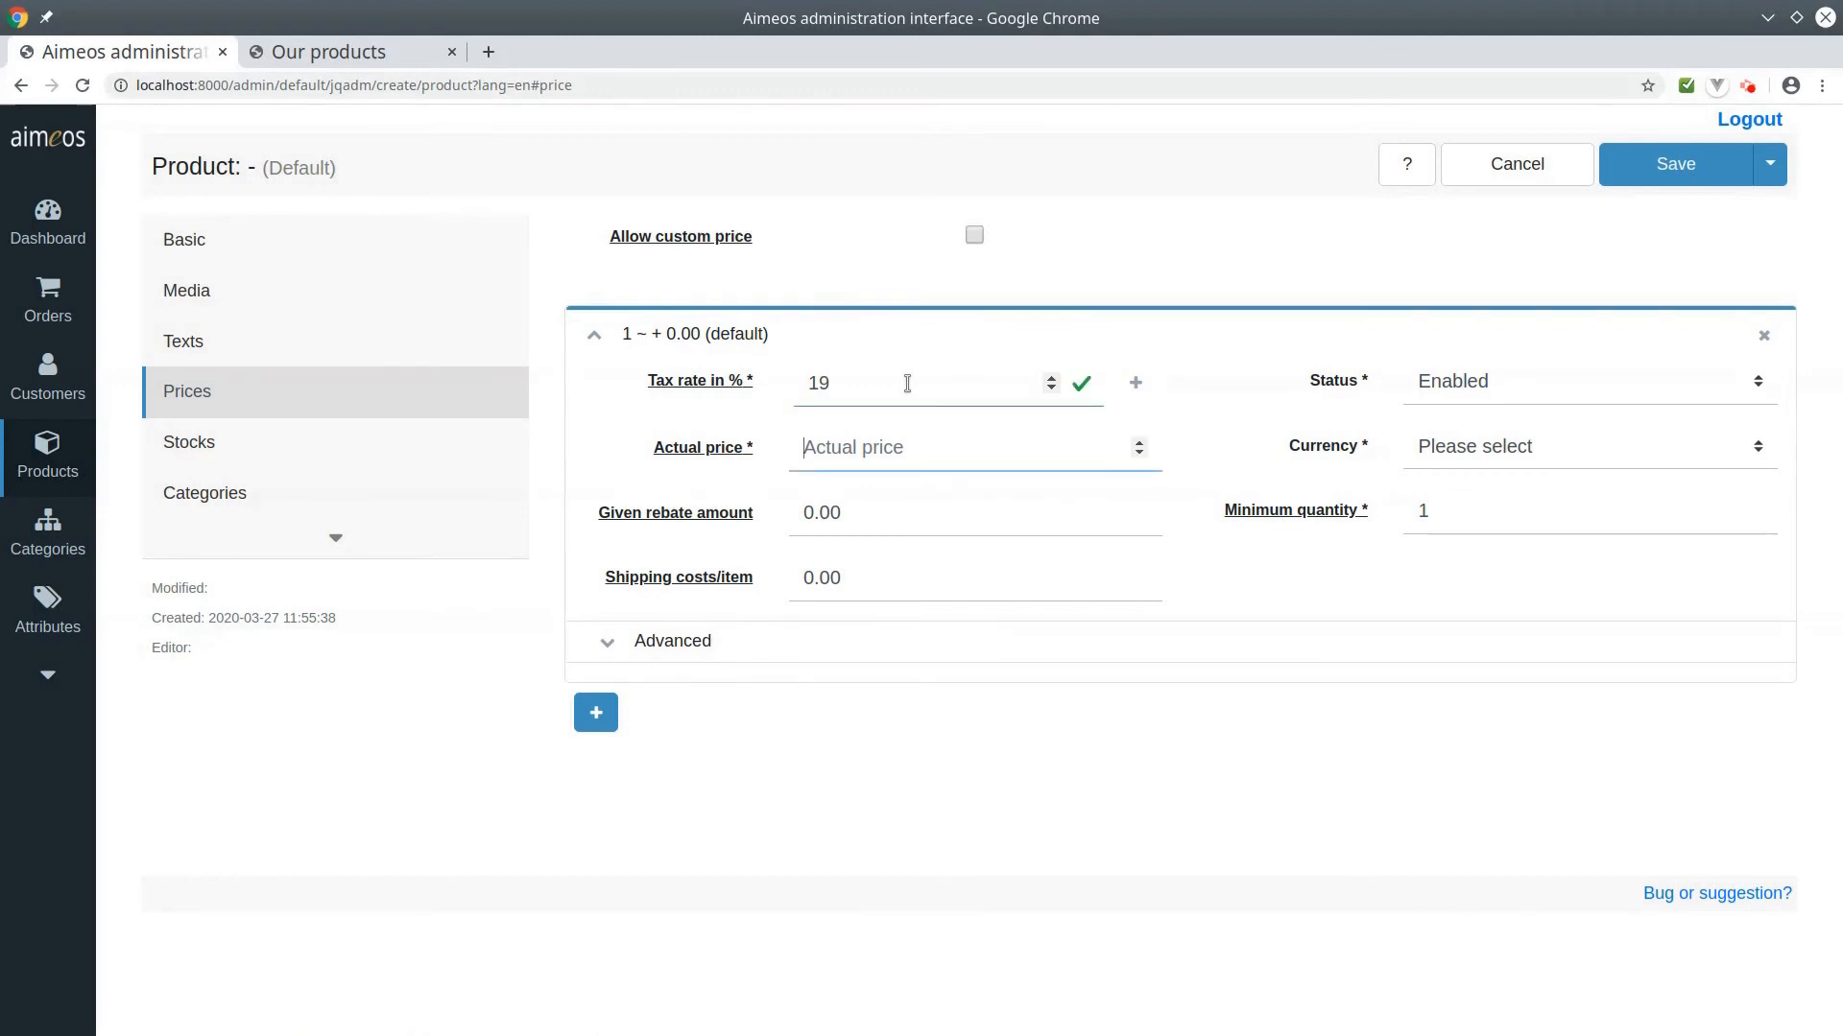
type("100")
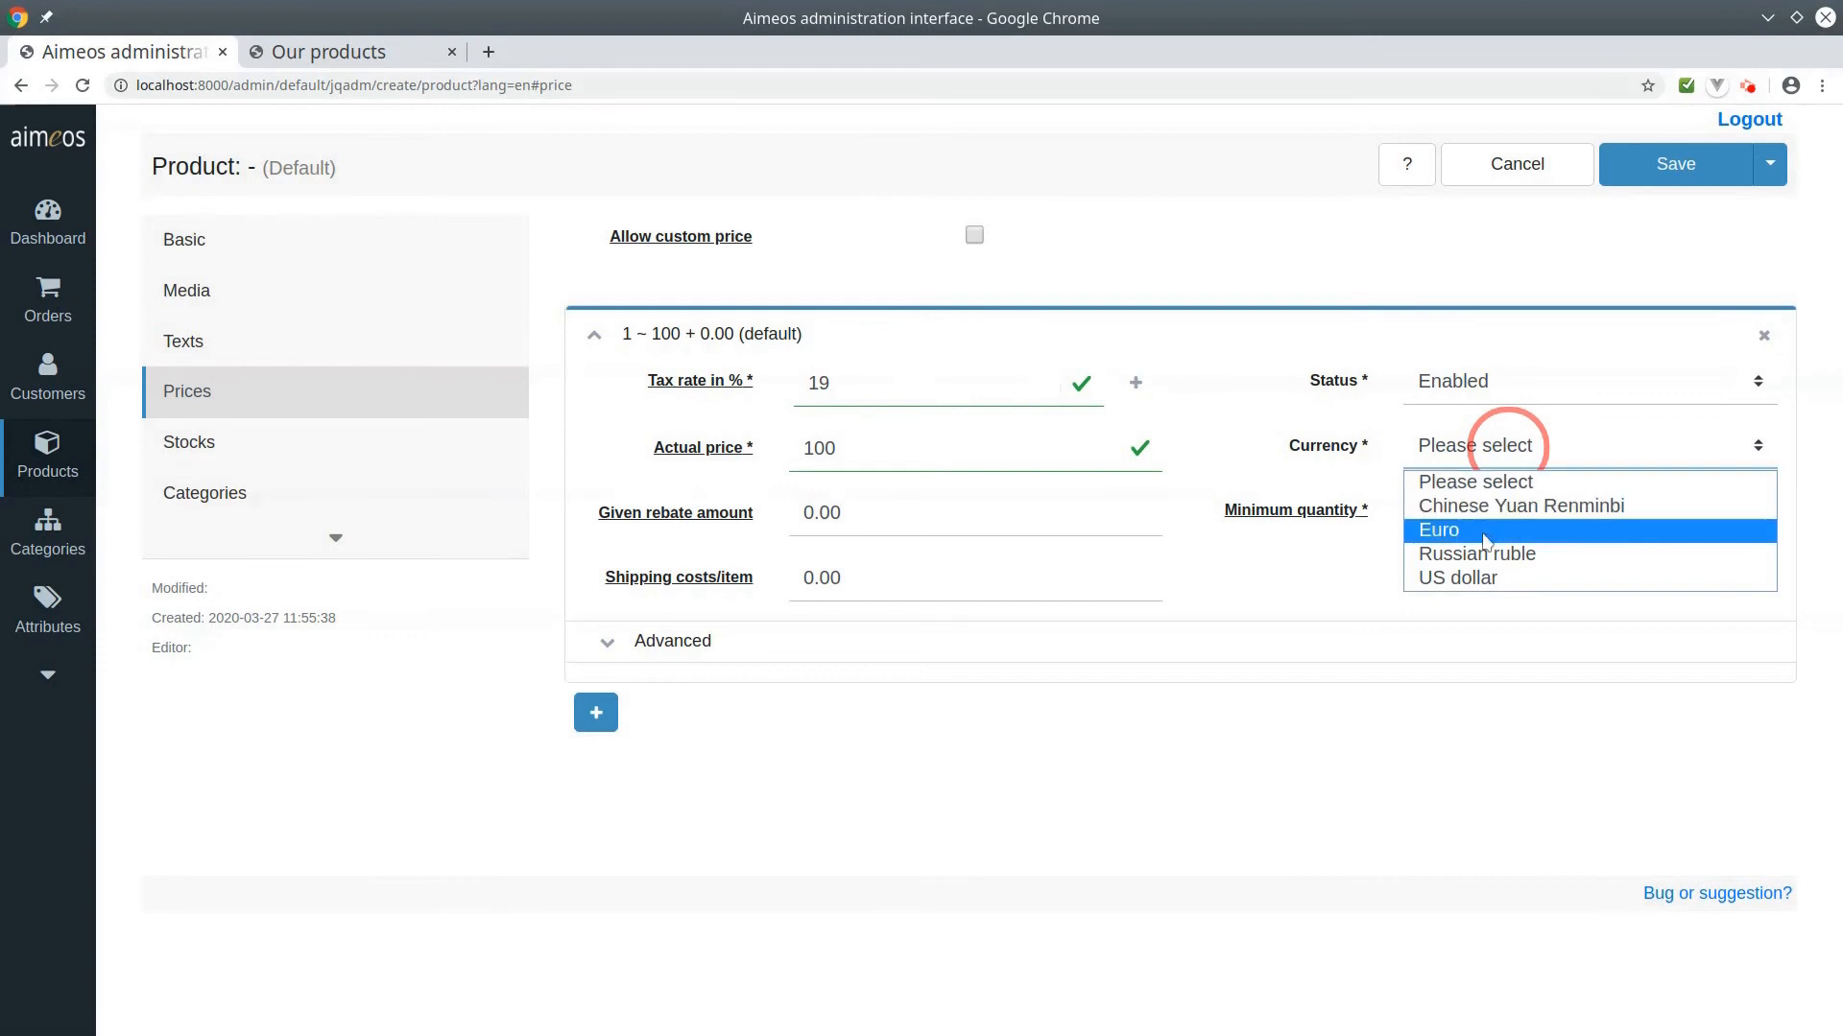
left_click(1437, 530)
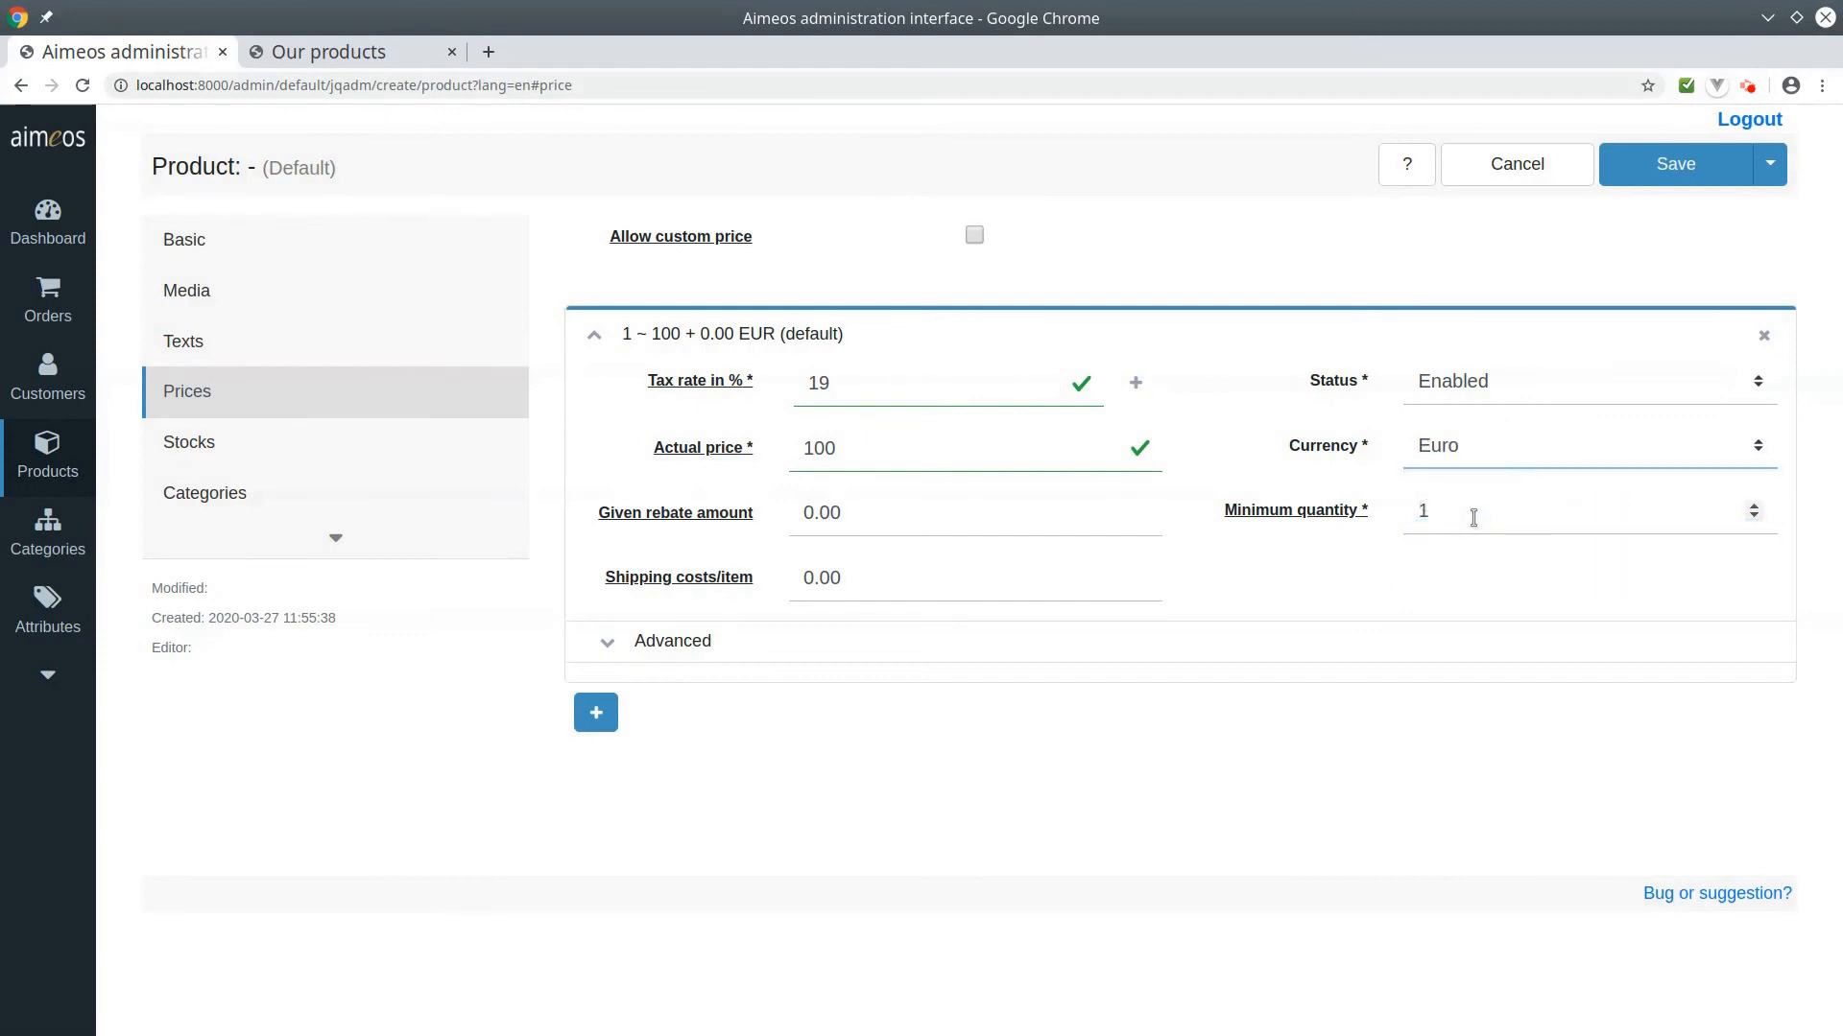
Add a stock entry with stock level 200.
left_click(190, 441)
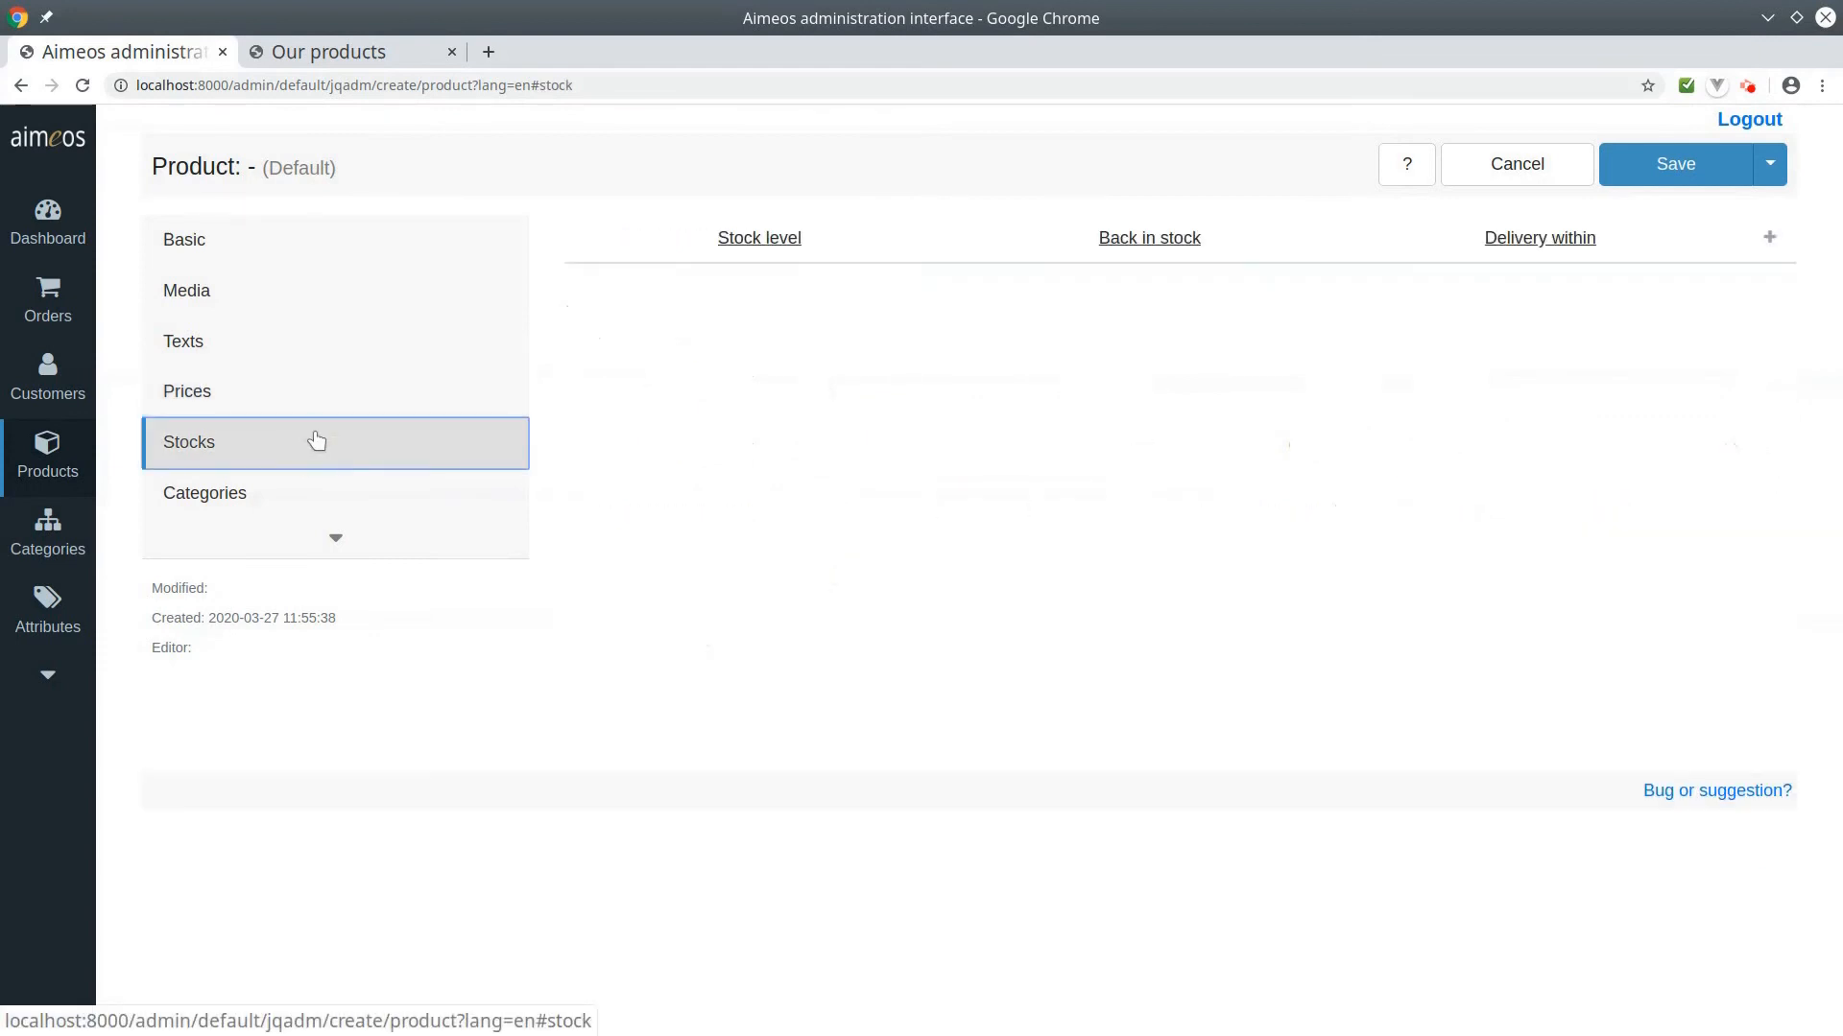
mouse_move(853, 419)
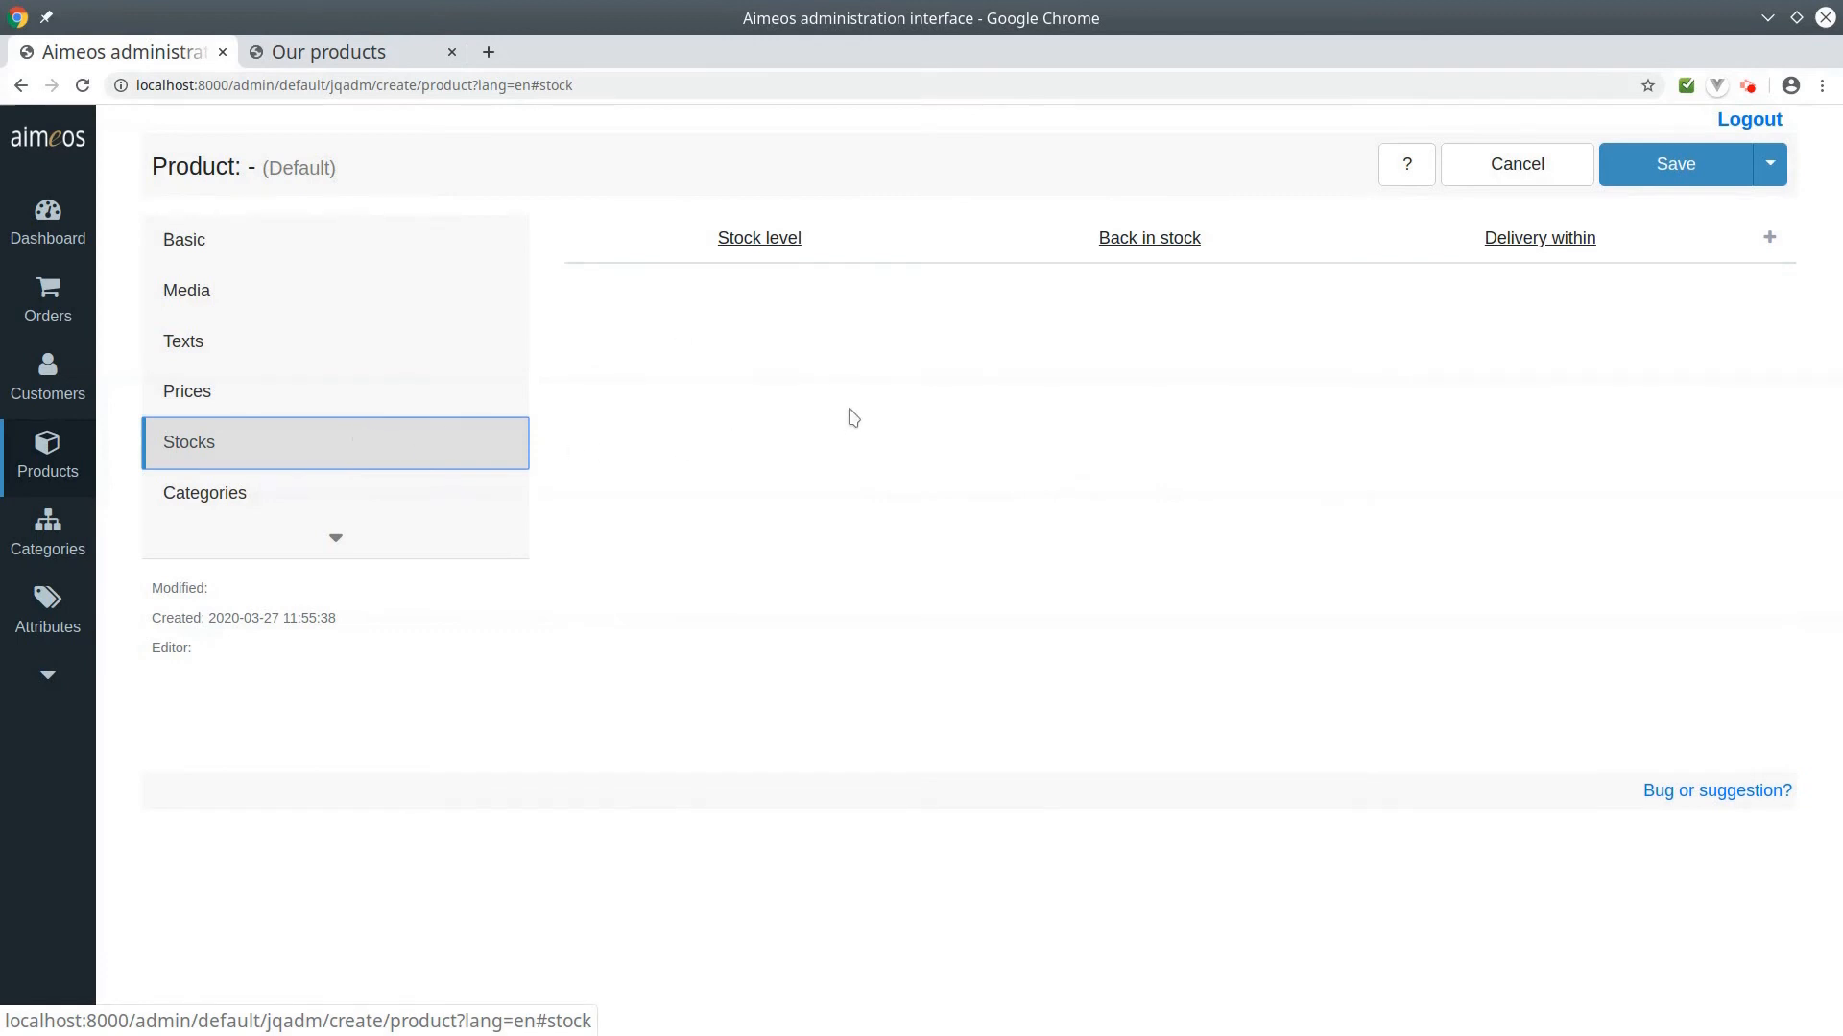
left_click(1768, 238)
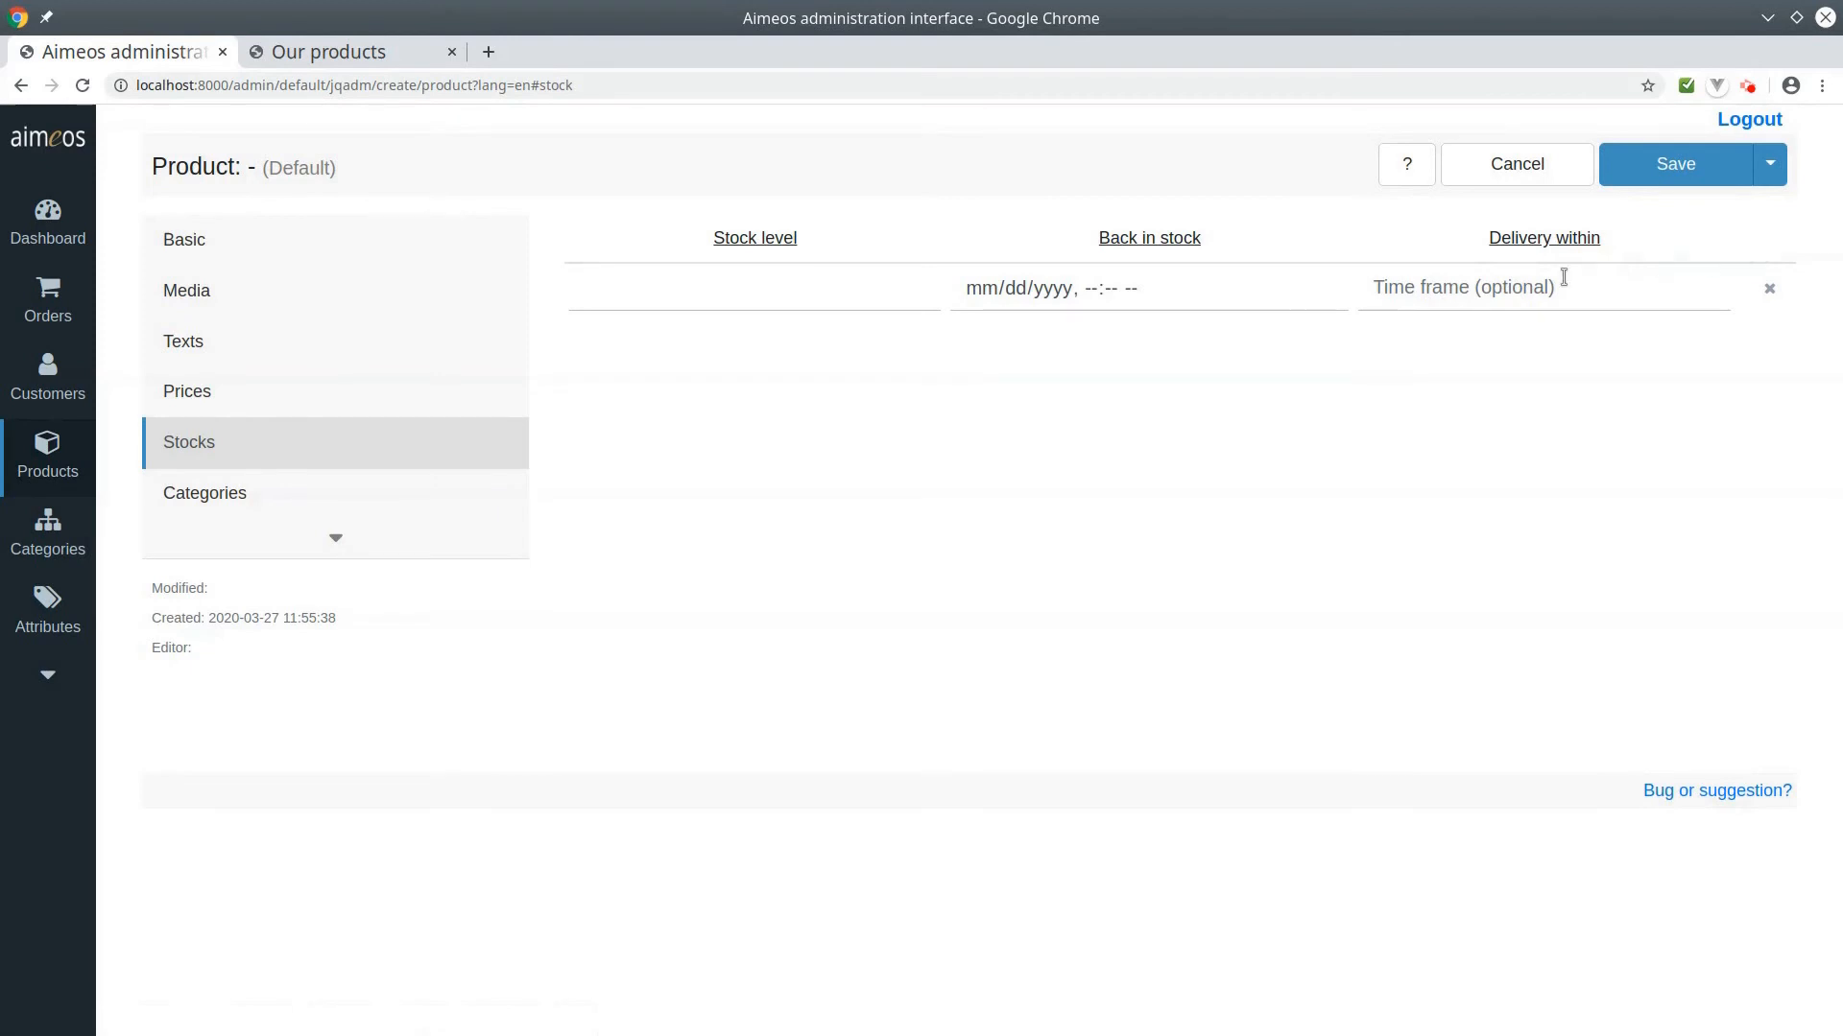
left_click(753, 288)
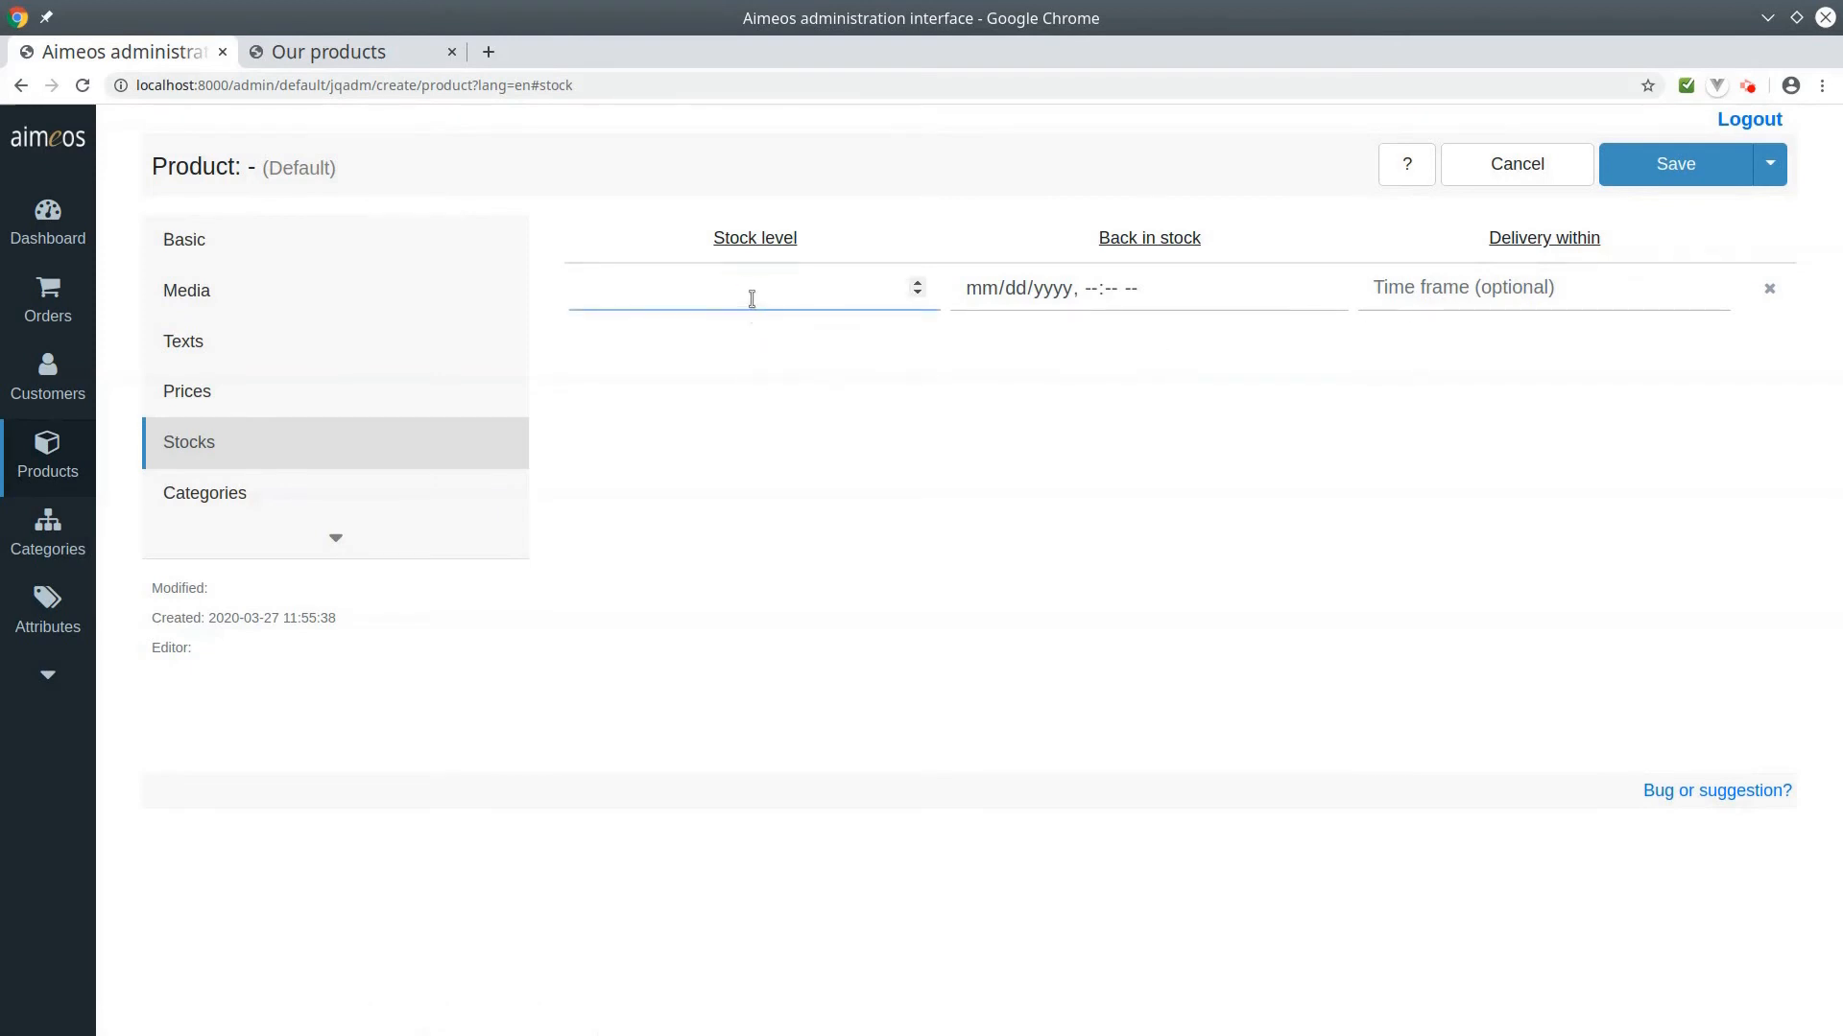
type("200")
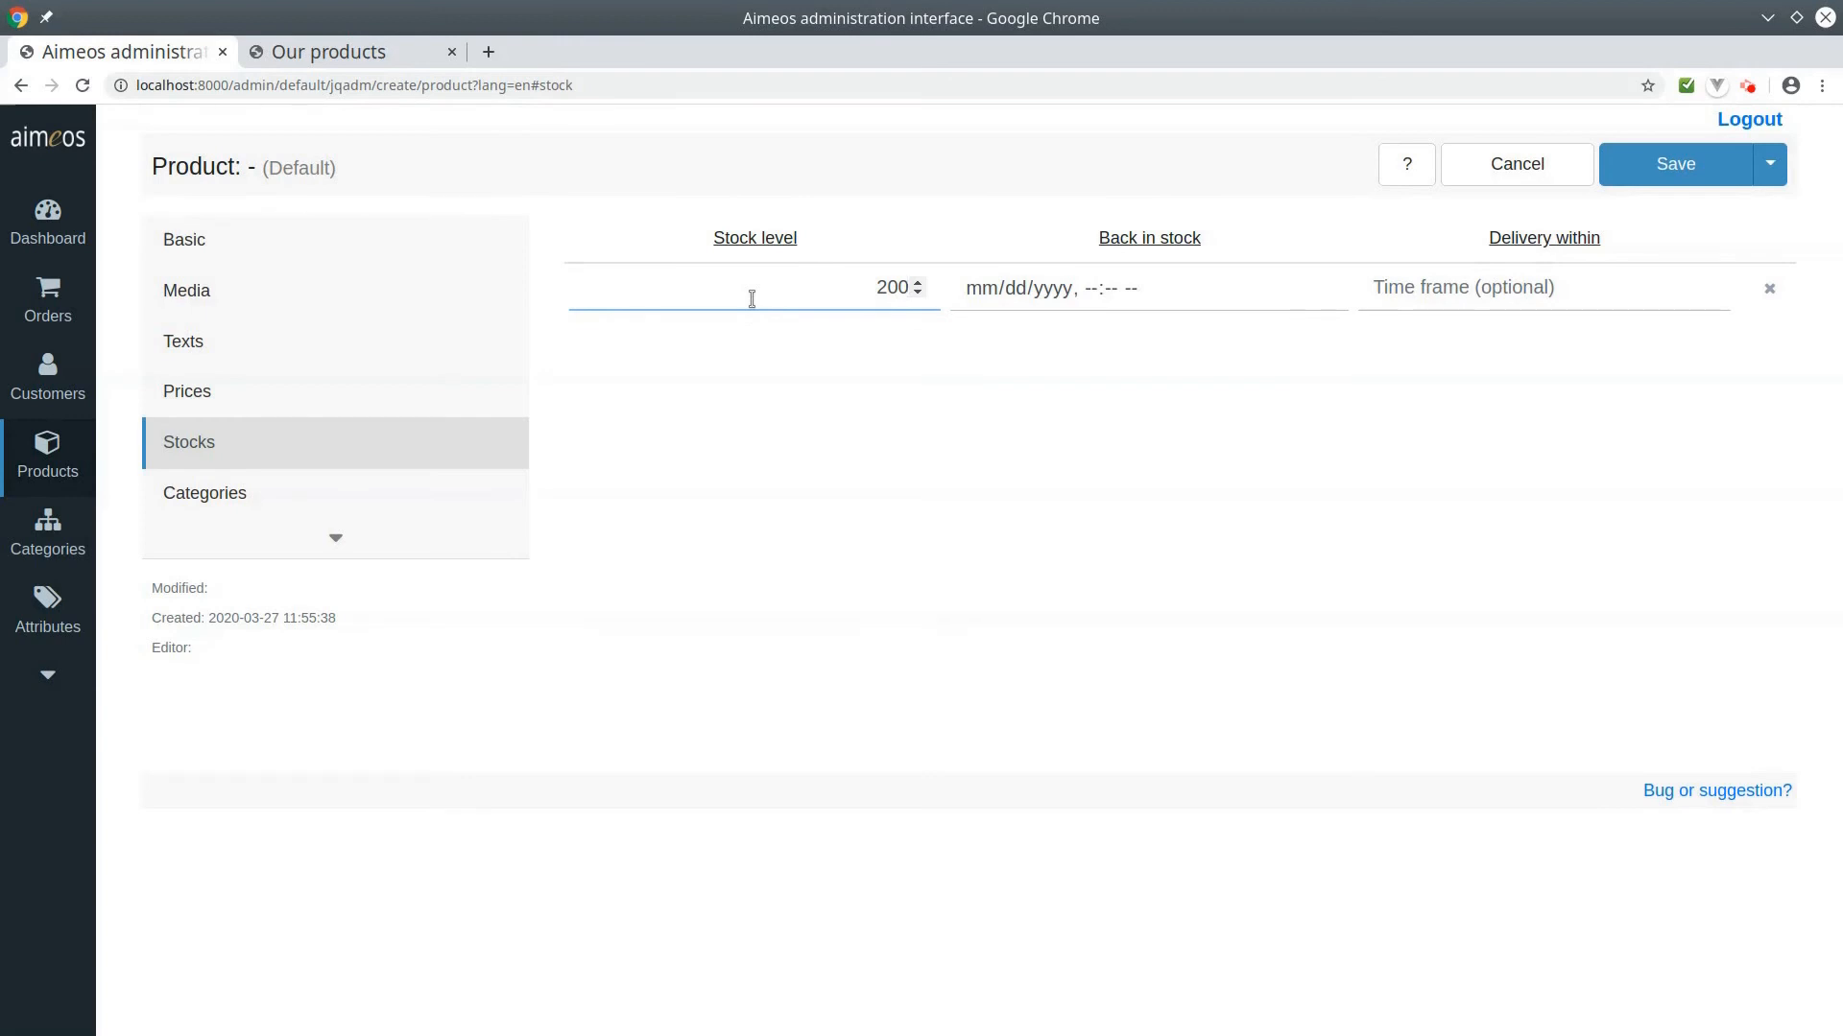
Assign the product to the Home category in the Default list and save it.
left_click(205, 493)
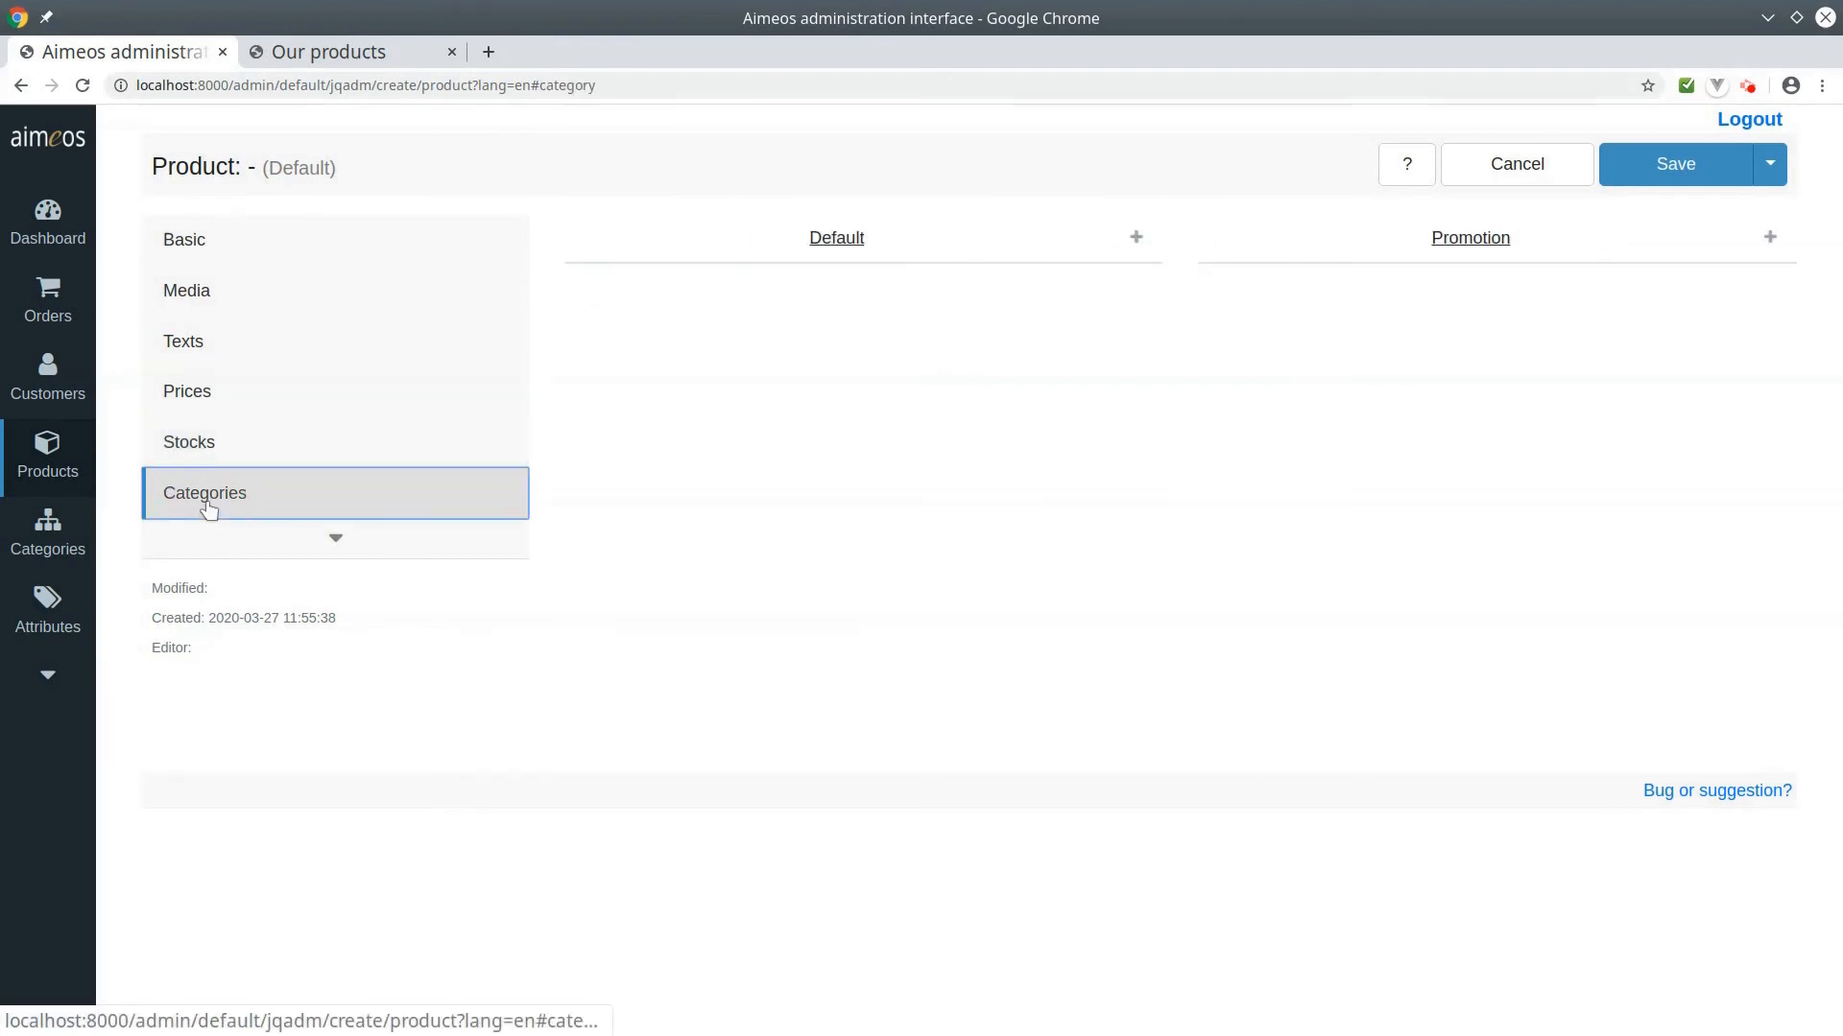
mouse_move(1135, 238)
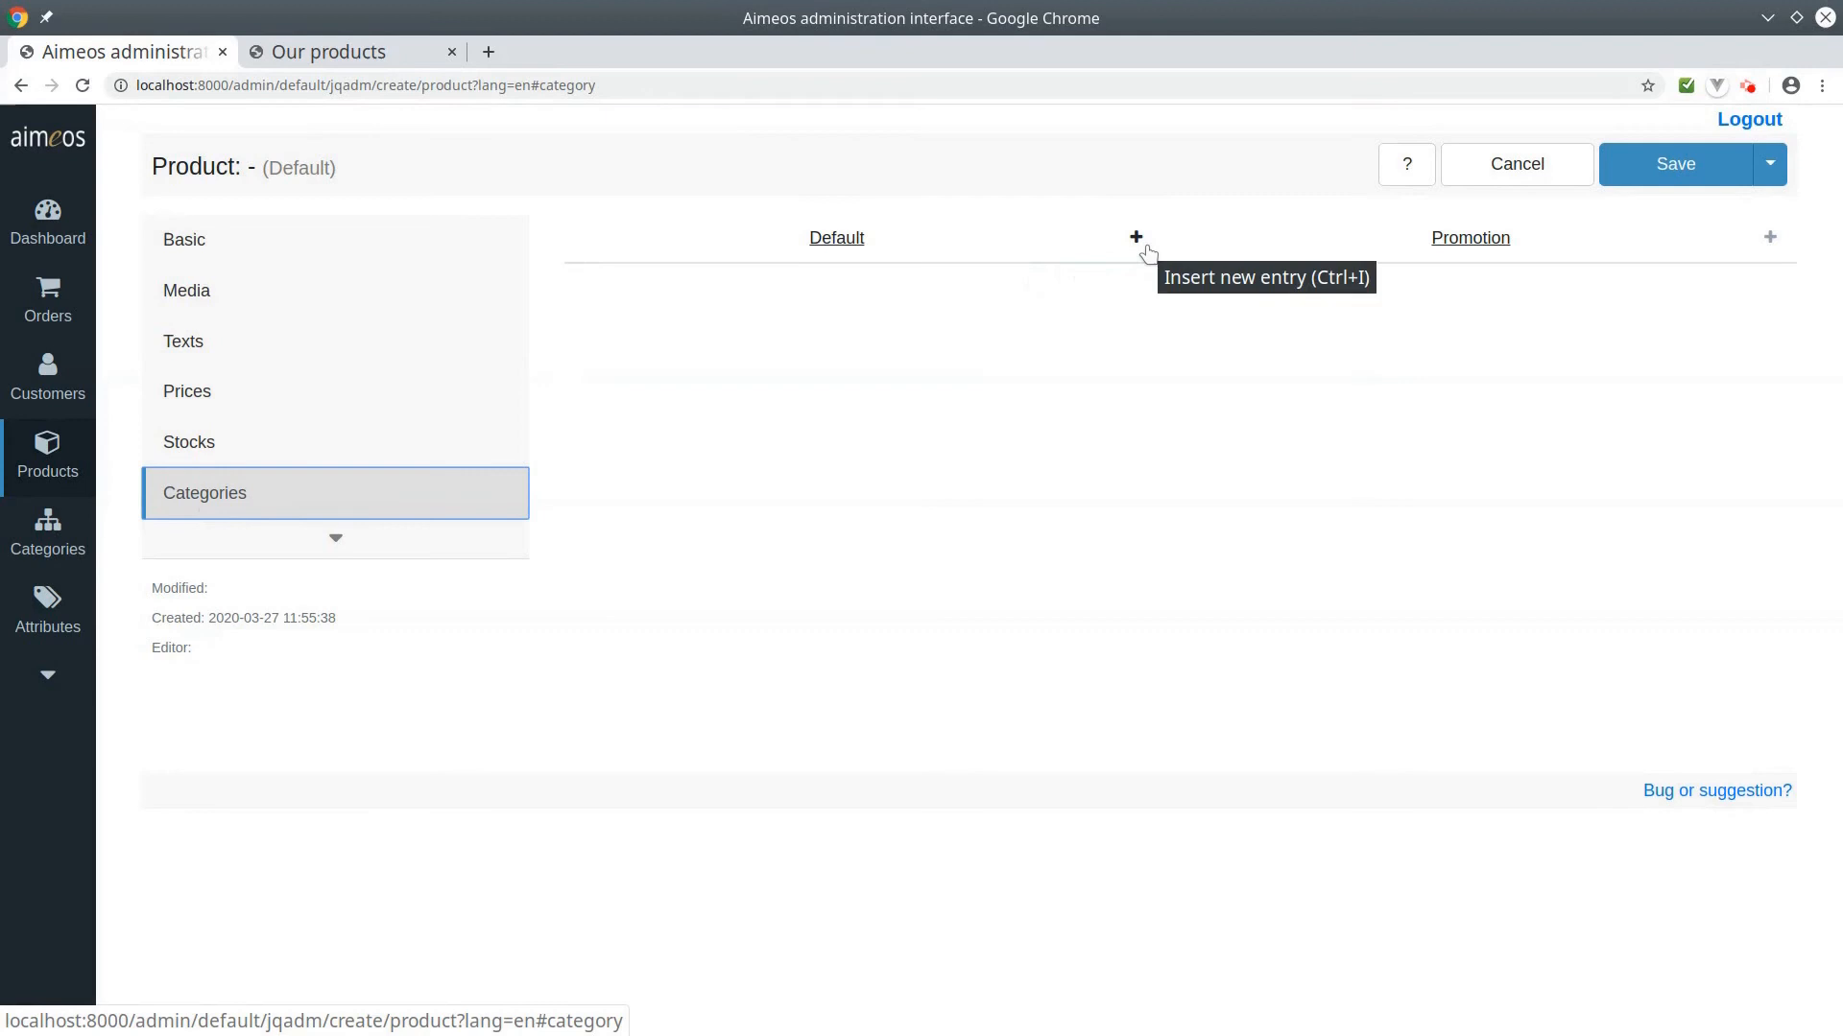
left_click(1134, 236)
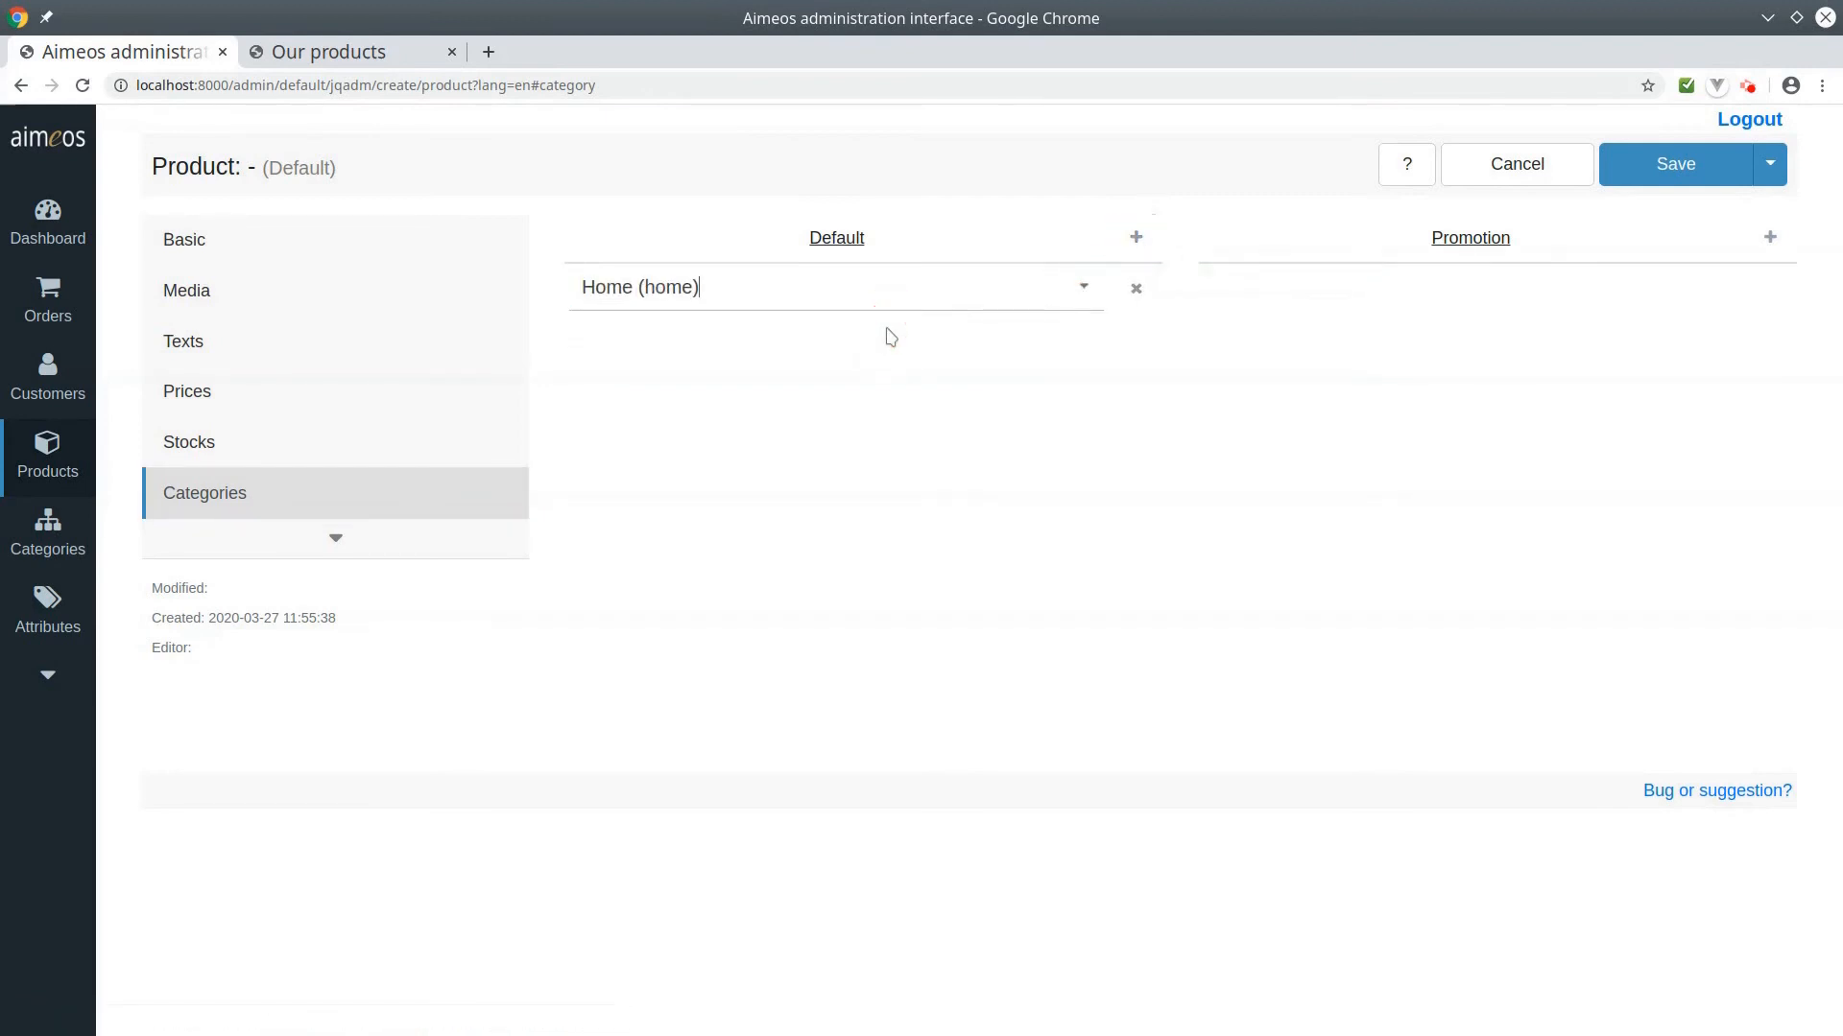
left_click(1674, 166)
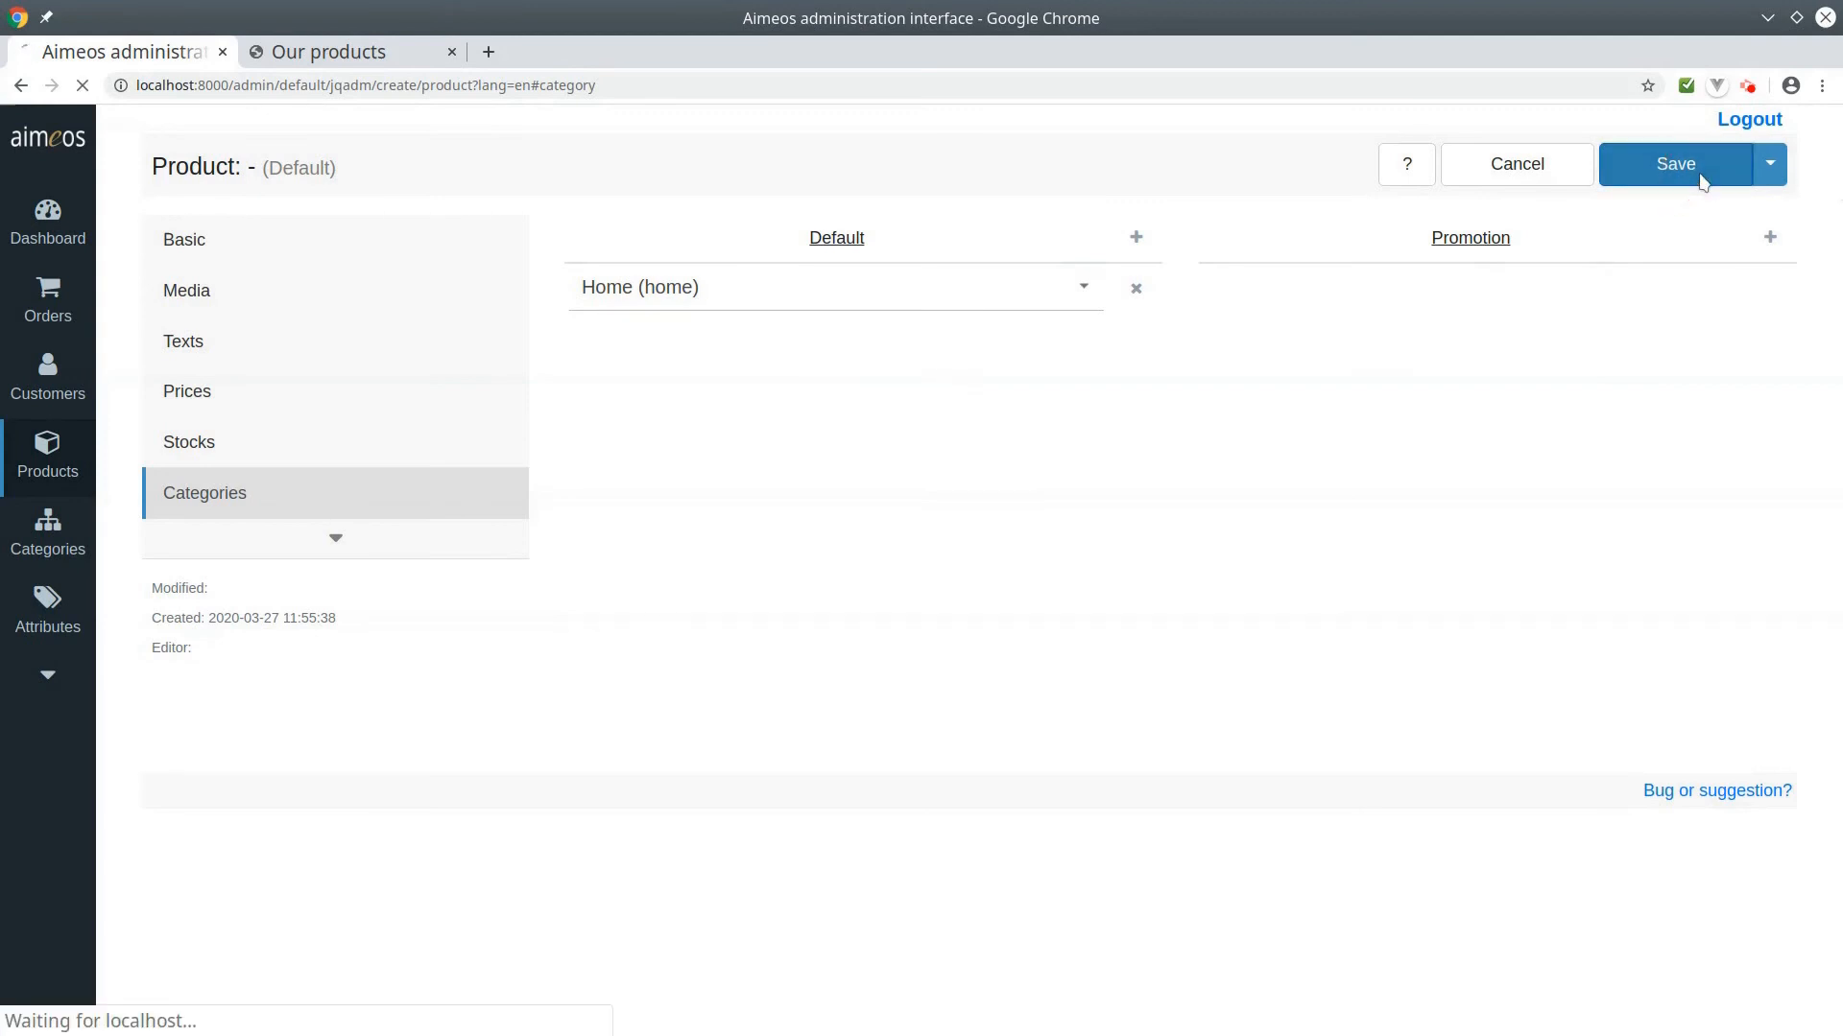
left_click(1674, 163)
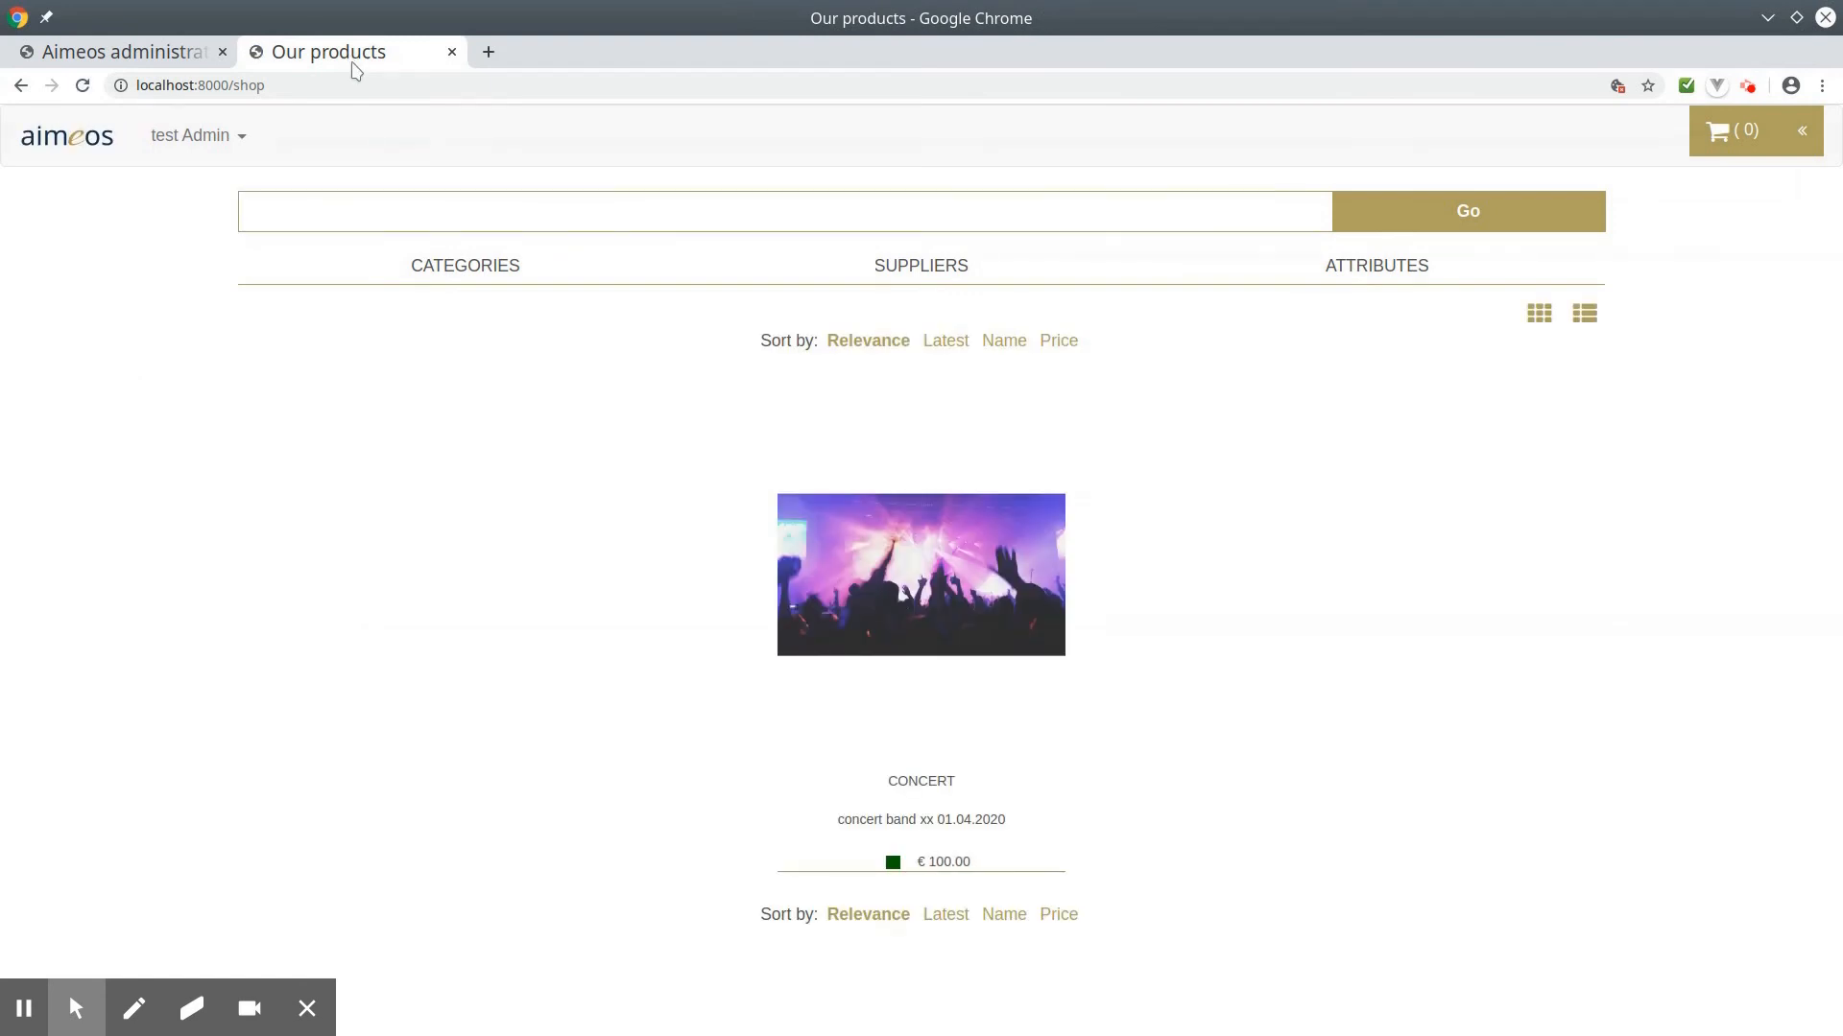
mouse_move(981, 543)
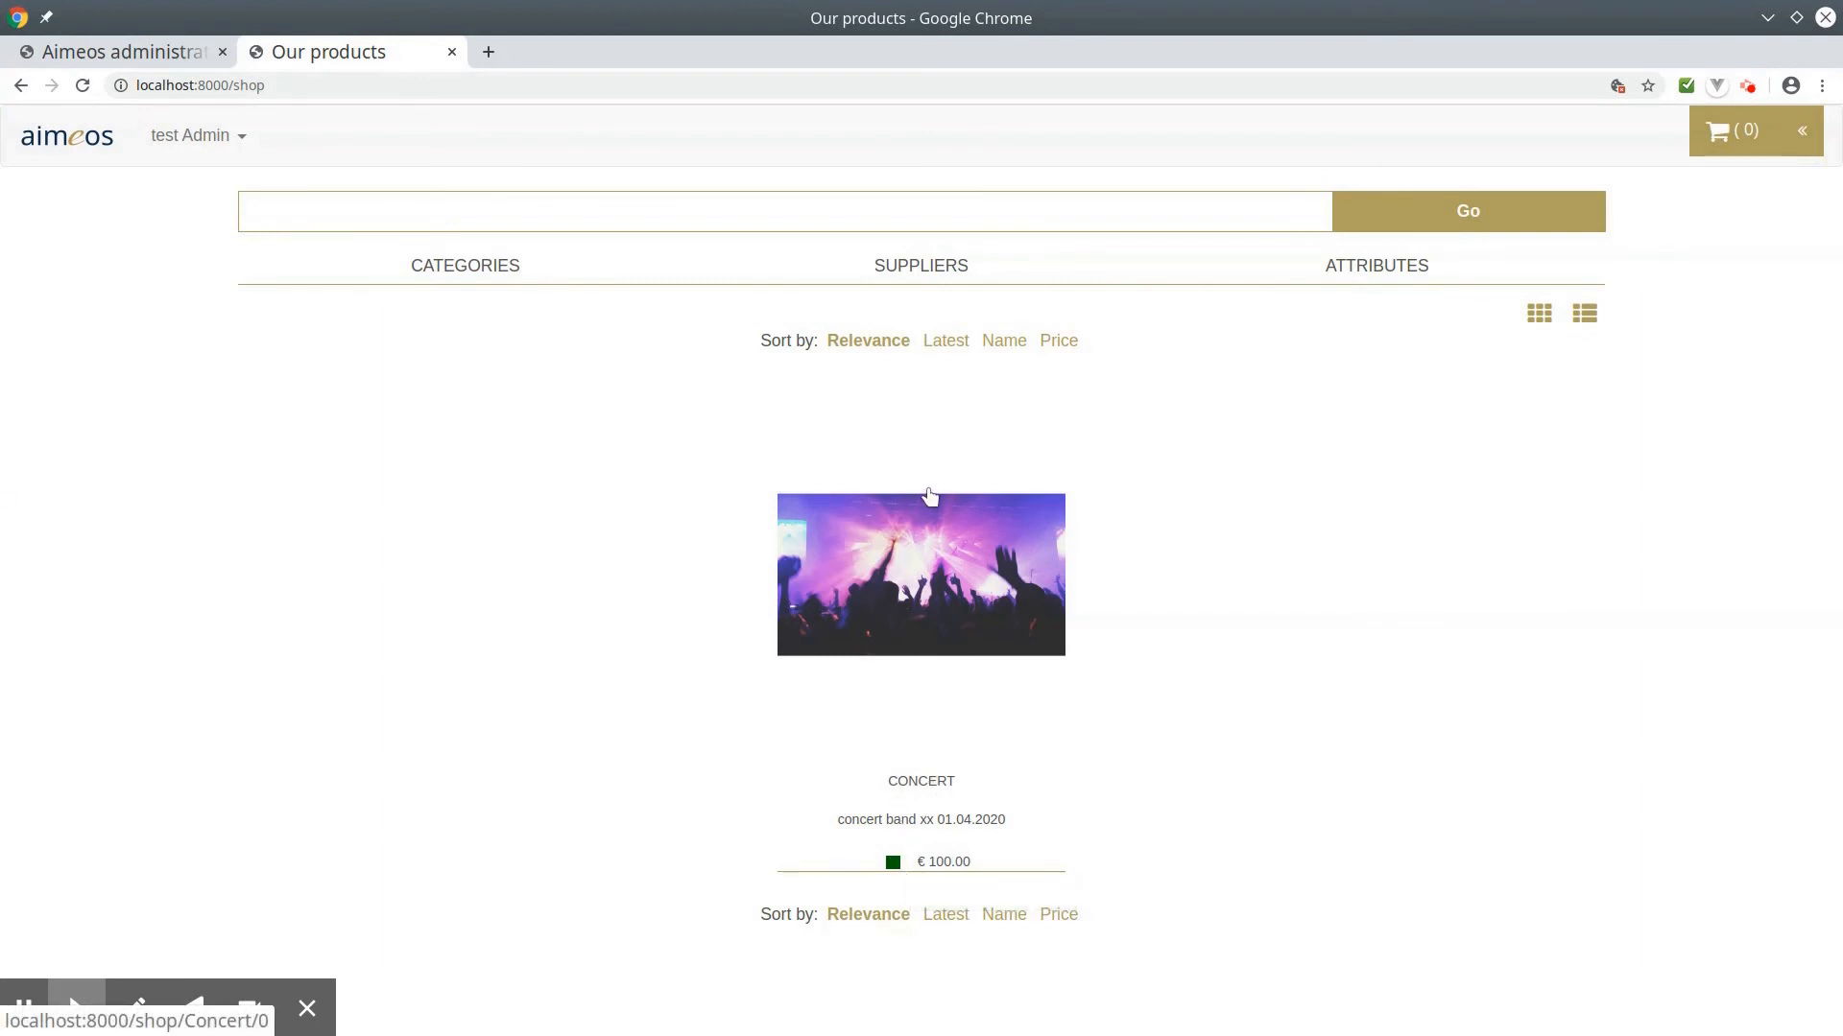
mouse_move(940, 547)
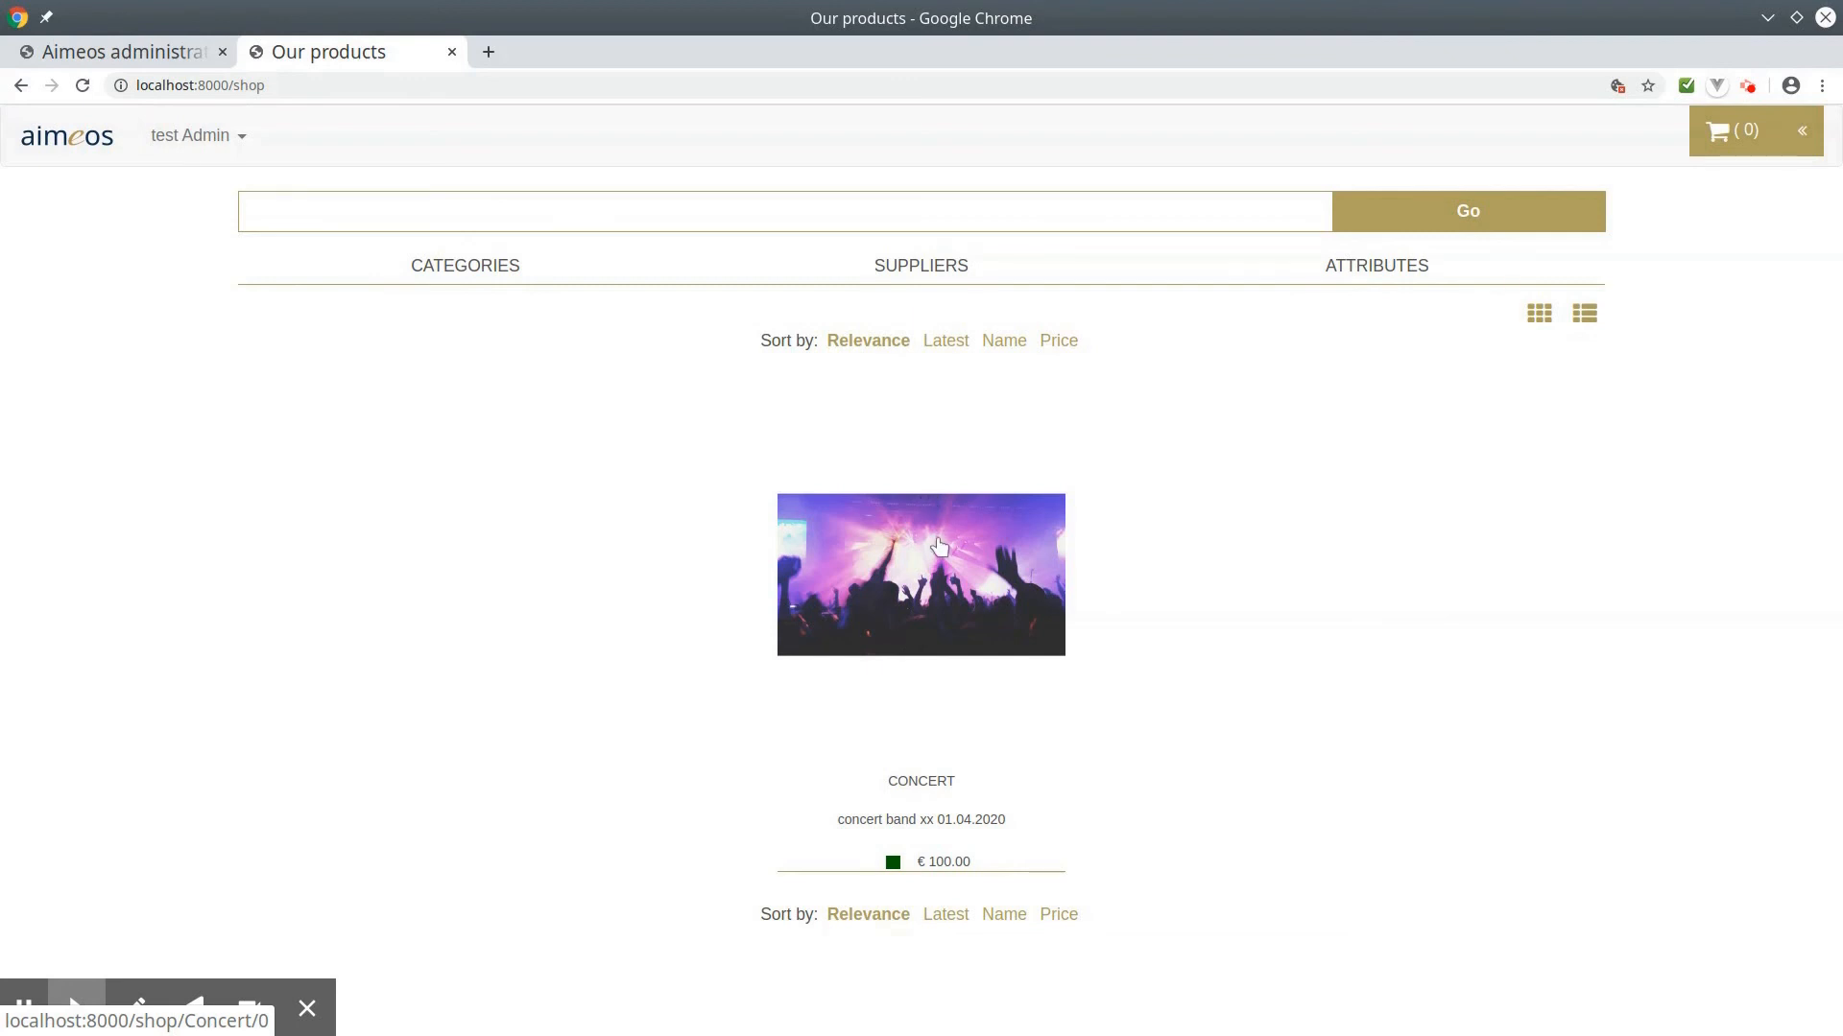
View the Concert detail page and add it to the basket at €100.00.
left_click(920, 574)
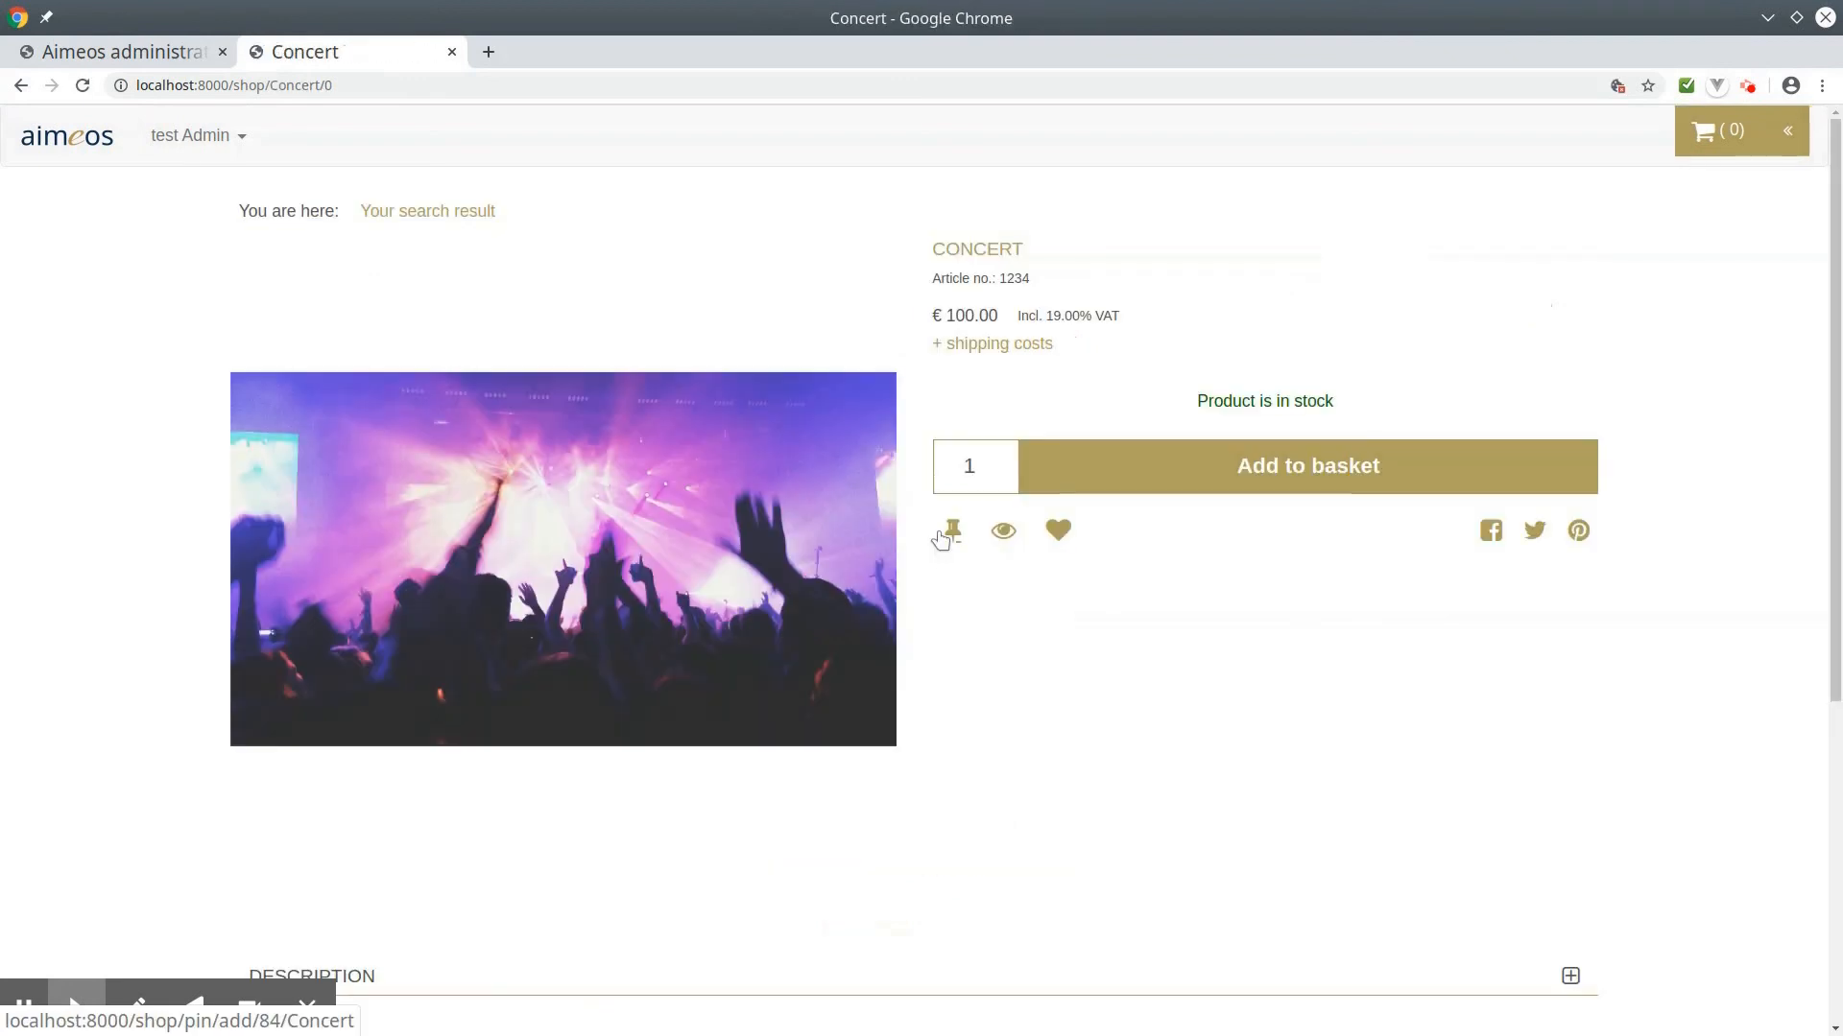
scroll("down", 3)
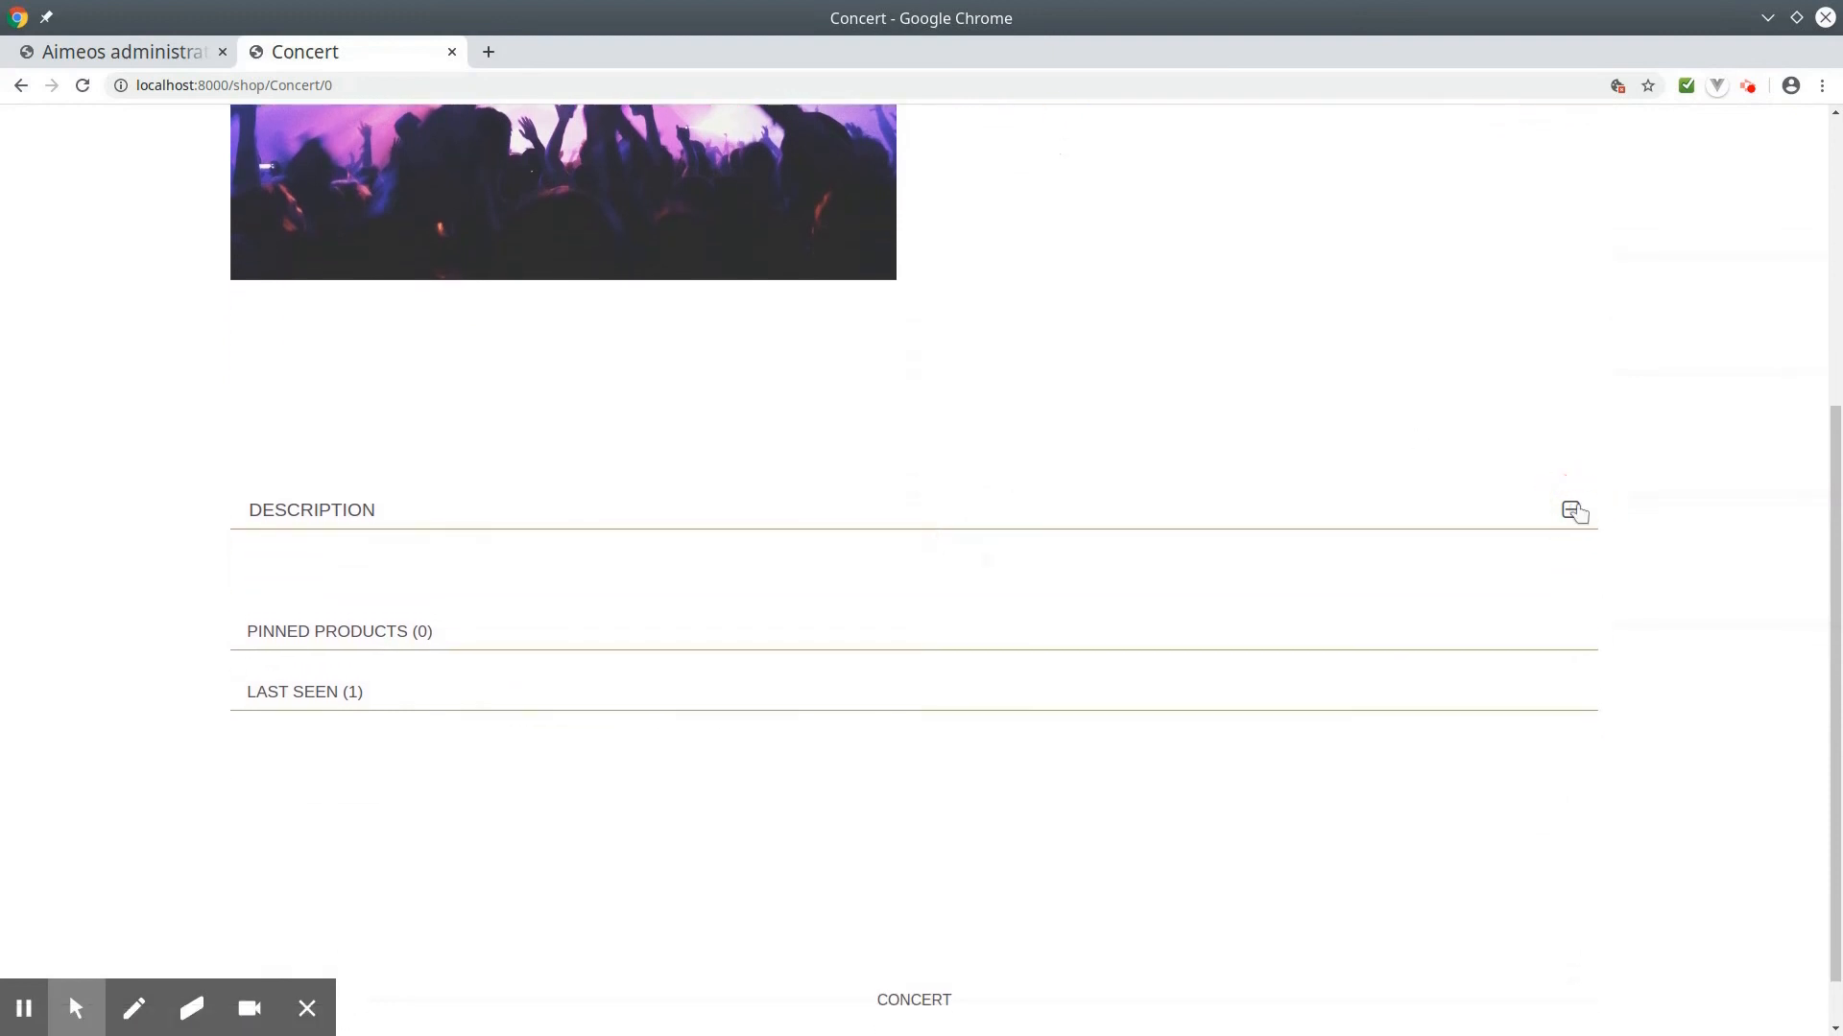
scroll("up", 3)
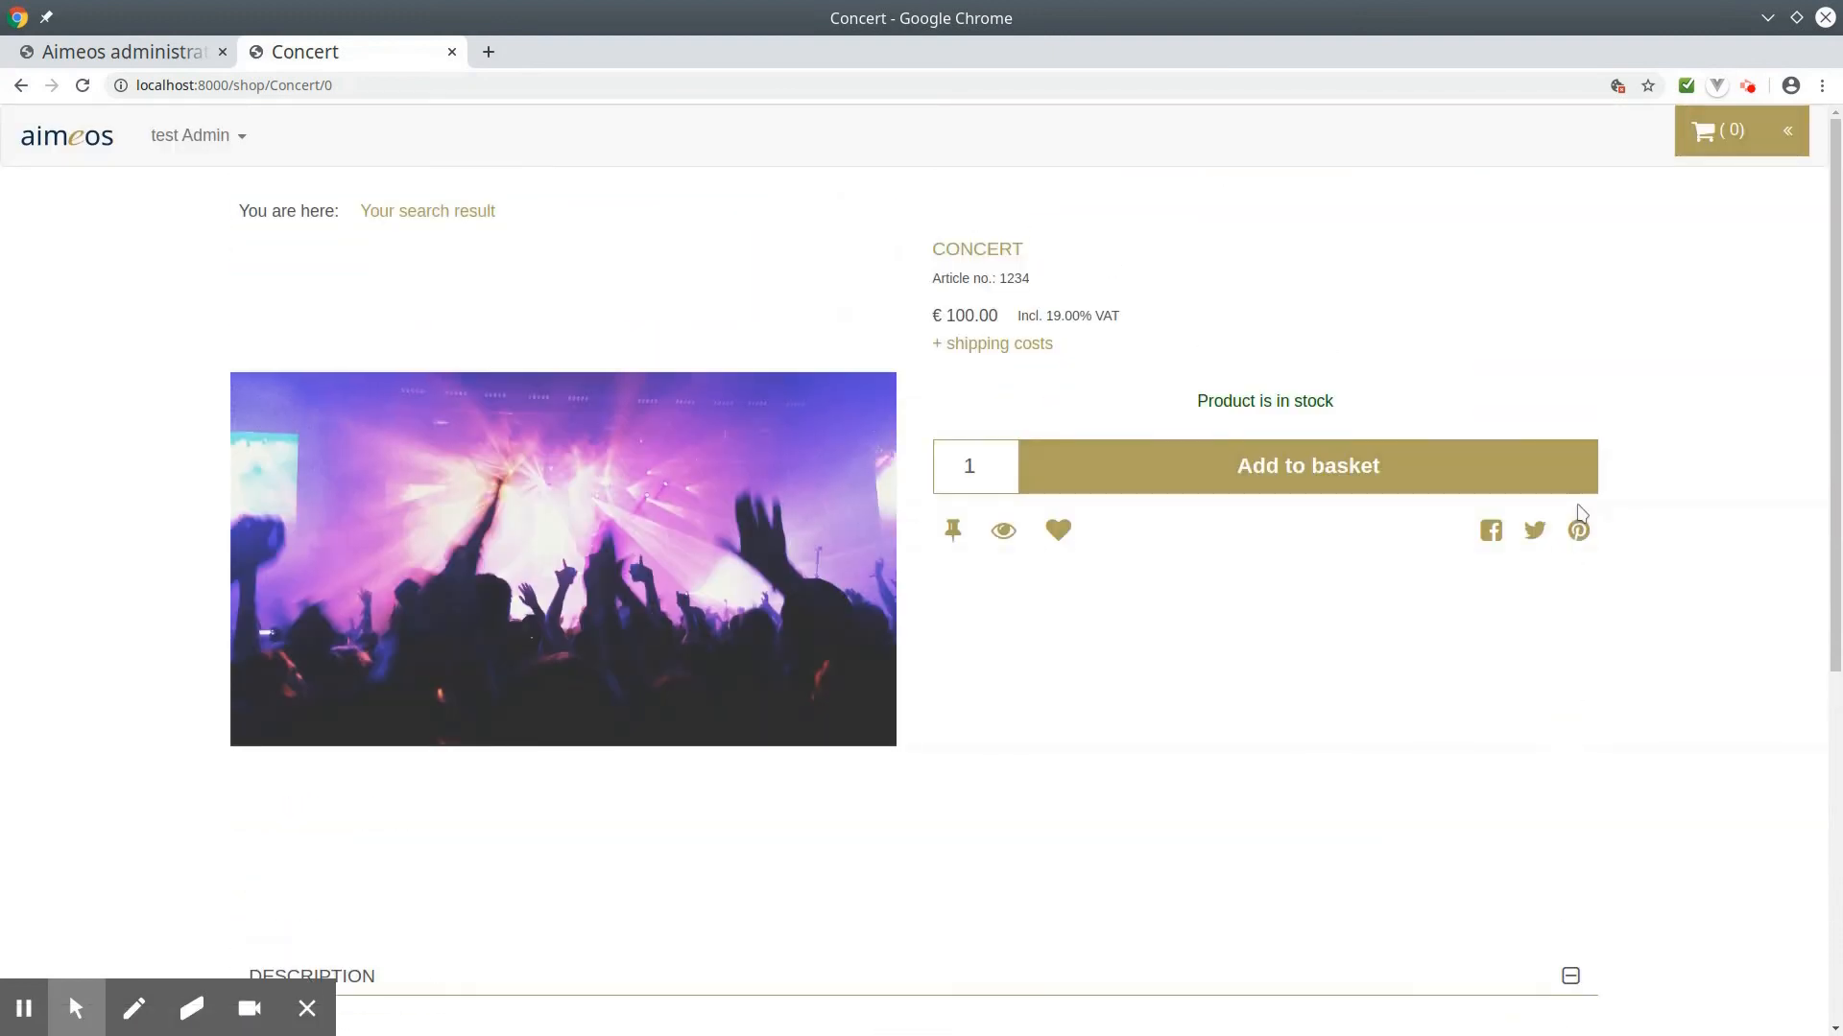
mouse_move(1365, 470)
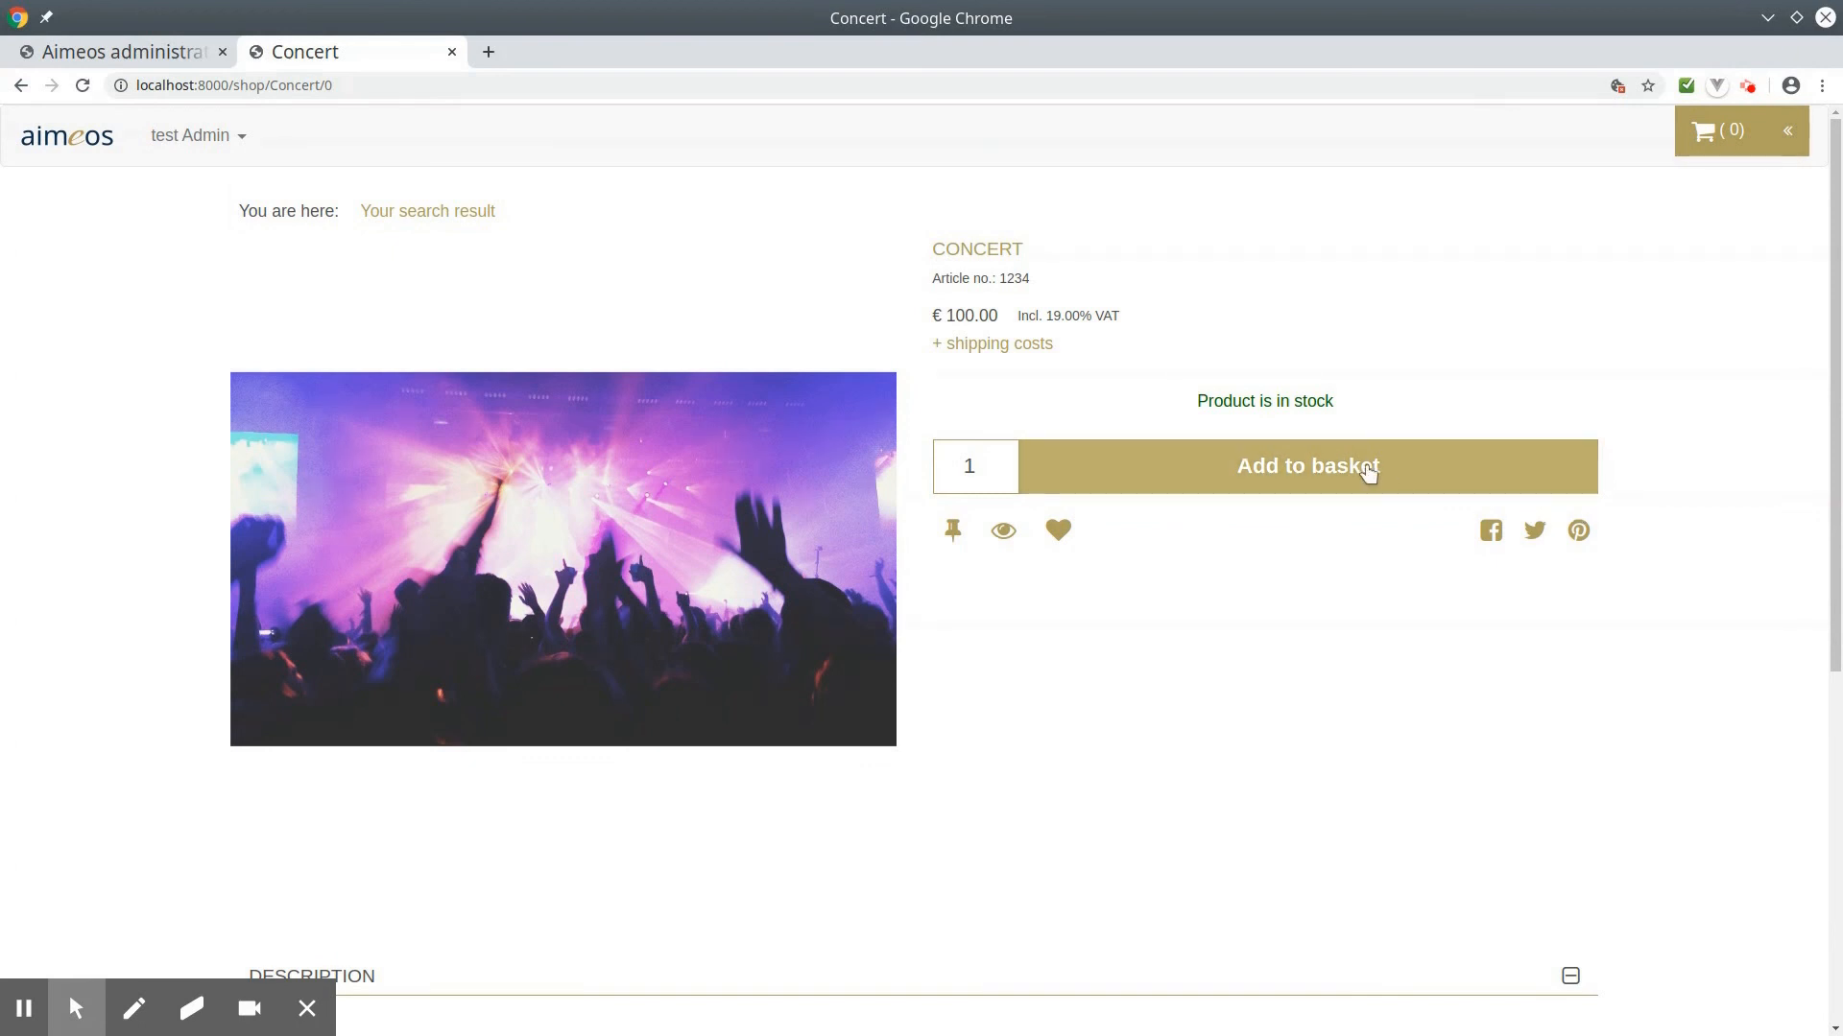
left_click(1307, 464)
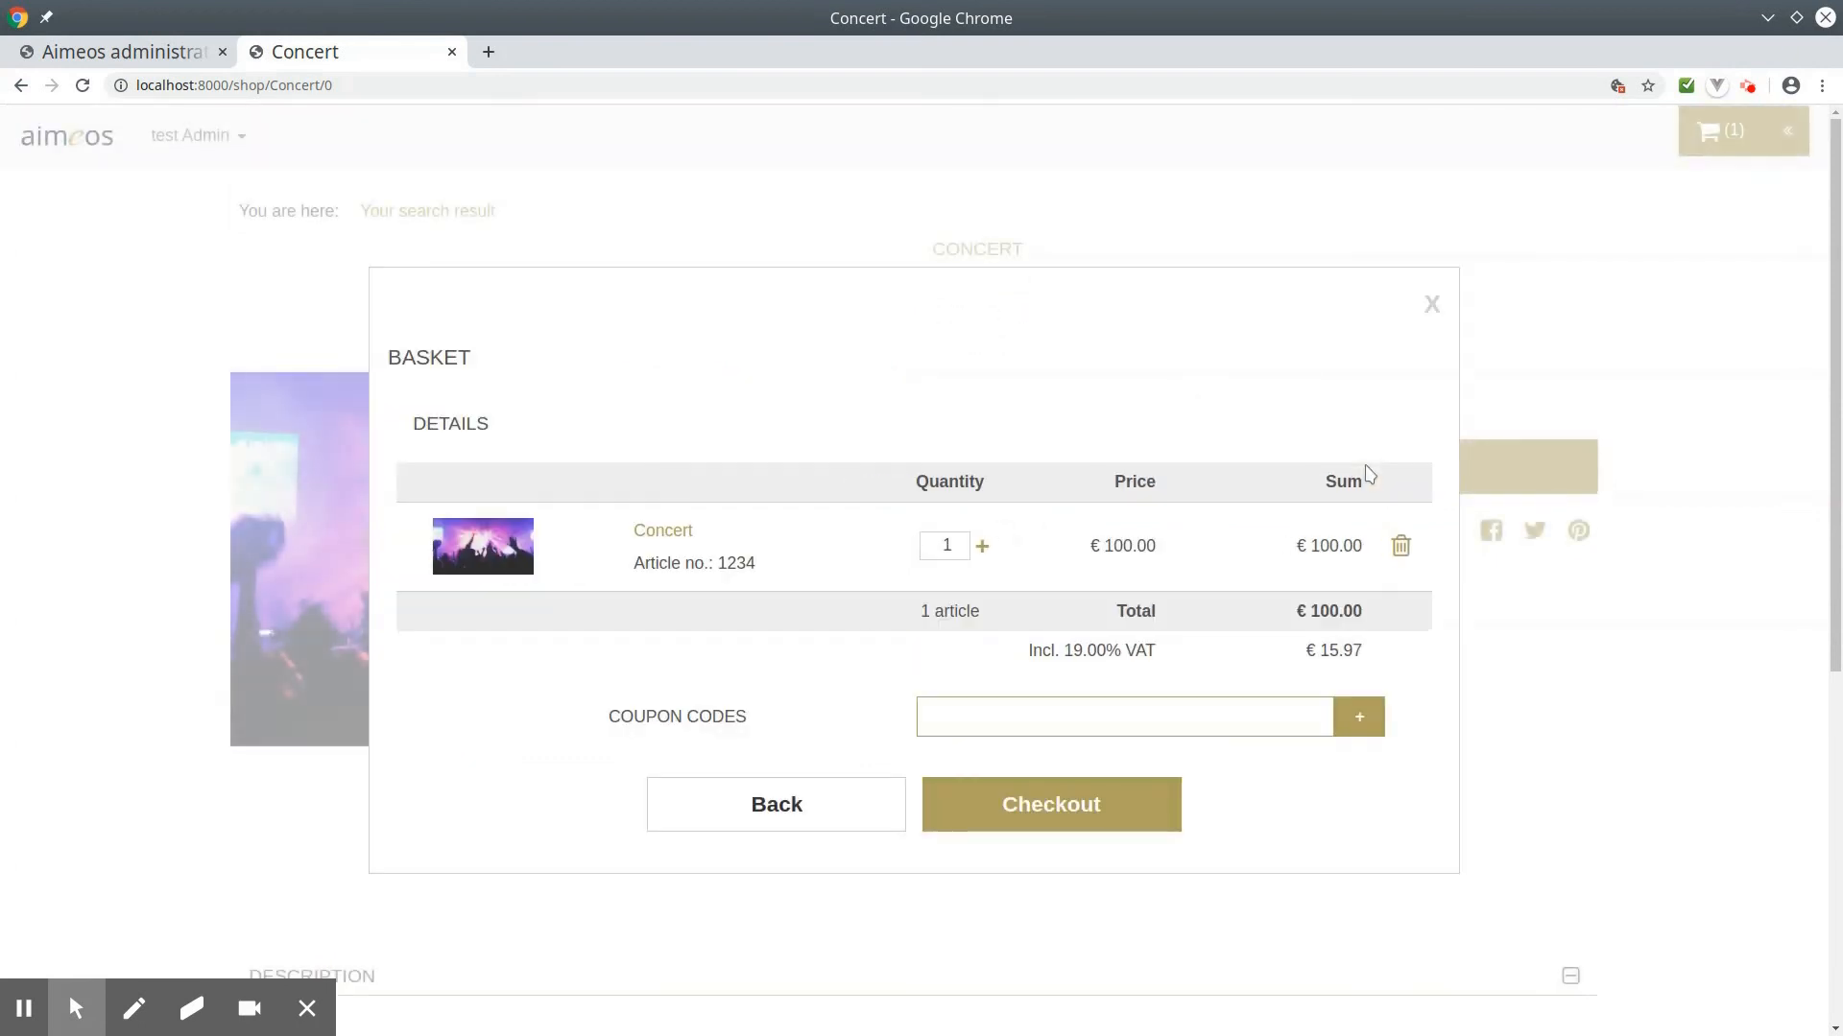